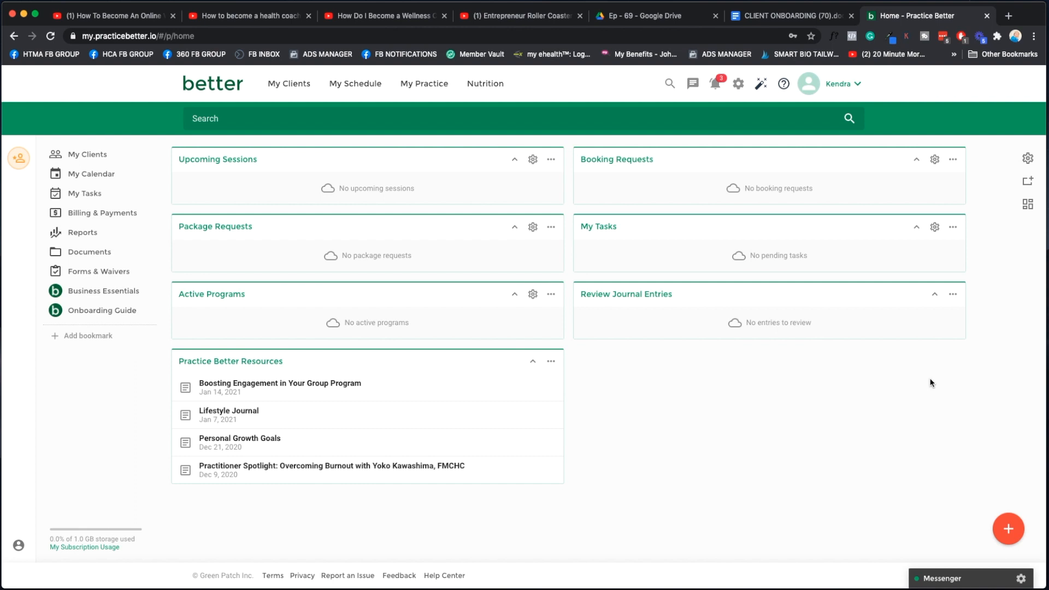
mouse_move(800, 384)
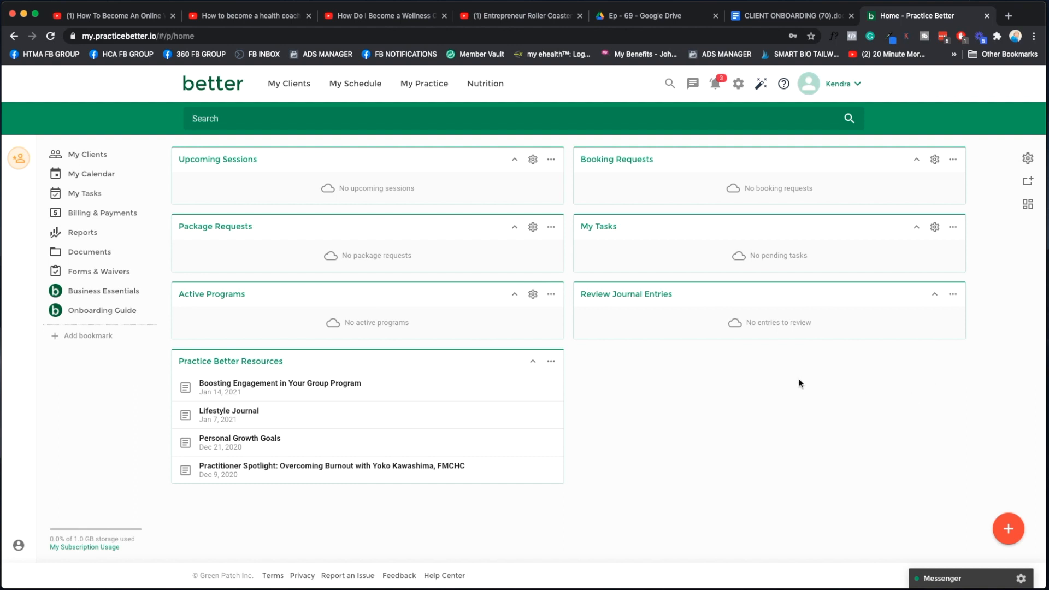
mouse_move(573, 87)
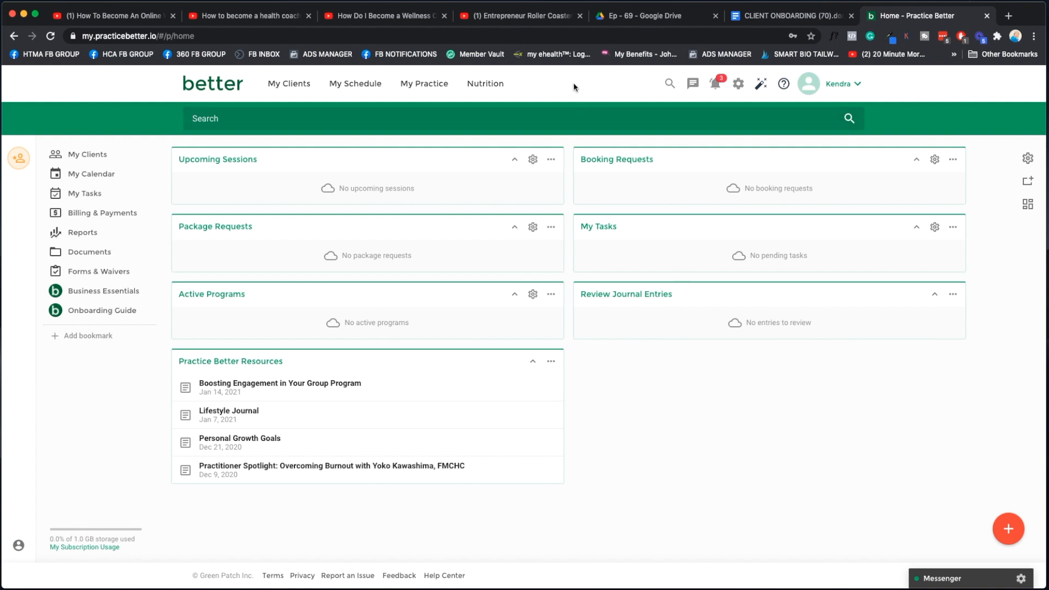
mouse_move(423, 84)
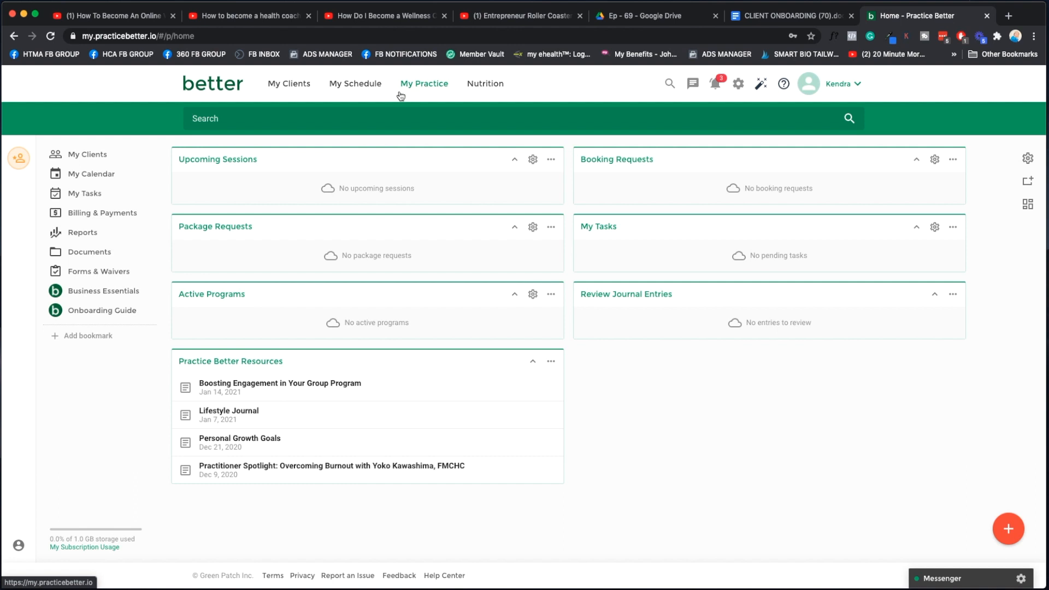
Go to My Practice > My Services and start adding a new service.
left_click(423, 83)
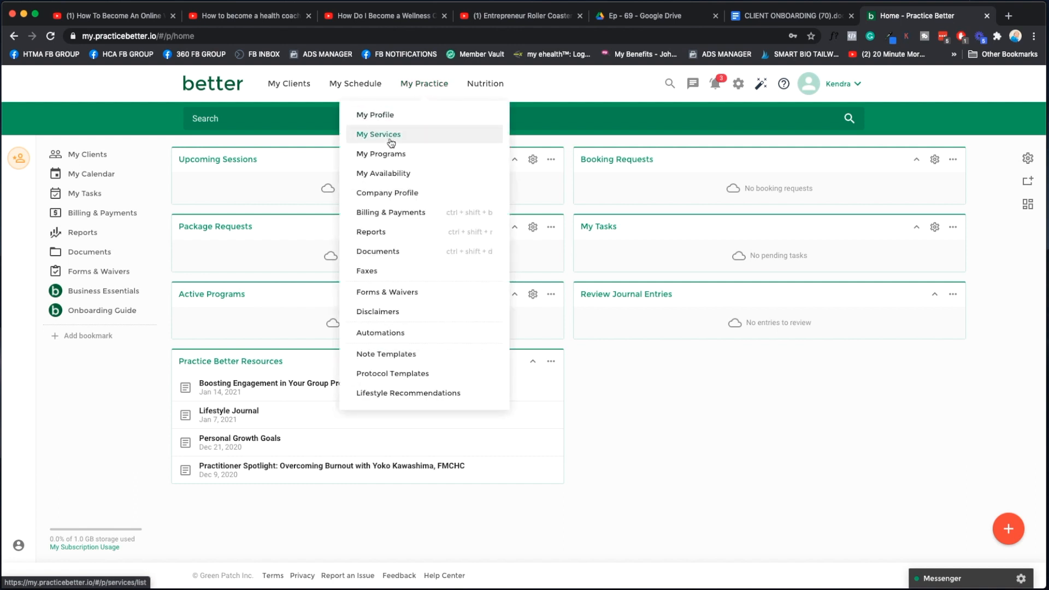
left_click(378, 134)
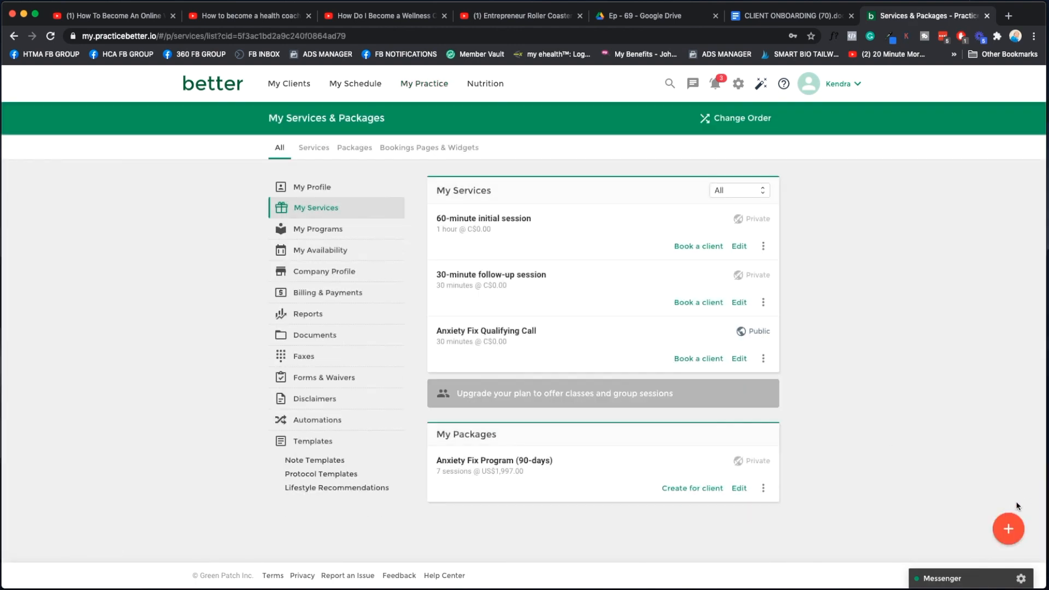
left_click(1007, 528)
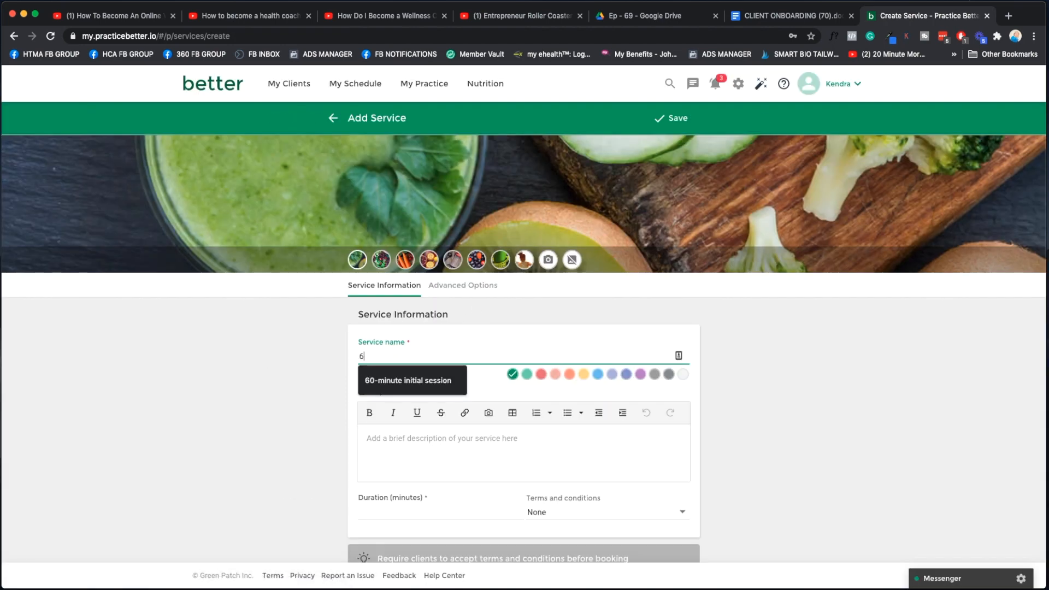
Name the service '60-minute IBS Fix Initial Consult' with a 60-minute duration.
type("0-mini")
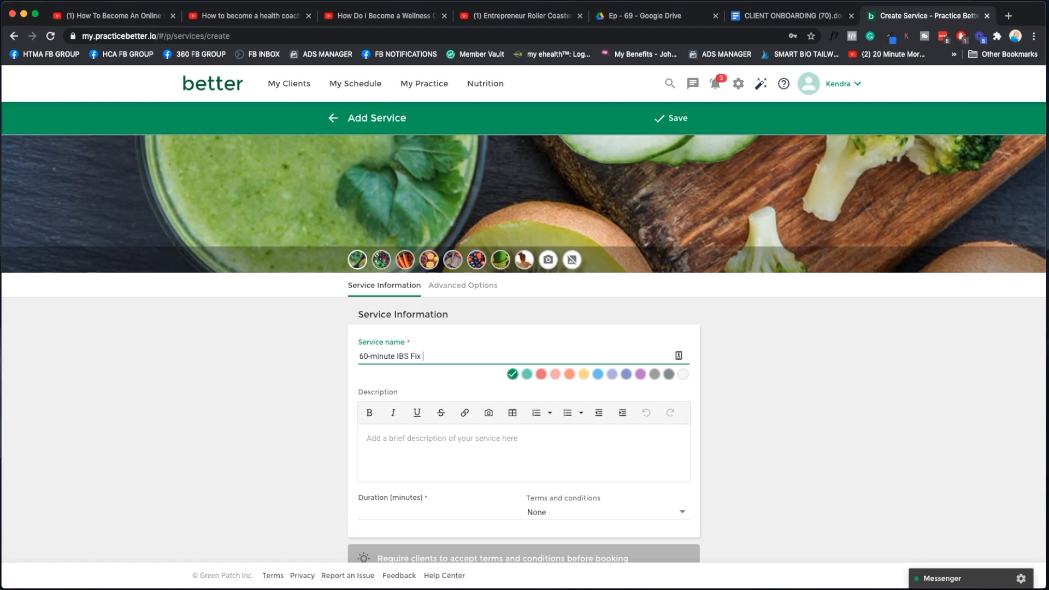
type("Initial Consult")
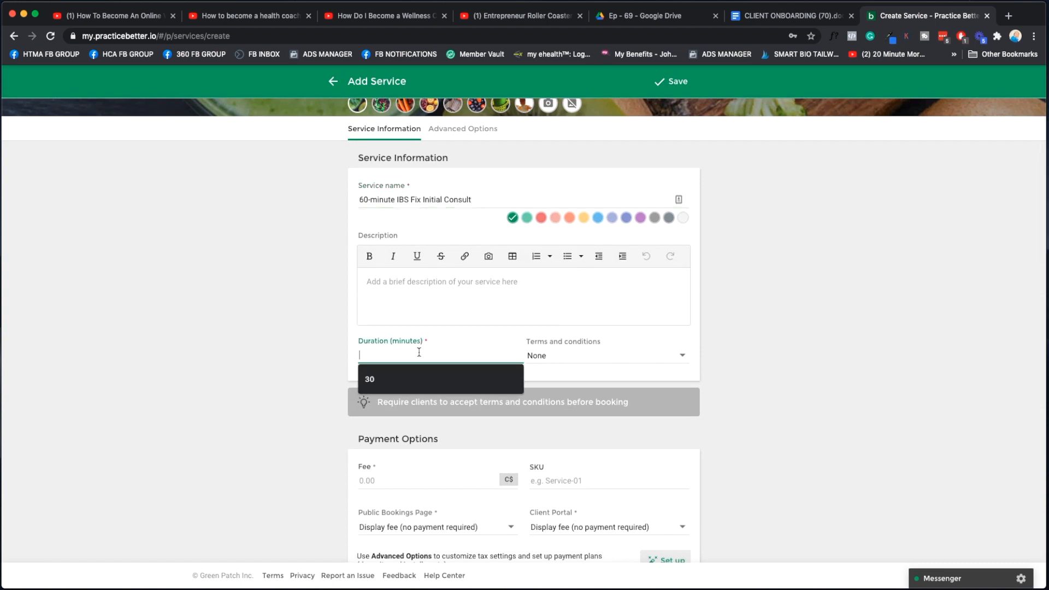
type("60")
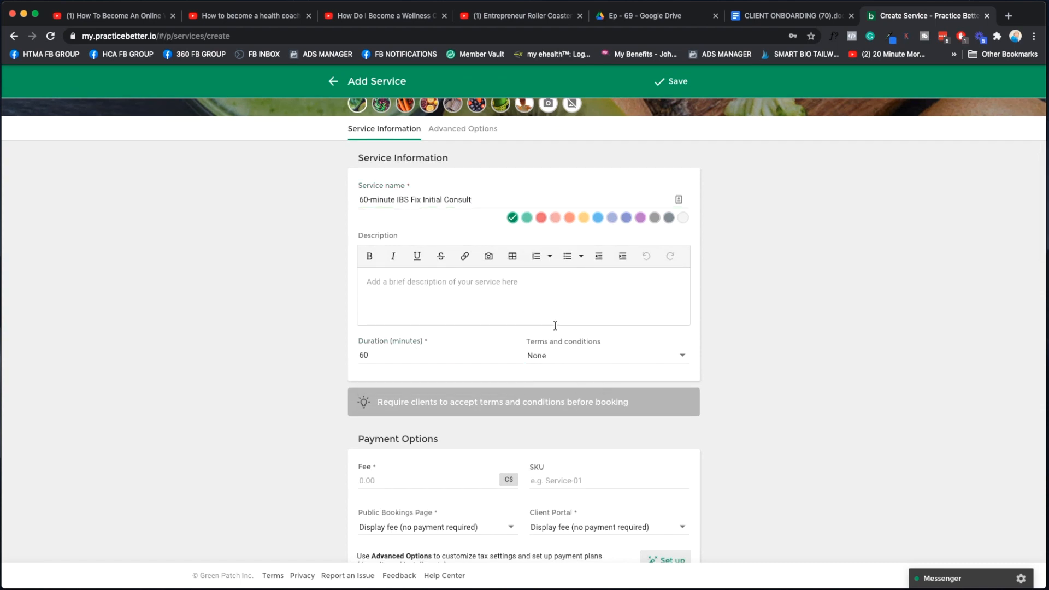
Enable Online/Video chat under Service Availability.
scroll("down", 3)
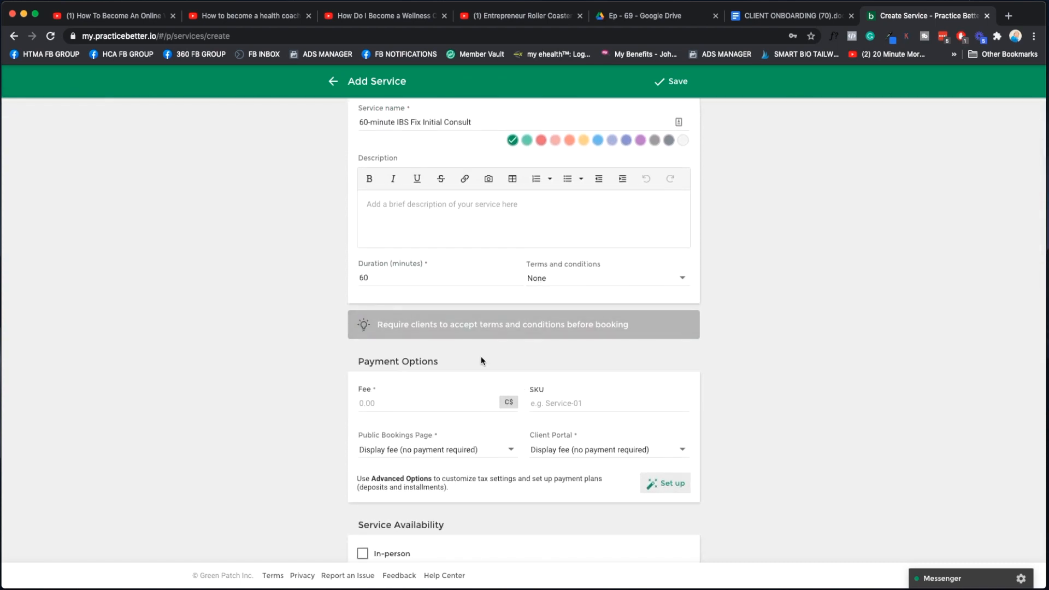
scroll("down", 3)
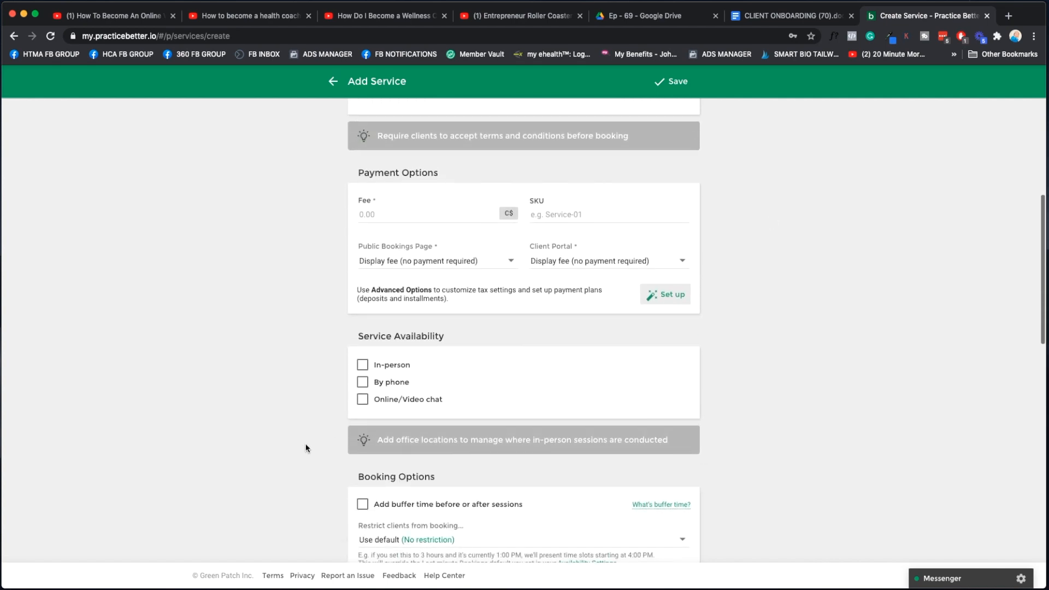
left_click(363, 400)
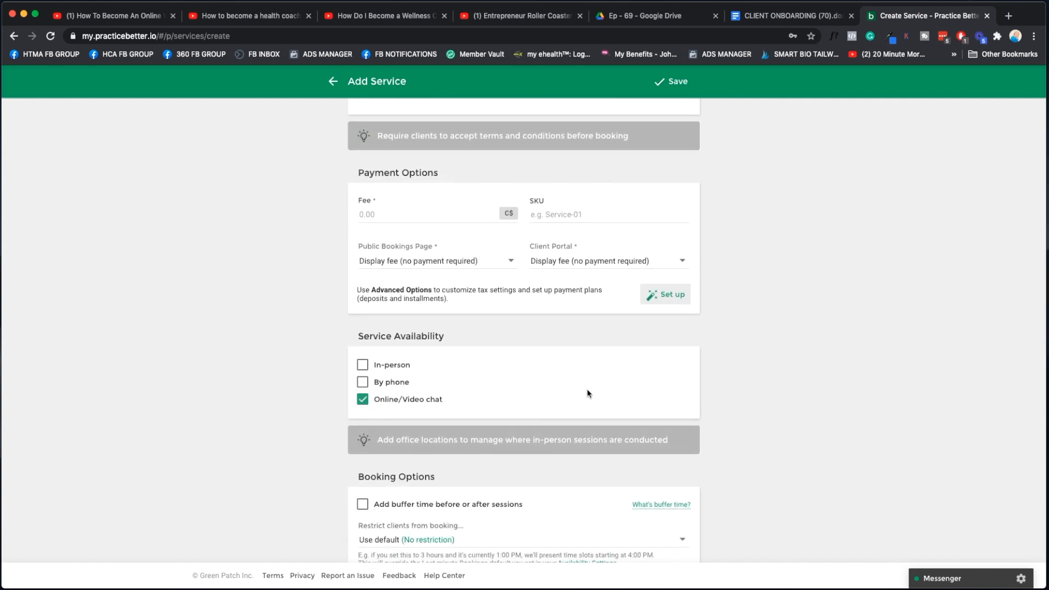
scroll("down", 3)
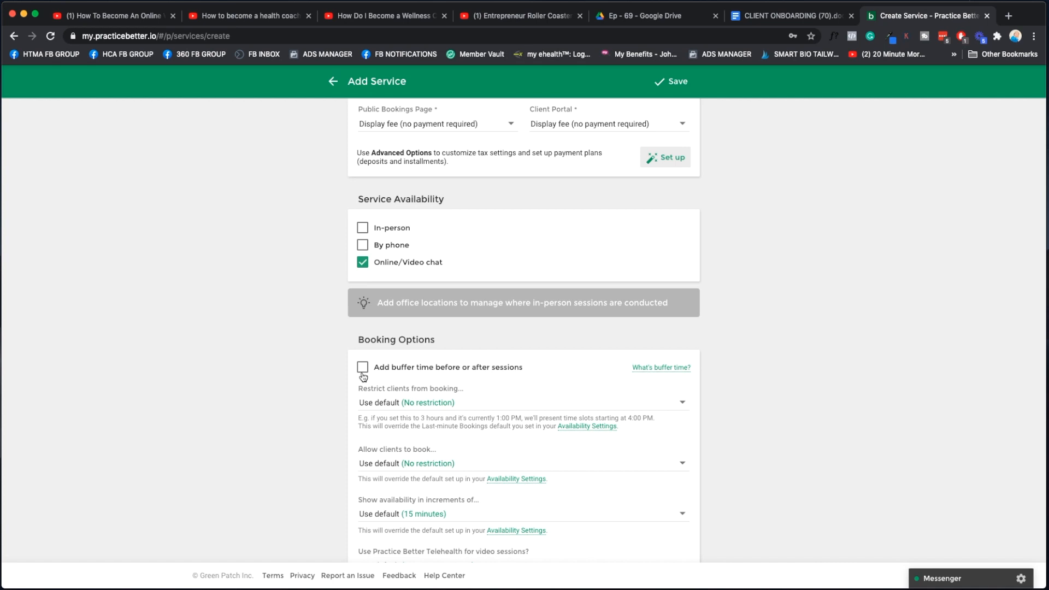
Enable buffer time with 15 minutes before and after sessions.
left_click(363, 367)
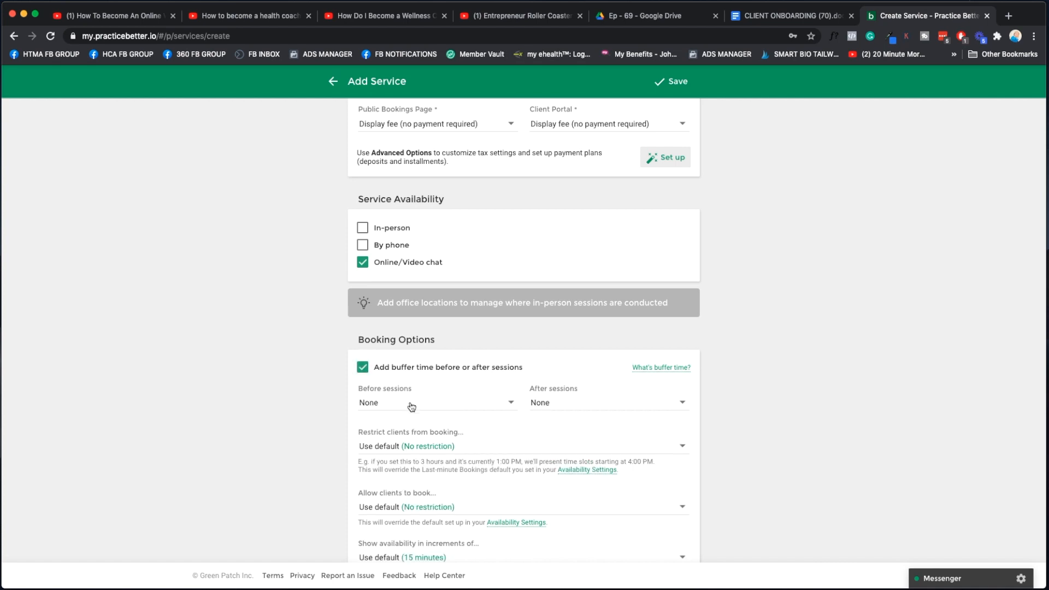
left_click(436, 402)
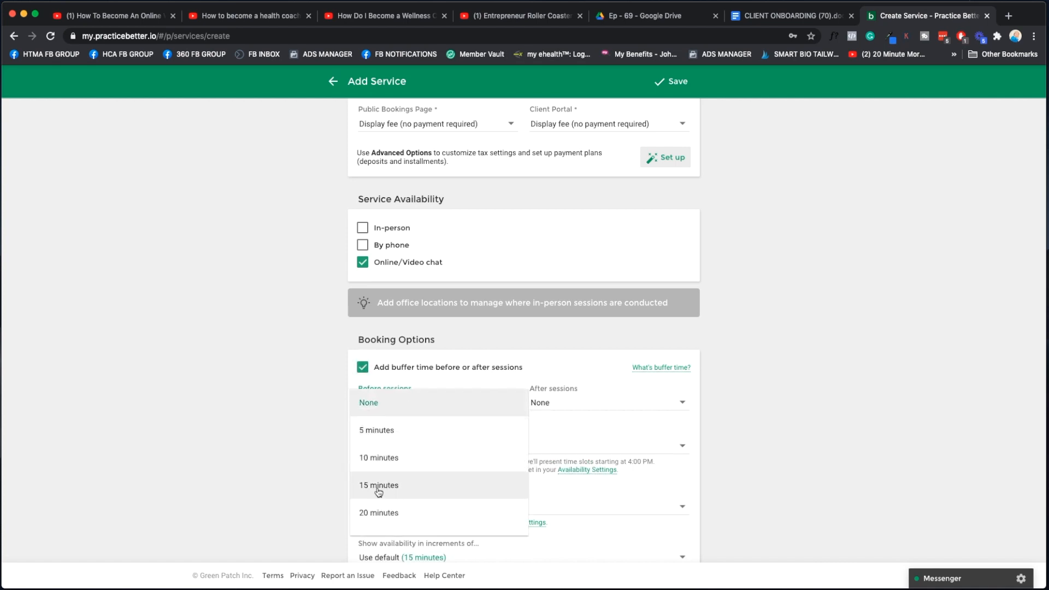
left_click(378, 485)
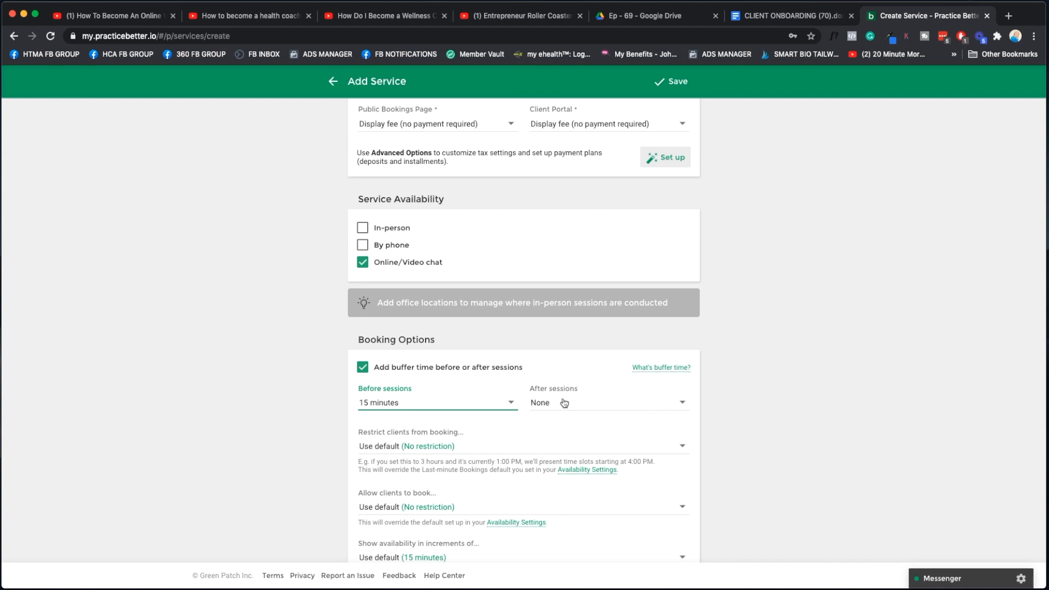
mouse_move(503, 406)
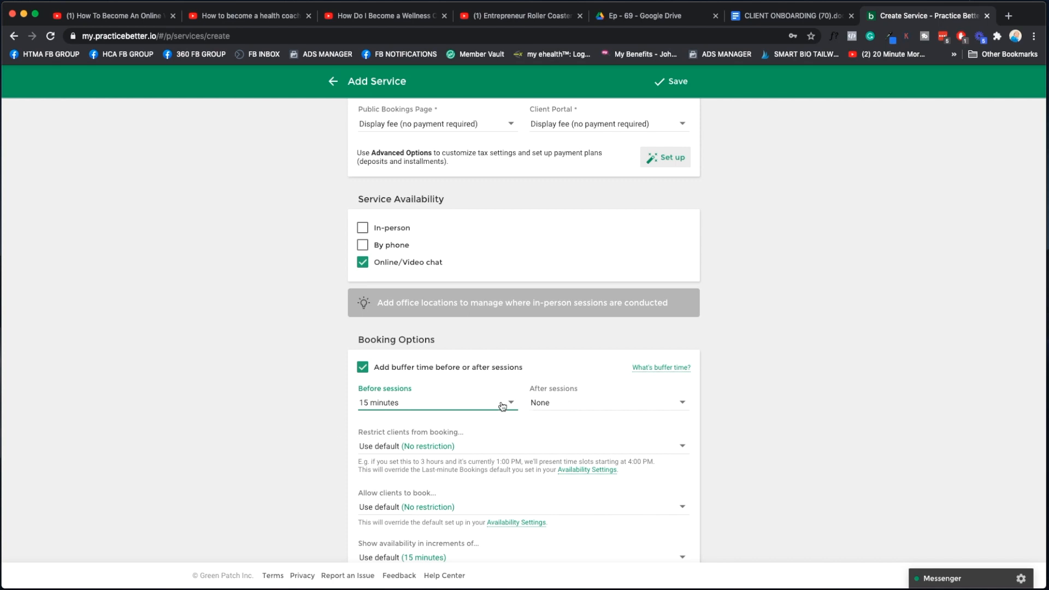
mouse_move(452, 393)
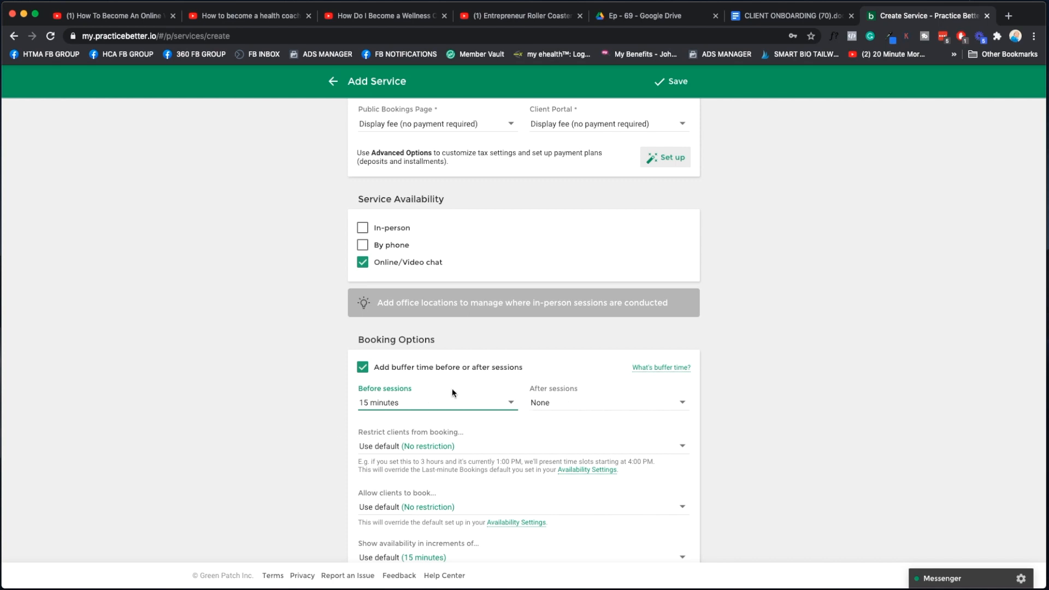
mouse_move(576, 409)
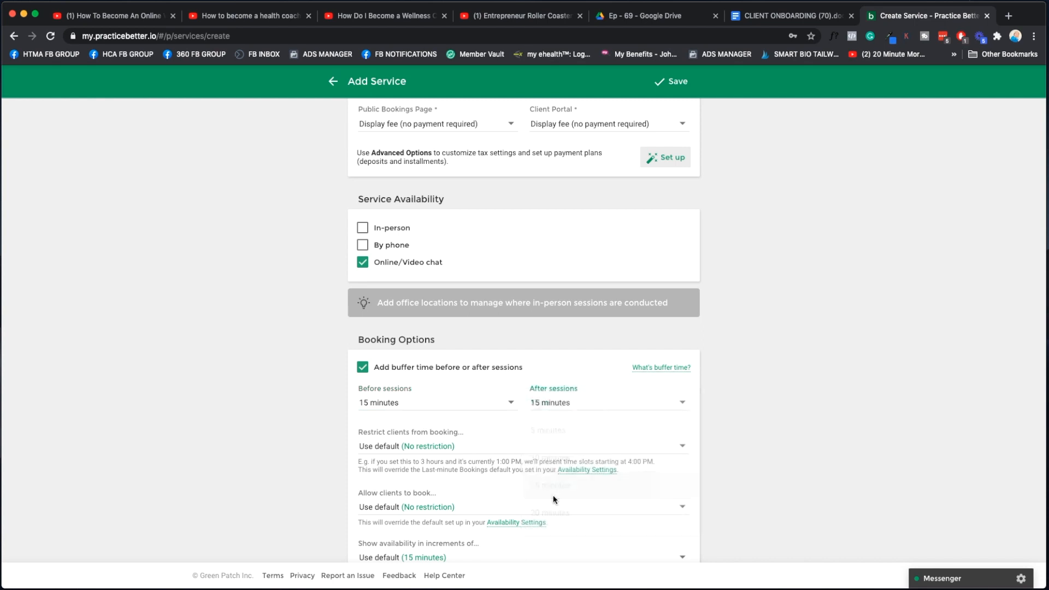
scroll("down", 3)
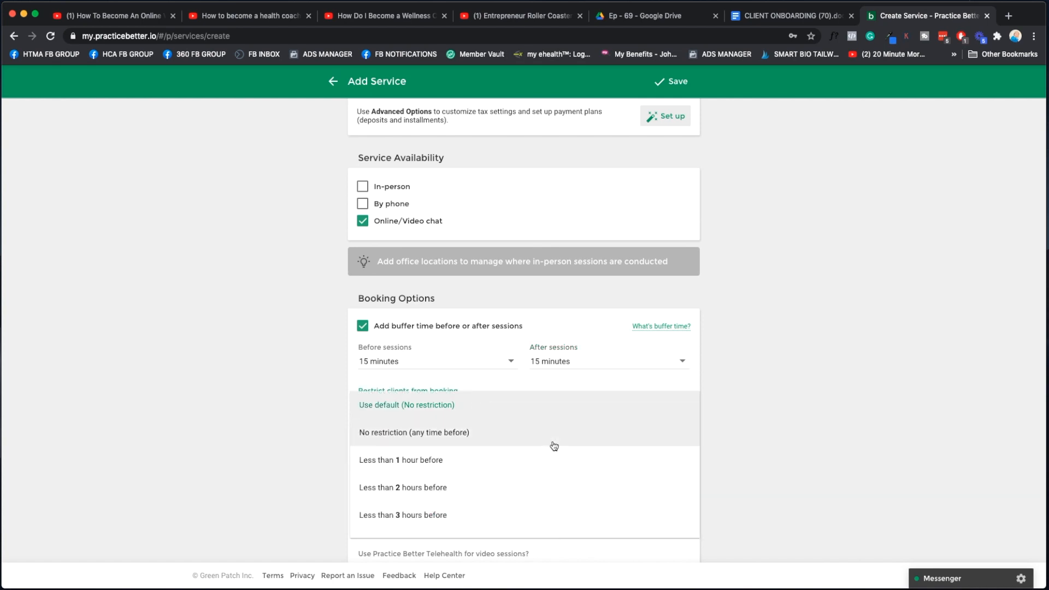
Restrict clients from booking less than 1 week before a session.
scroll("down", 3)
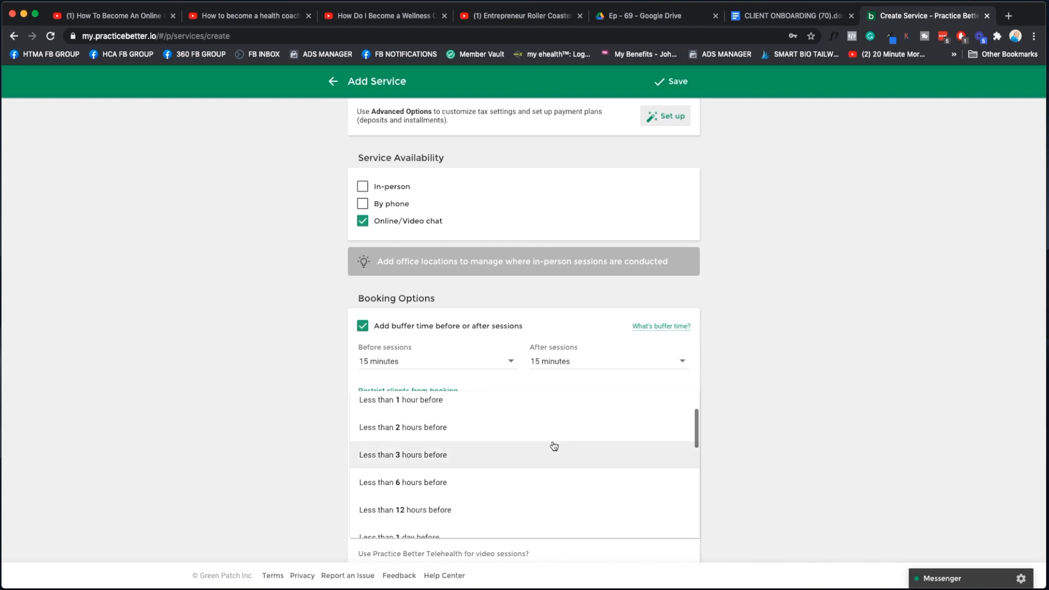
scroll("down", 3)
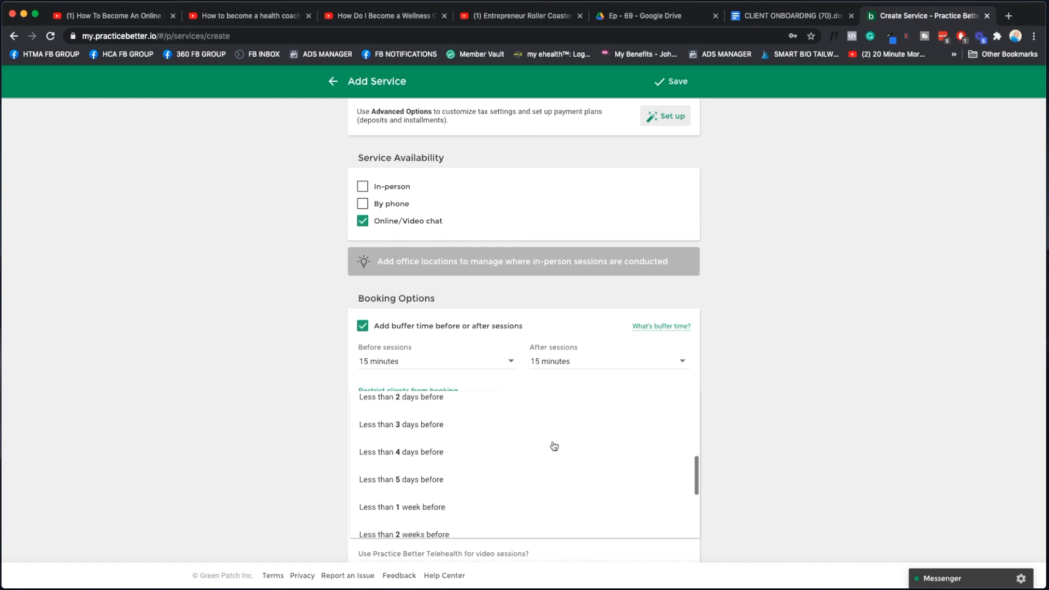
scroll("down", 3)
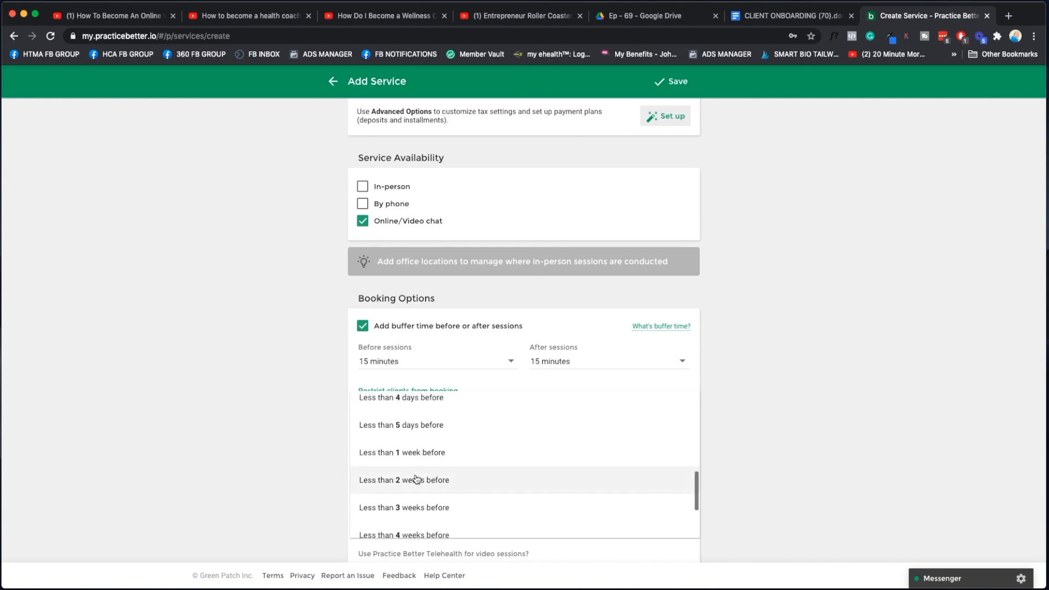
left_click(402, 452)
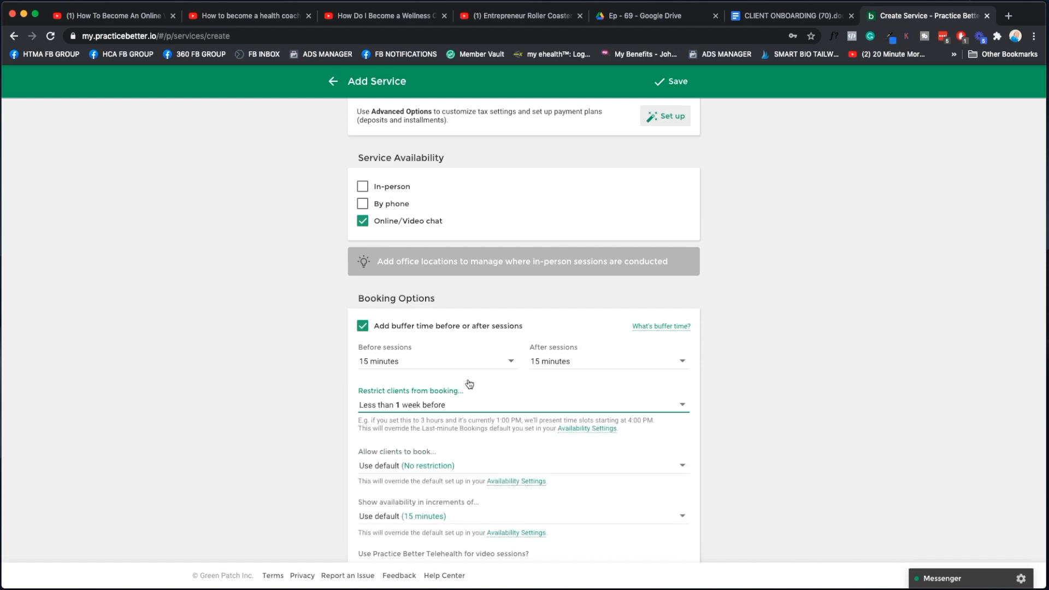
mouse_move(584, 318)
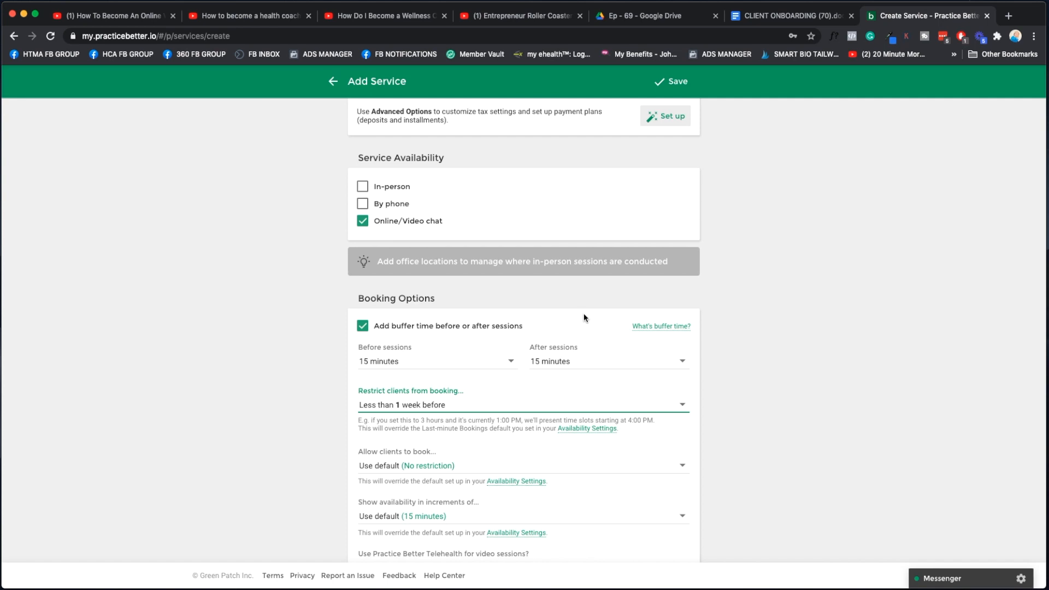
scroll("down", 3)
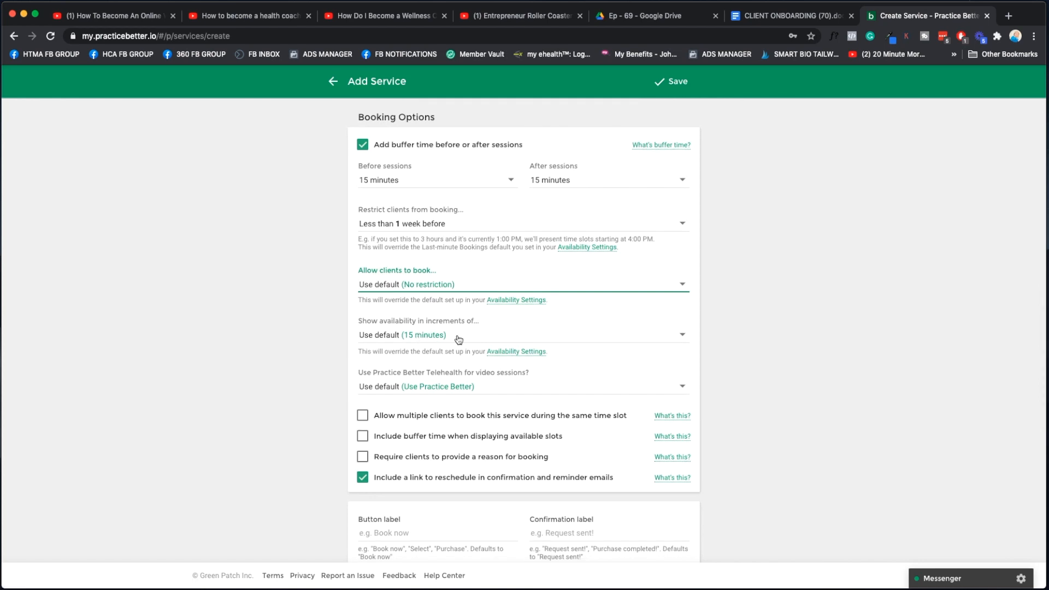
left_click(522, 335)
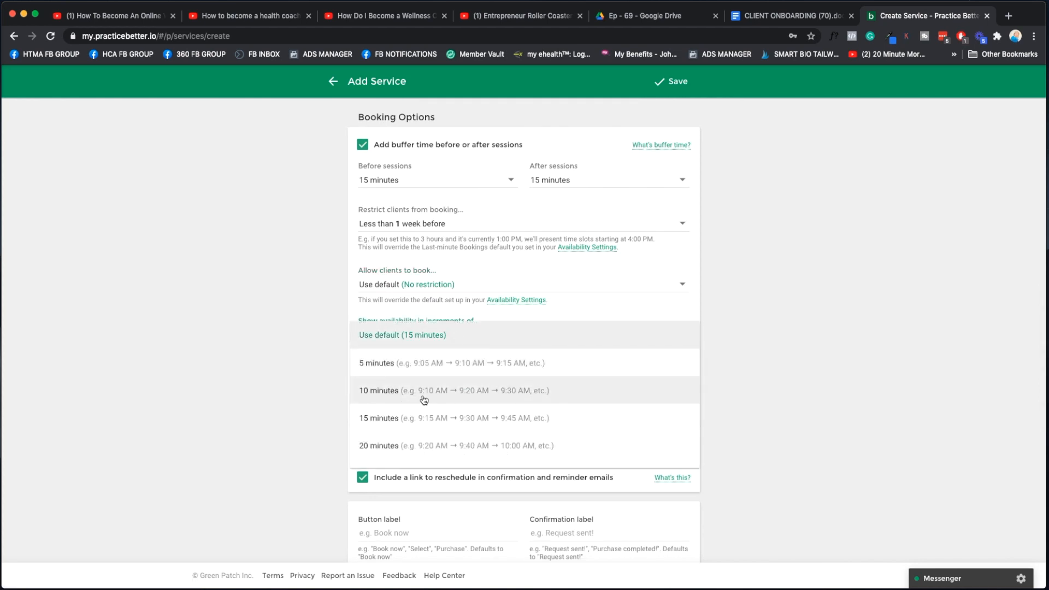
mouse_move(432, 418)
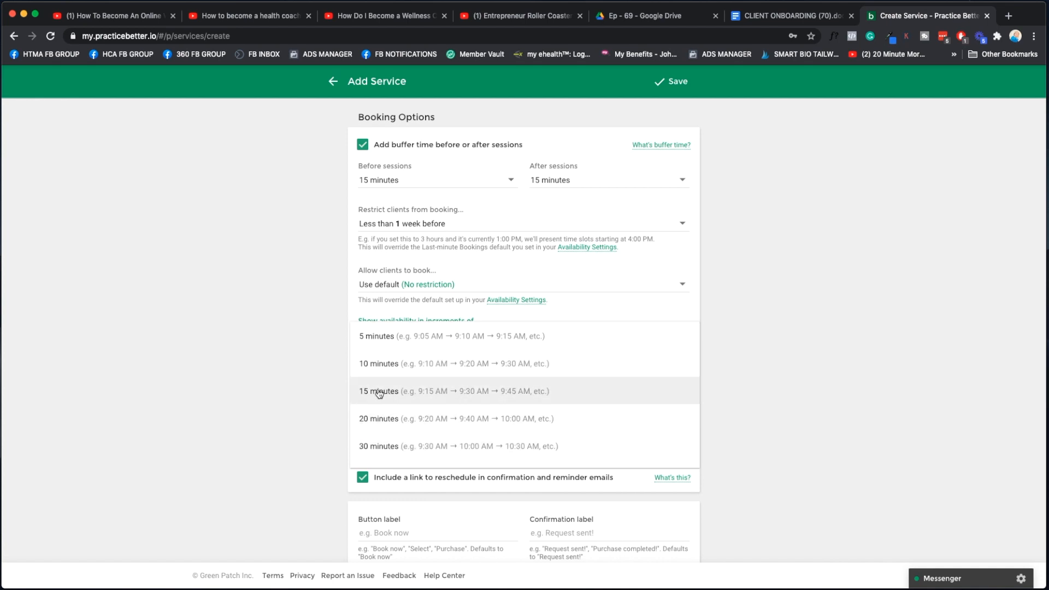
left_click(378, 391)
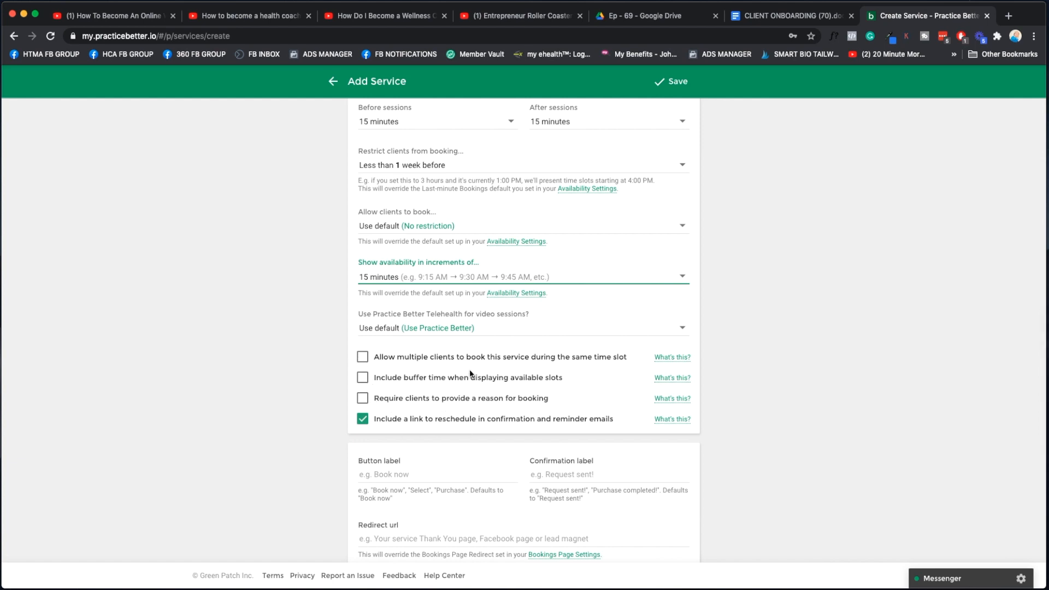
scroll("down", 3)
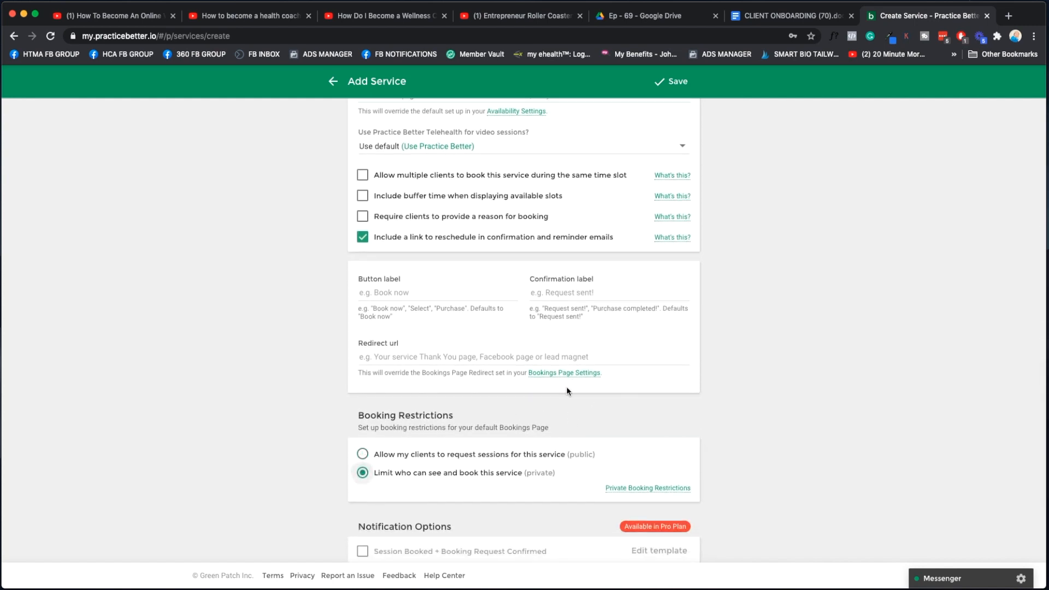
scroll("down", 3)
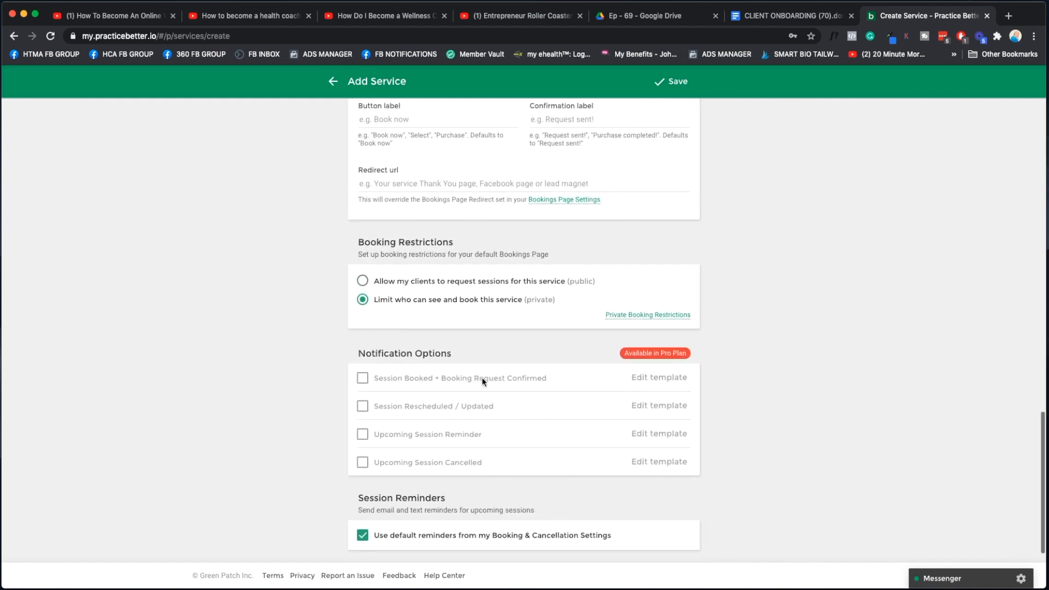
scroll("down", 3)
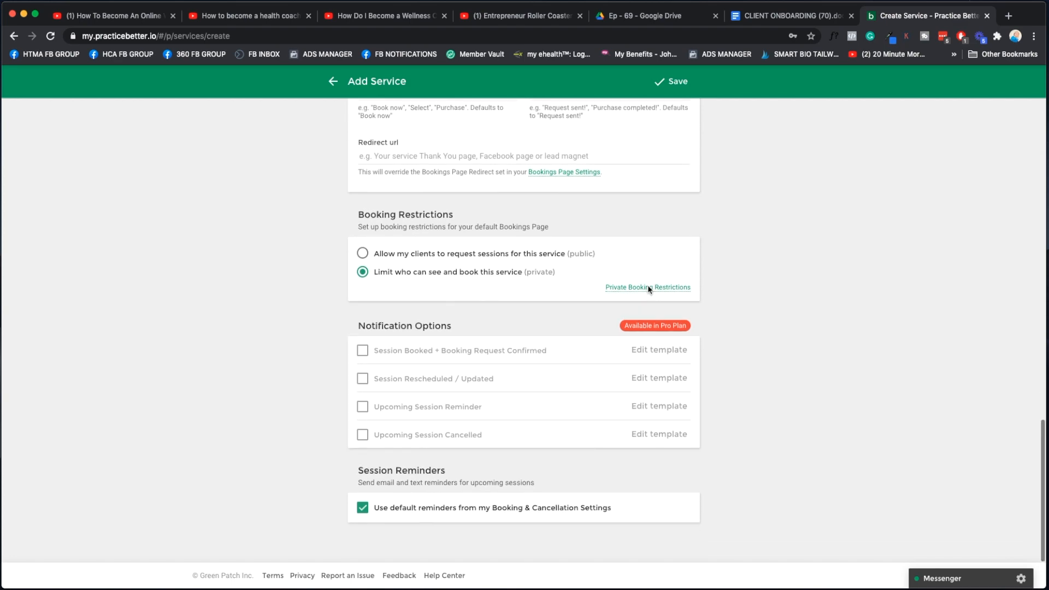
scroll("up", 3)
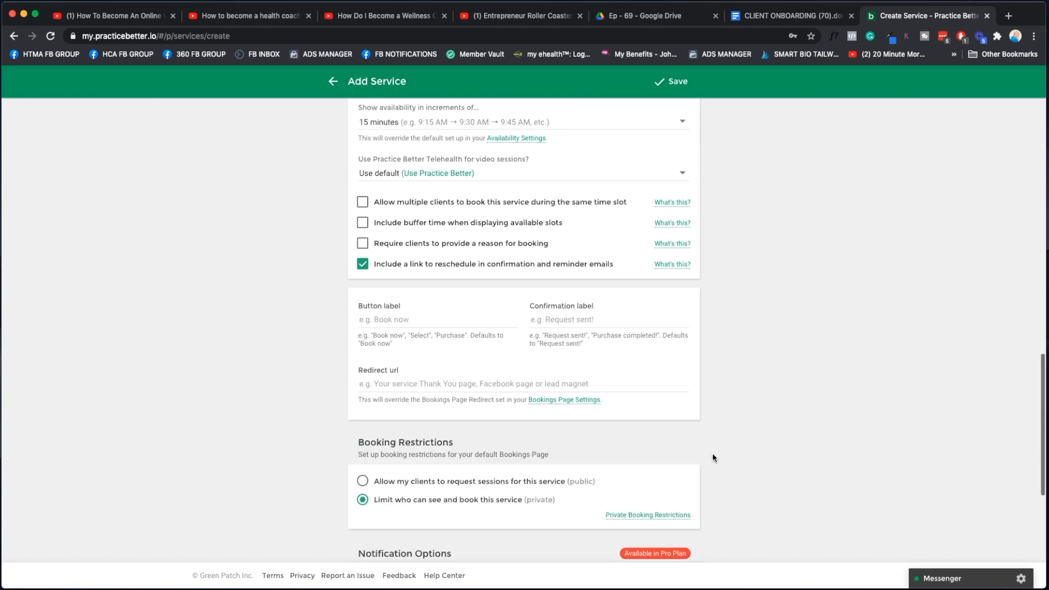
Dismiss the required-fee warning, set the fee to 0, and save the service.
left_click(675, 81)
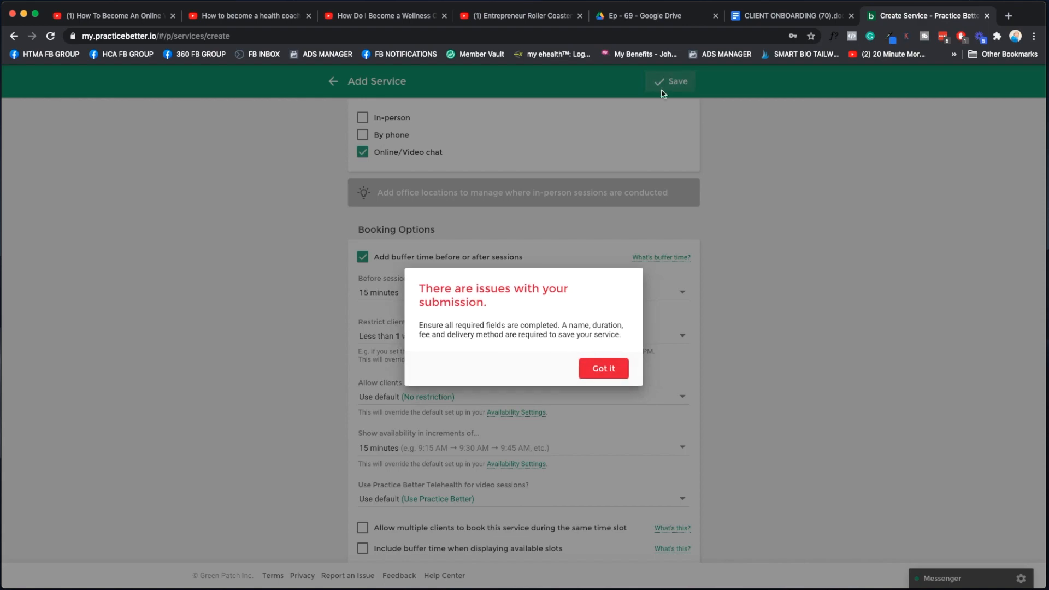
left_click(601, 368)
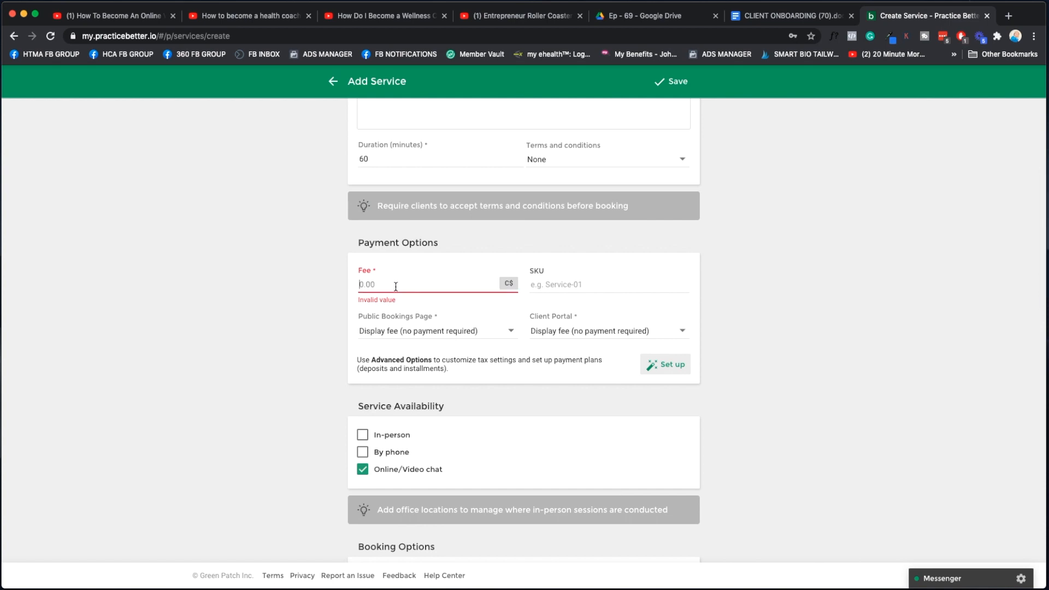
left_click(675, 80)
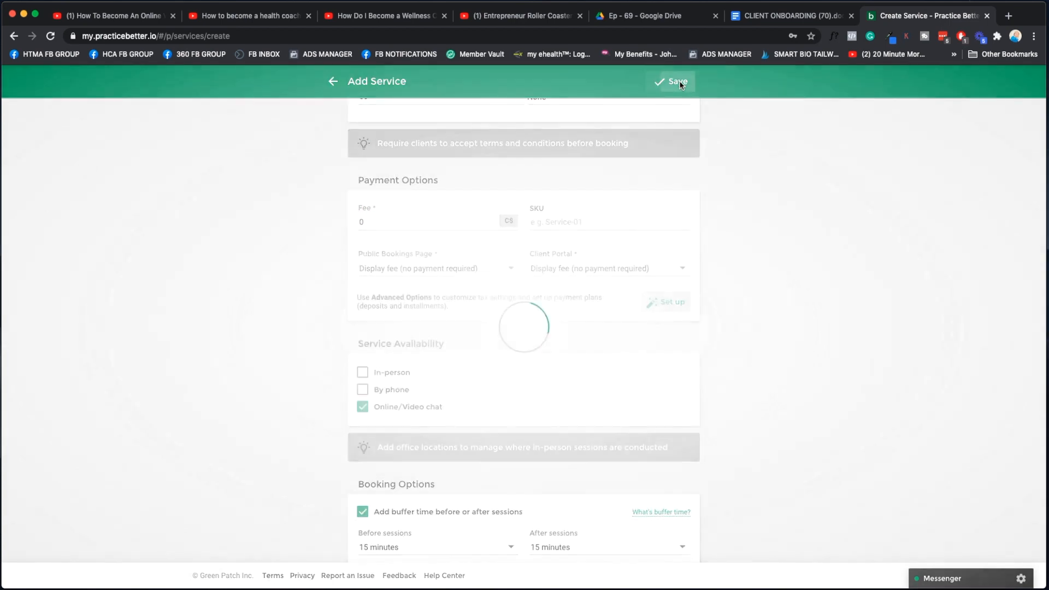
left_click(676, 81)
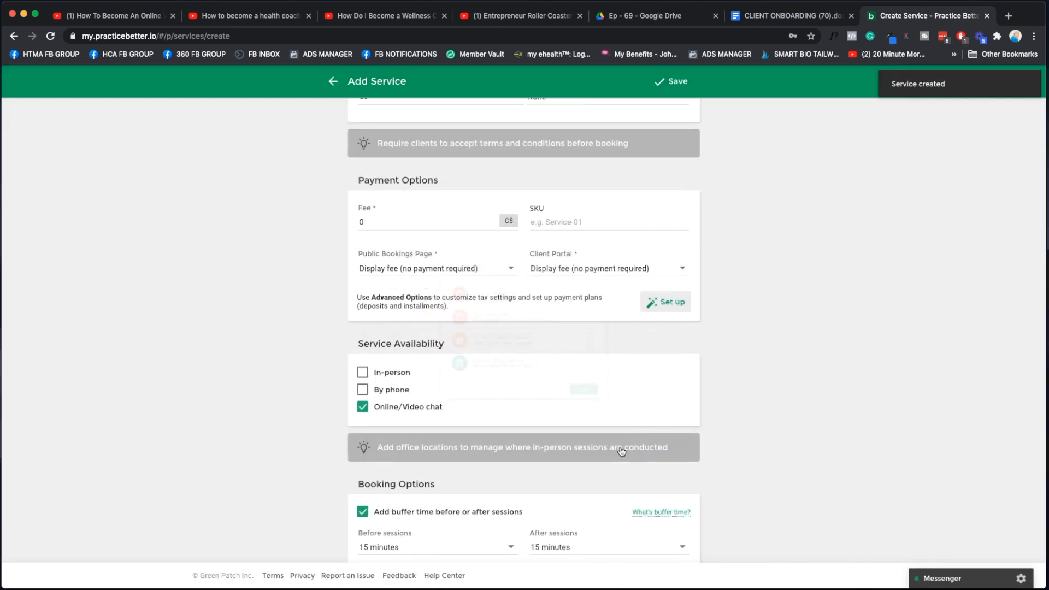
Return to the services list and start a new one-on-one service.
left_click(676, 80)
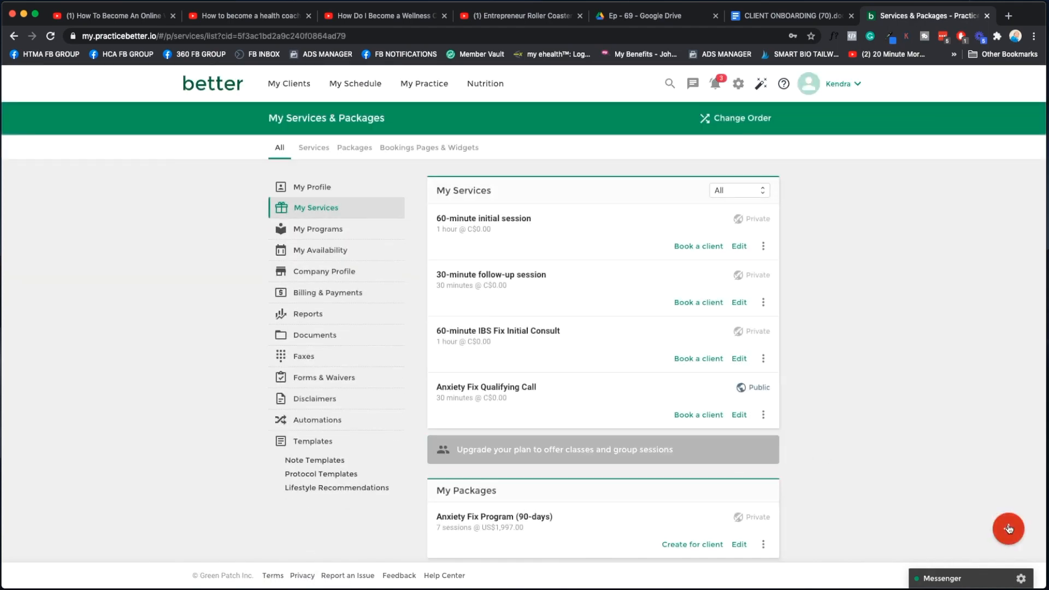
left_click(1007, 528)
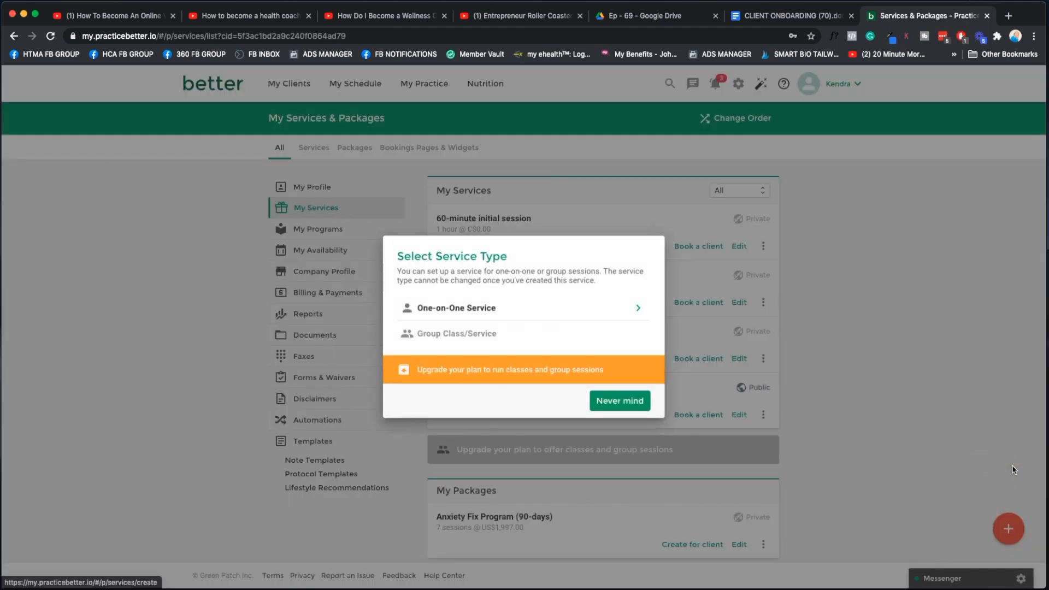
left_click(455, 307)
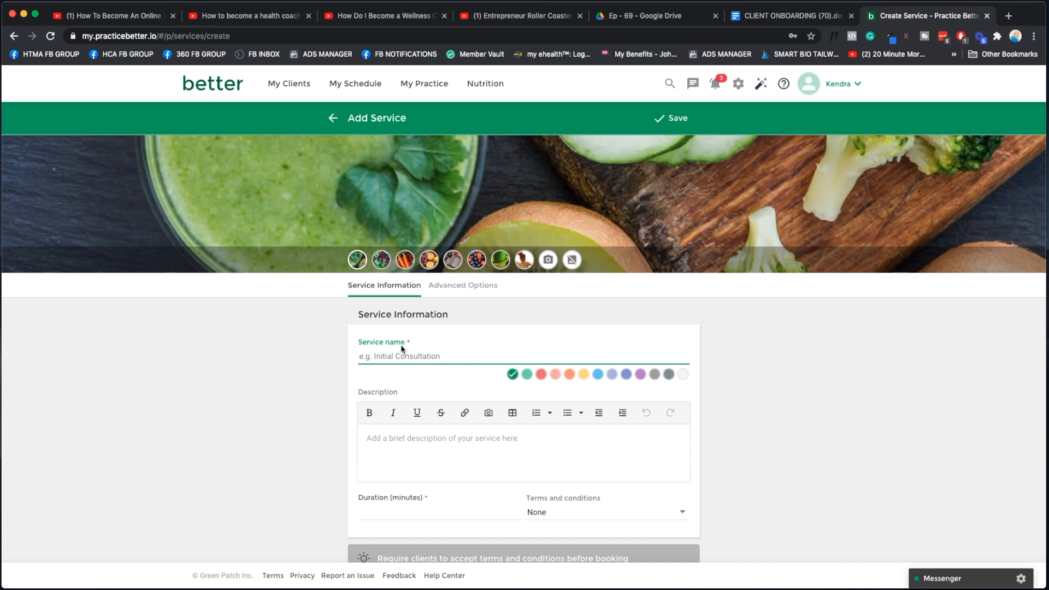
Save 'IBS Fix Follow-up' as 30 minutes, fee 0, online video chat with buffer time.
type("IBS Fix Follow-up")
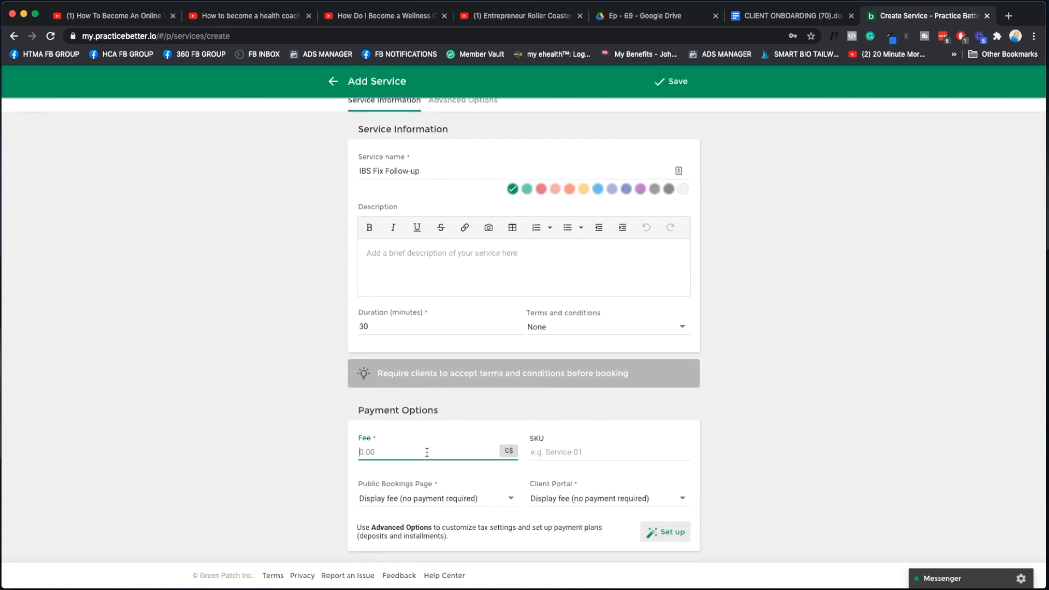
scroll("down", 3)
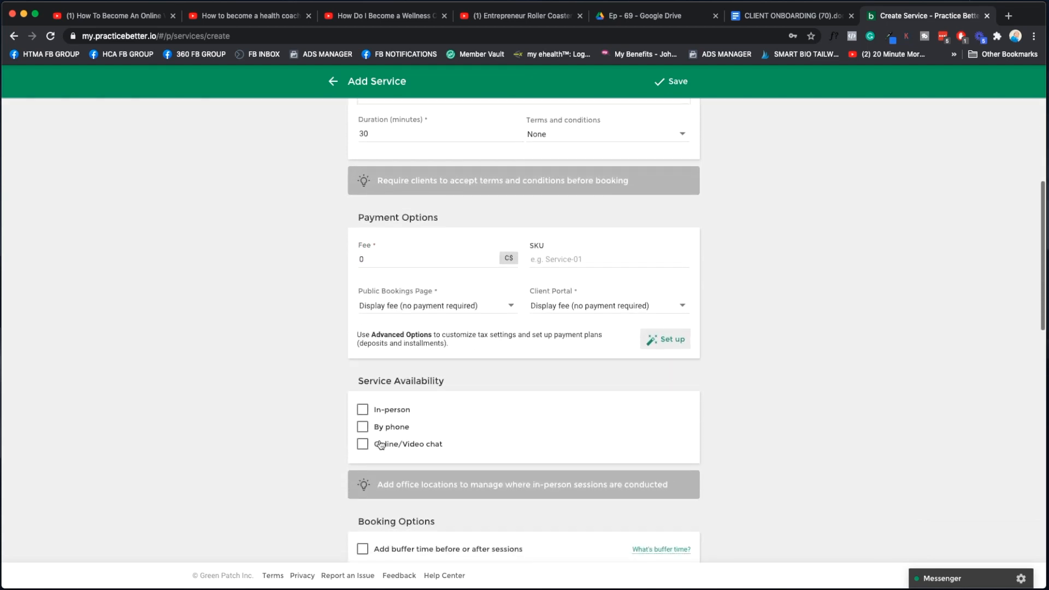
left_click(362, 444)
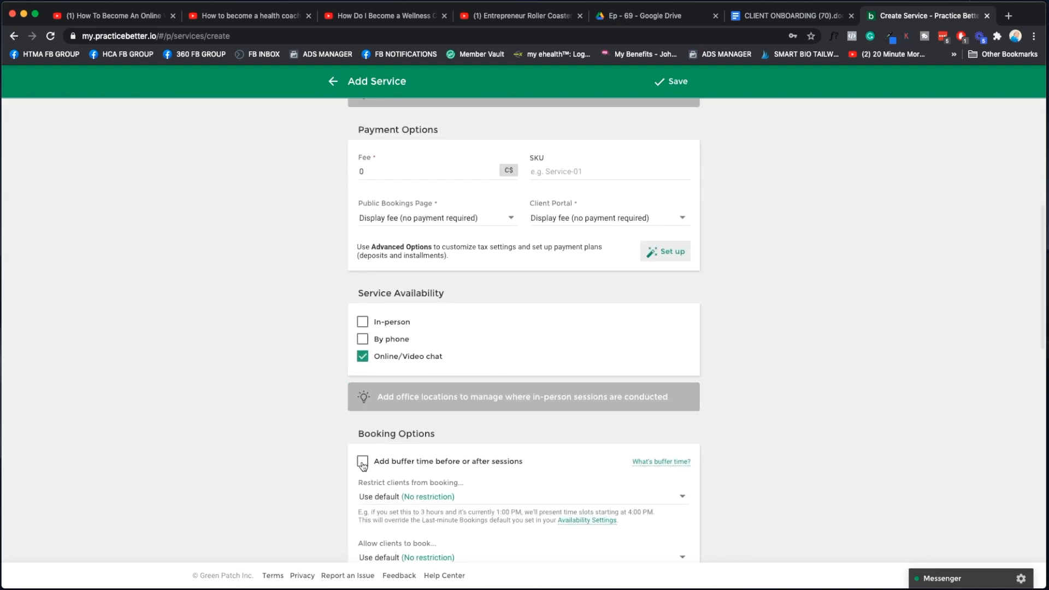
left_click(362, 464)
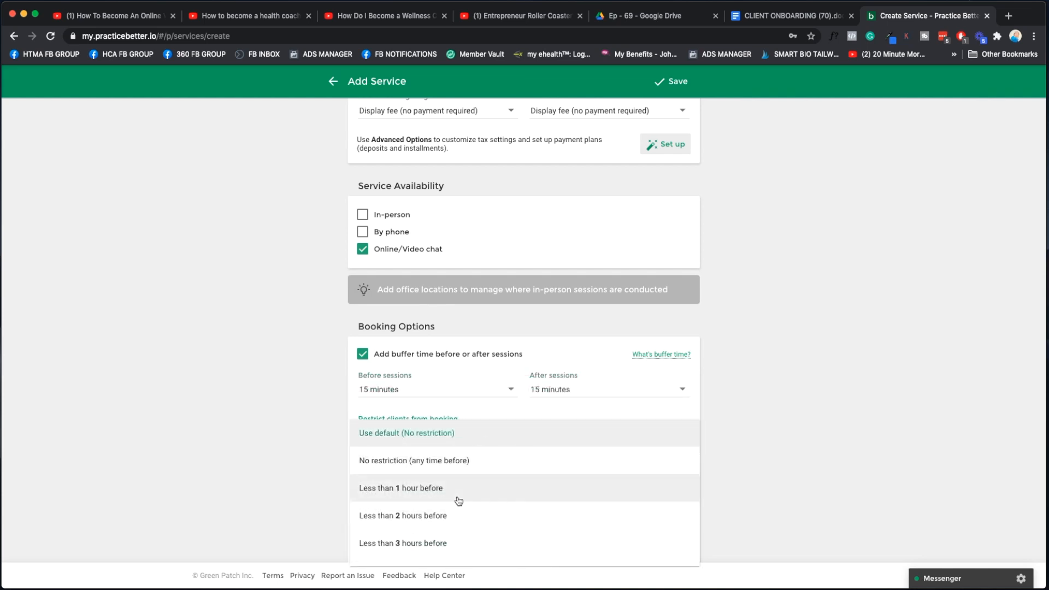
scroll("down", 3)
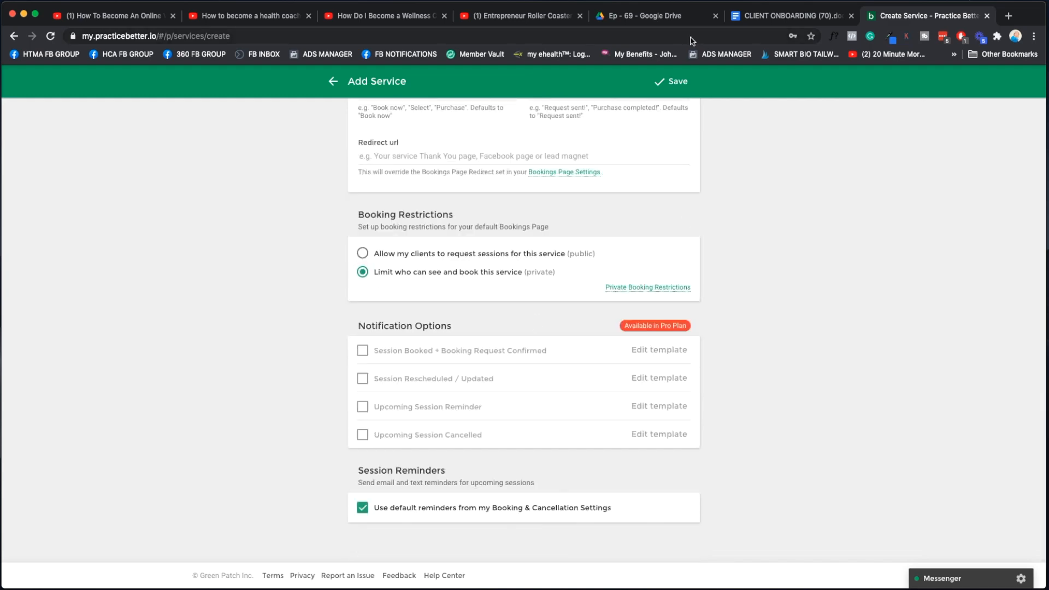
left_click(676, 81)
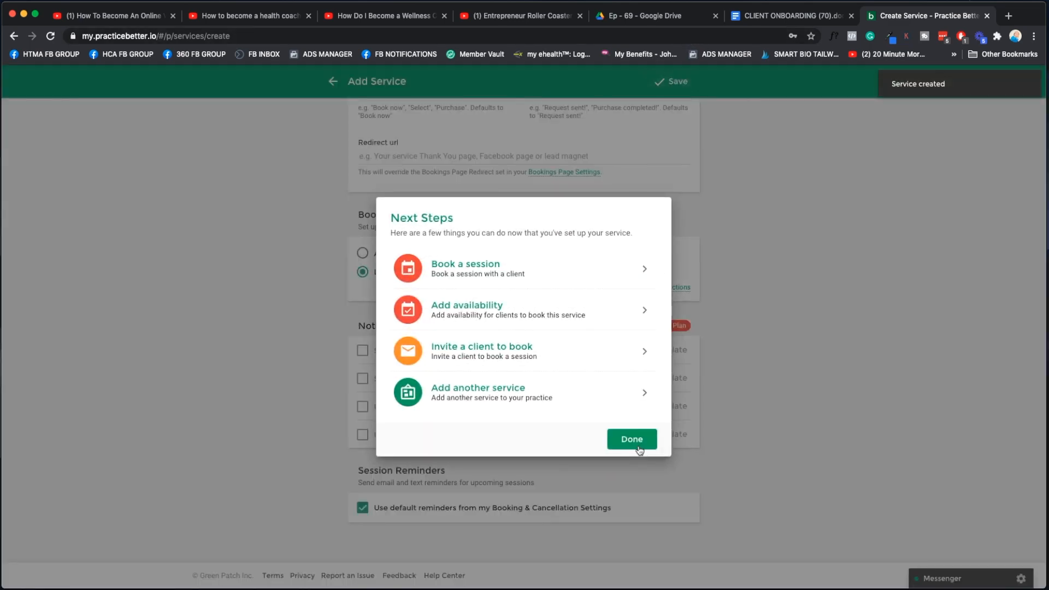
left_click(629, 439)
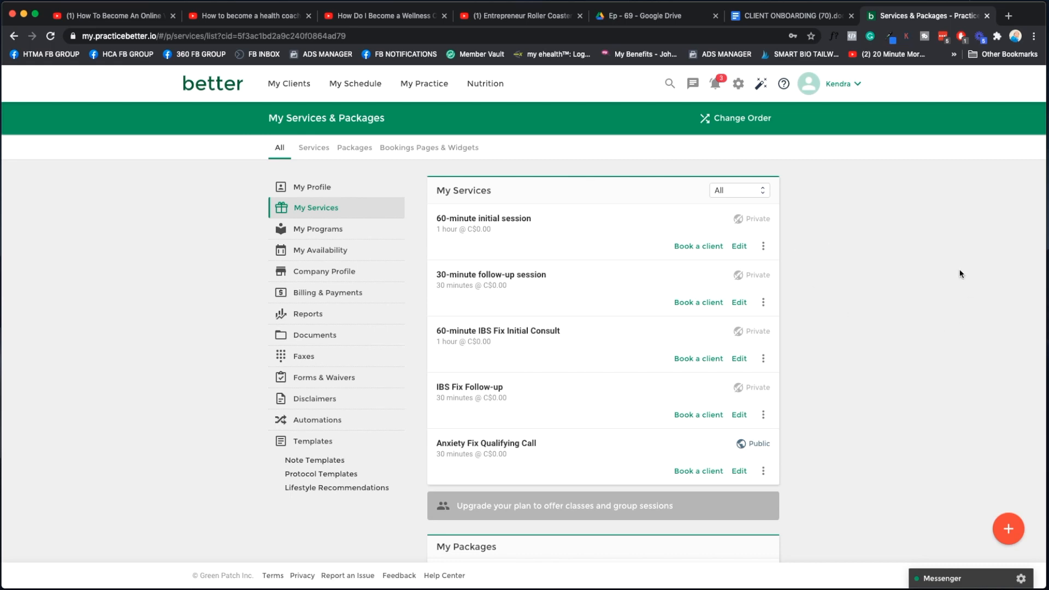
Start adding a new package from the services list.
scroll("down", 3)
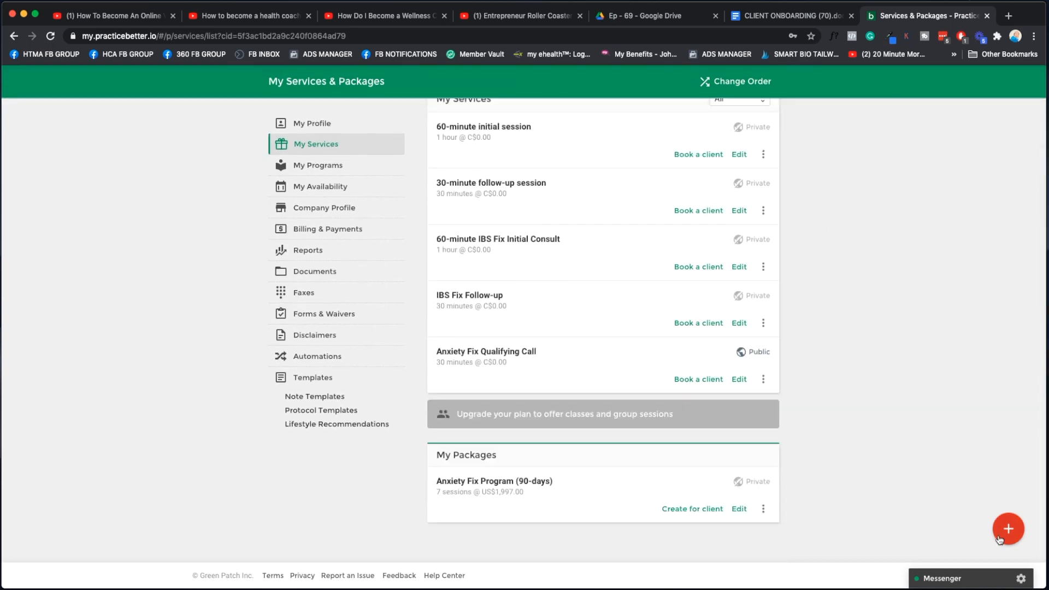
left_click(1007, 528)
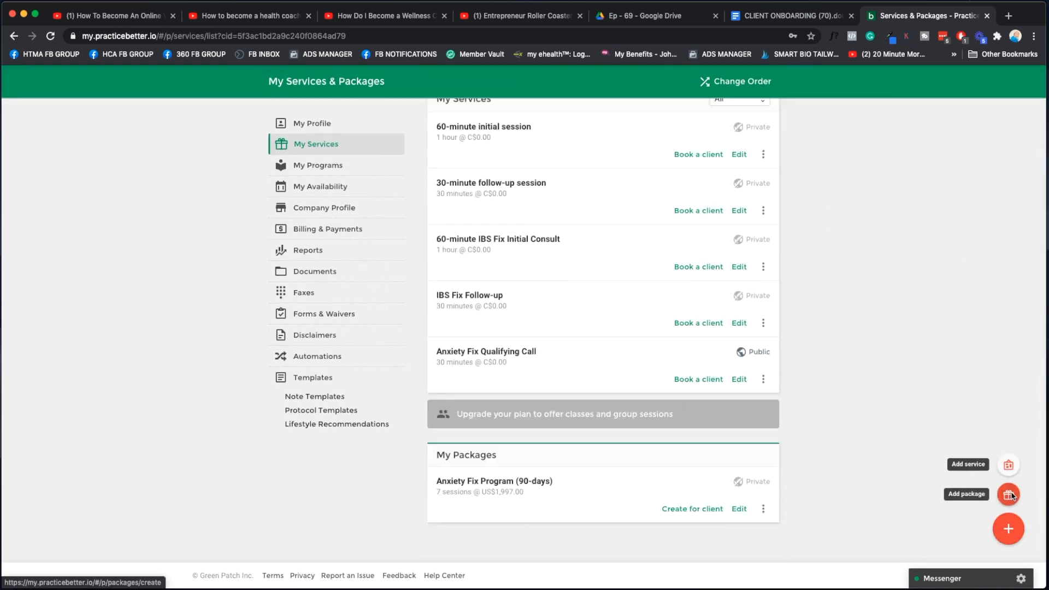
left_click(1008, 494)
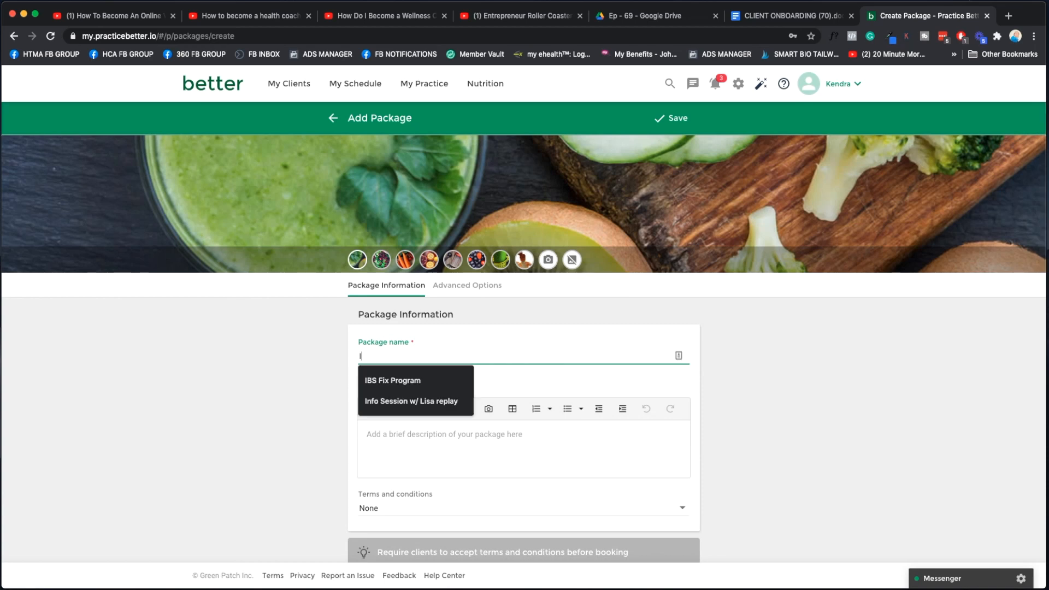
Name the package 'IBS Fix Program' and set its fee to 3000.
type("IBS FIX")
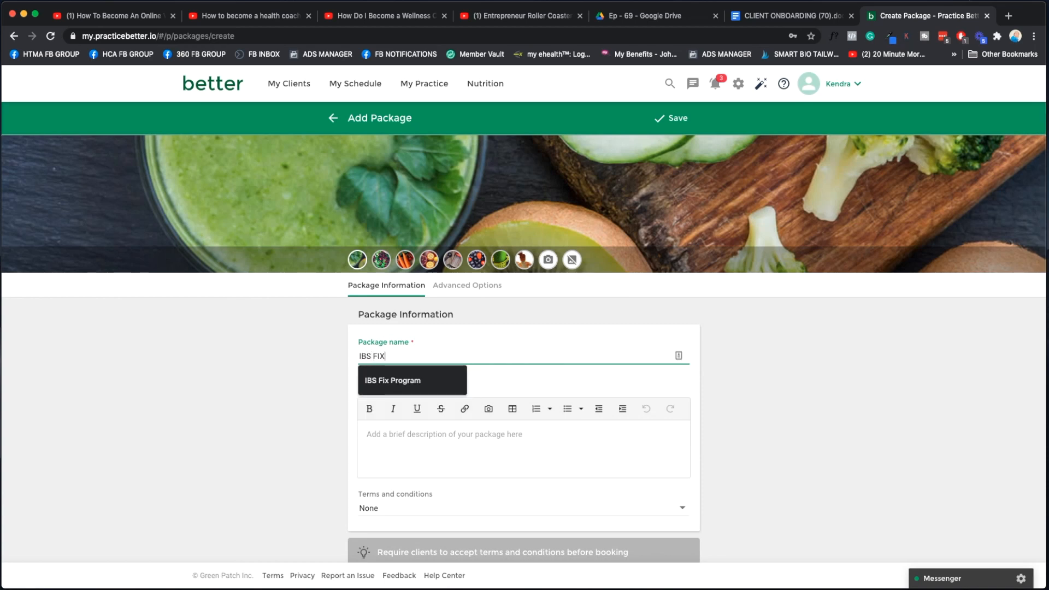
left_click(392, 380)
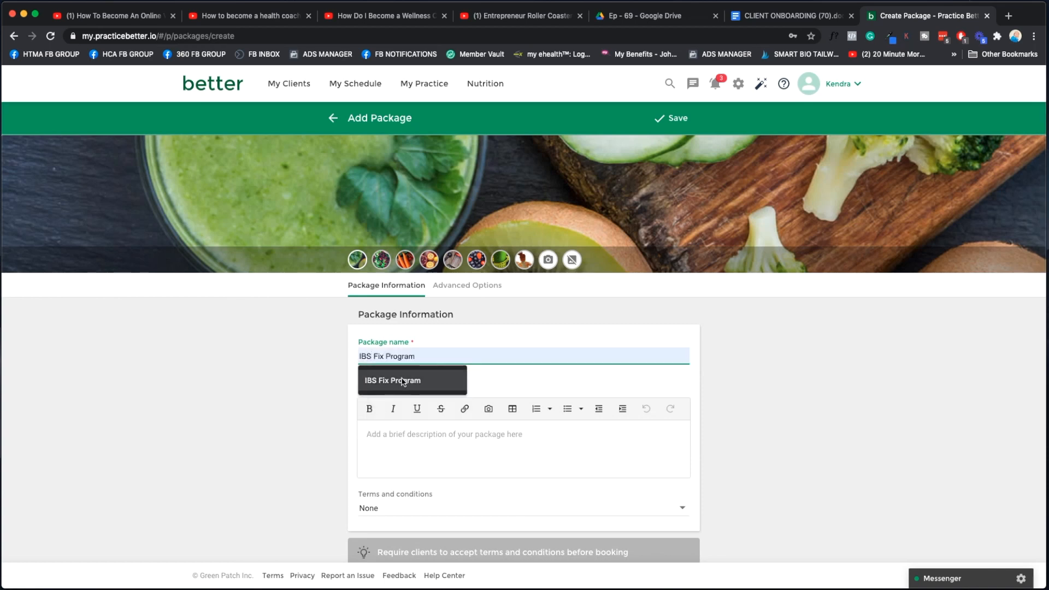
scroll("down", 3)
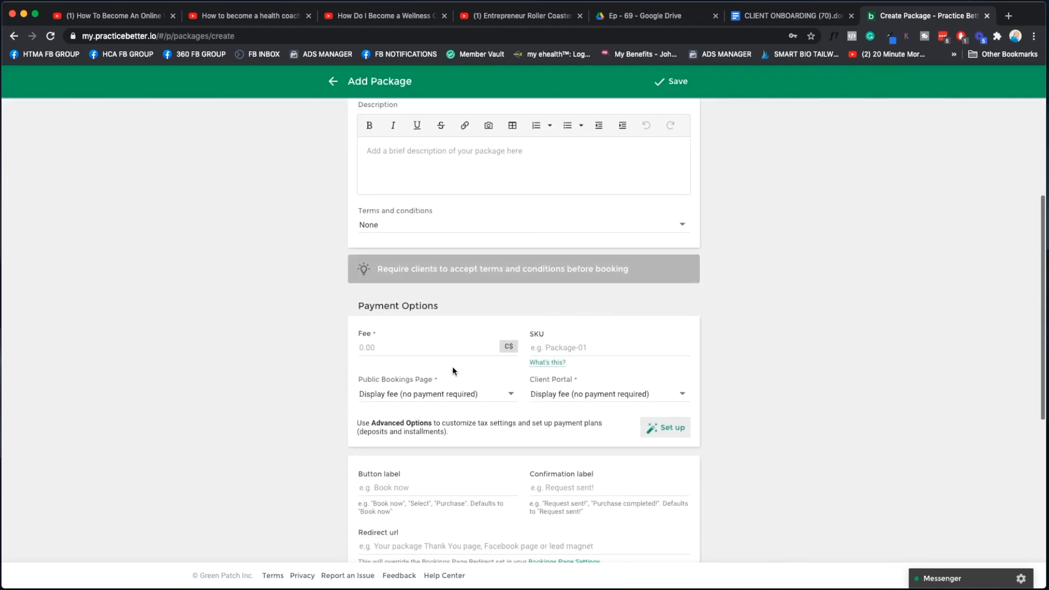
type("3000")
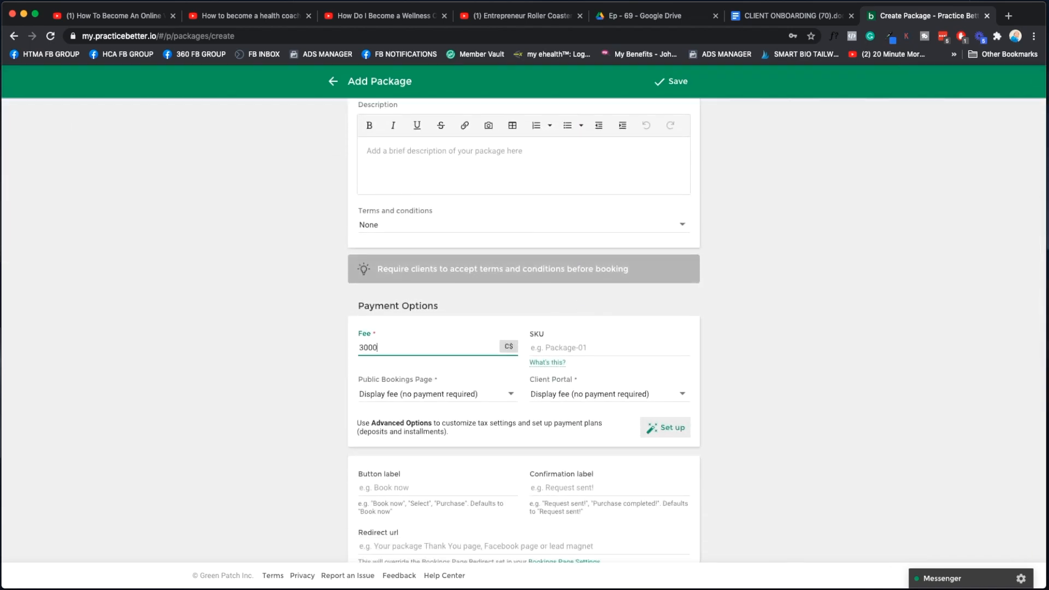
scroll("down", 3)
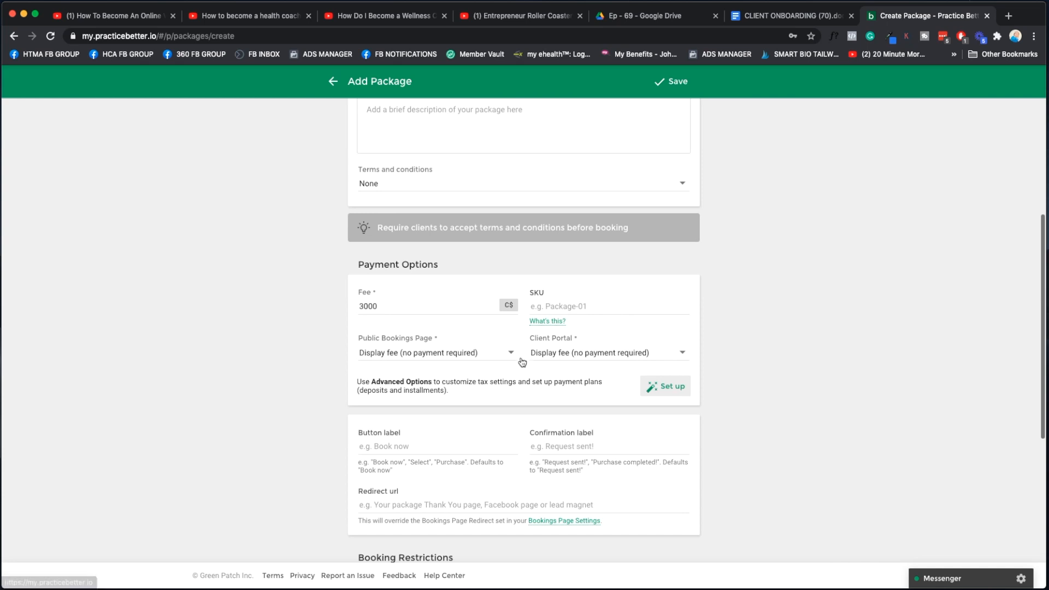
mouse_move(599, 348)
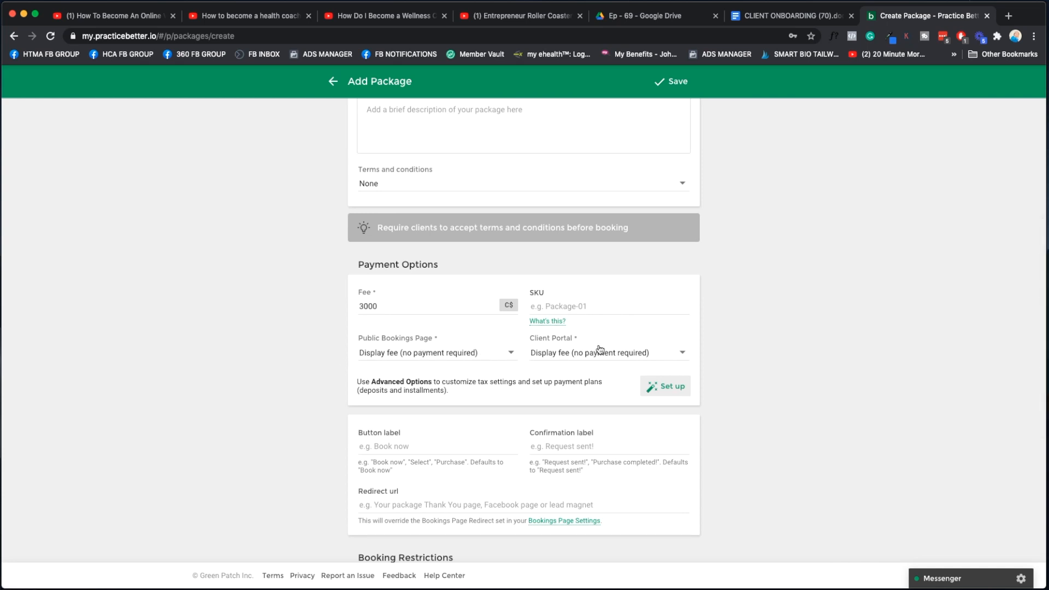
scroll("down", 3)
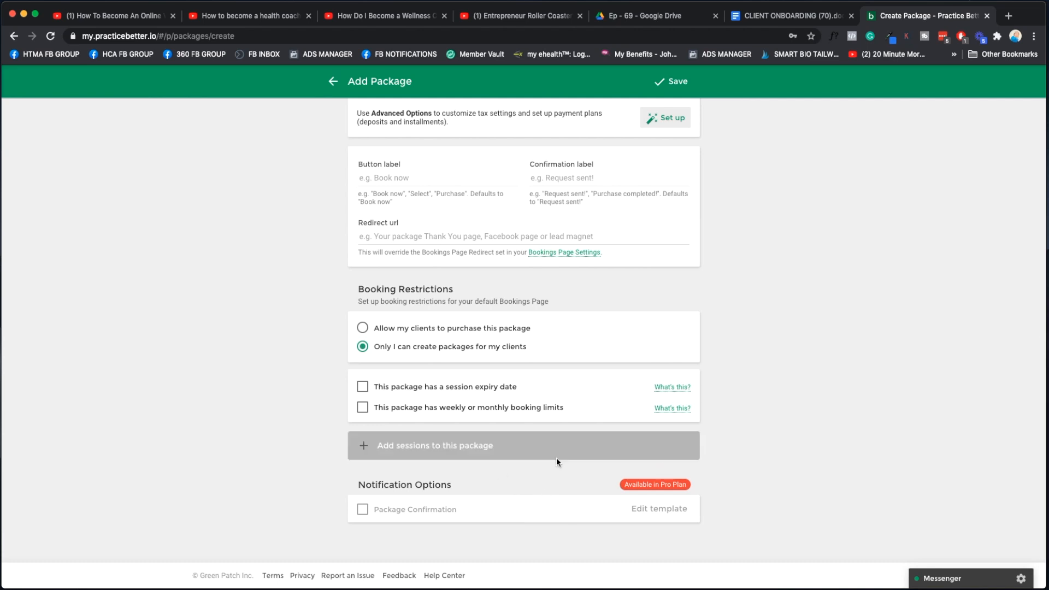
Add the 60-minute IBS Fix Initial Consult session to the package.
left_click(434, 446)
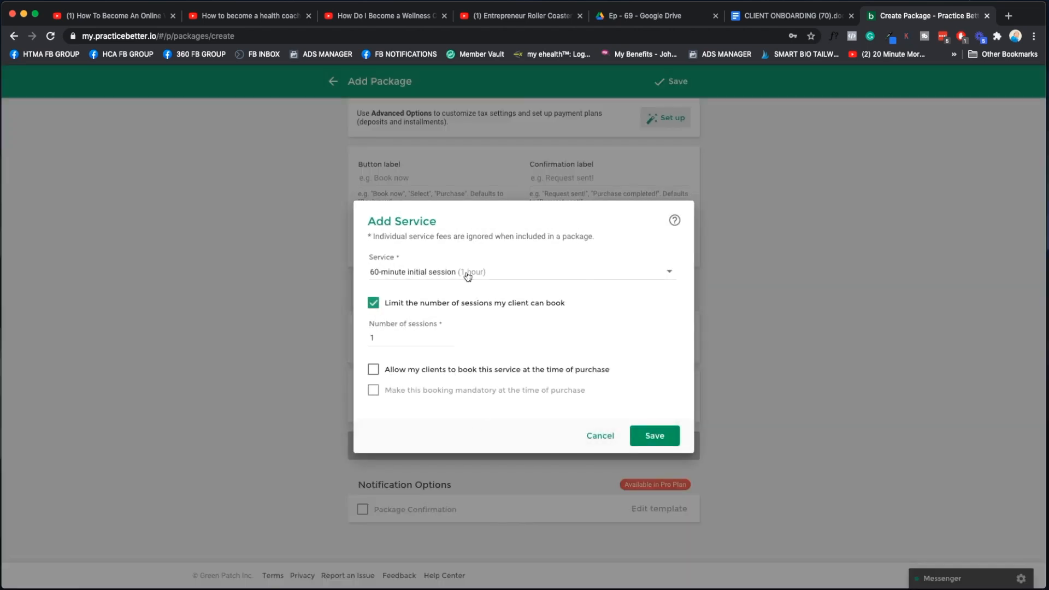
left_click(521, 272)
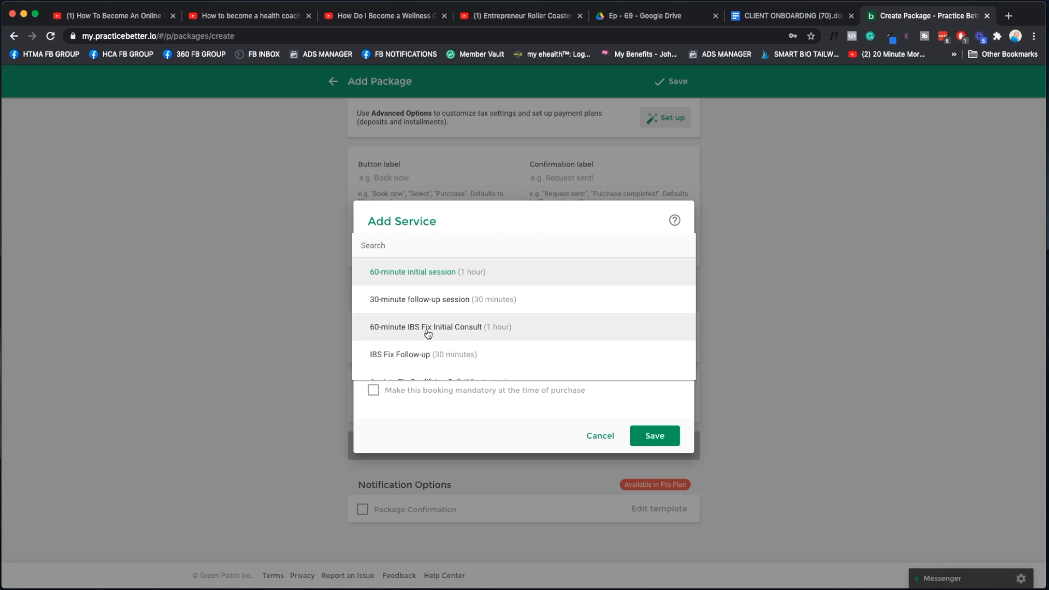
left_click(426, 326)
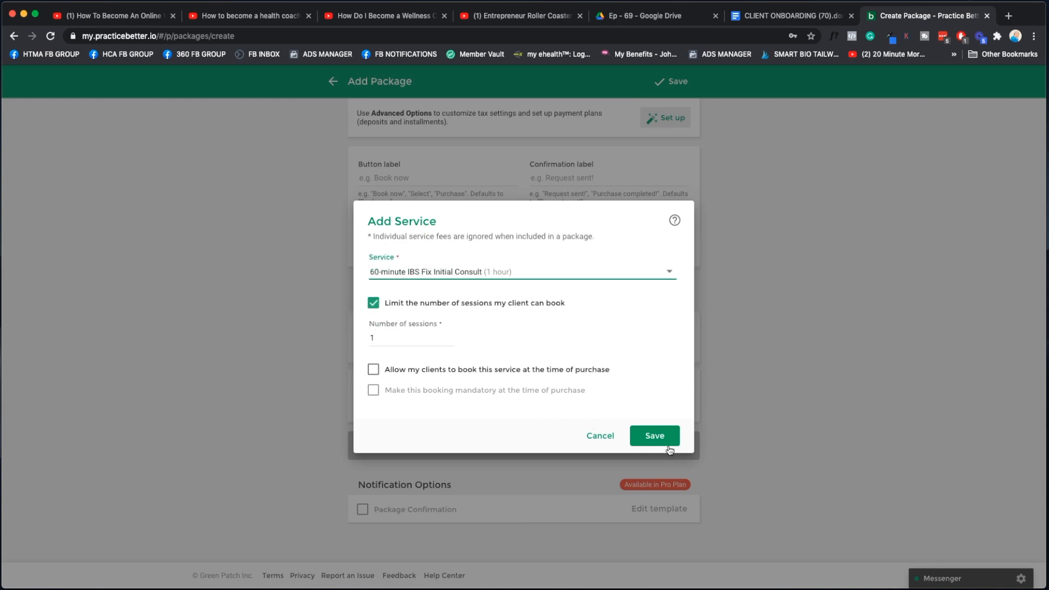
left_click(653, 435)
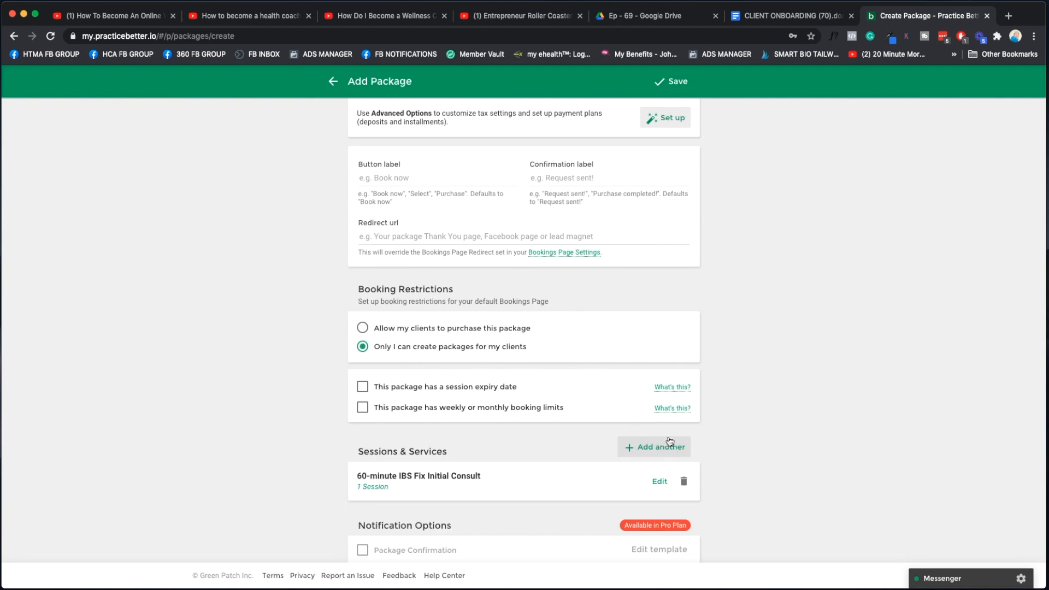
Add 6 IBS Fix Follow-up sessions and save the IBS Fix Program package.
left_click(652, 446)
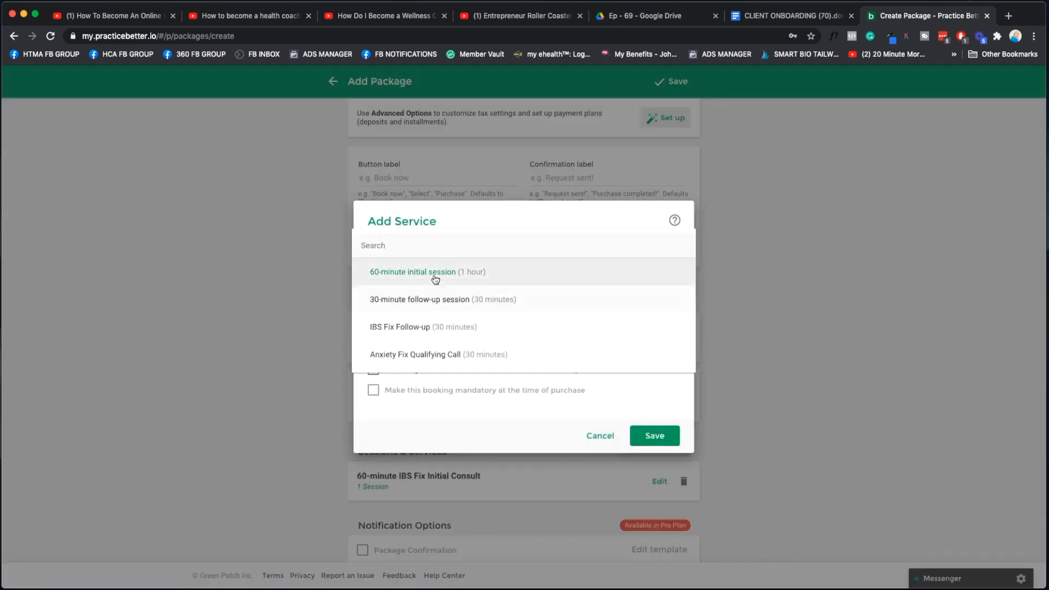
left_click(399, 326)
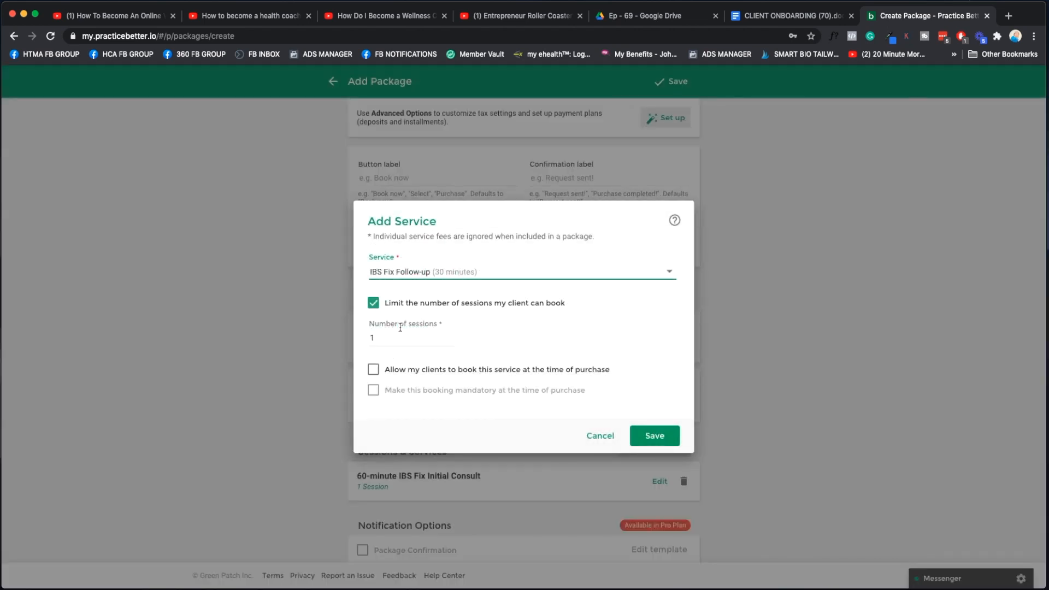
type("6")
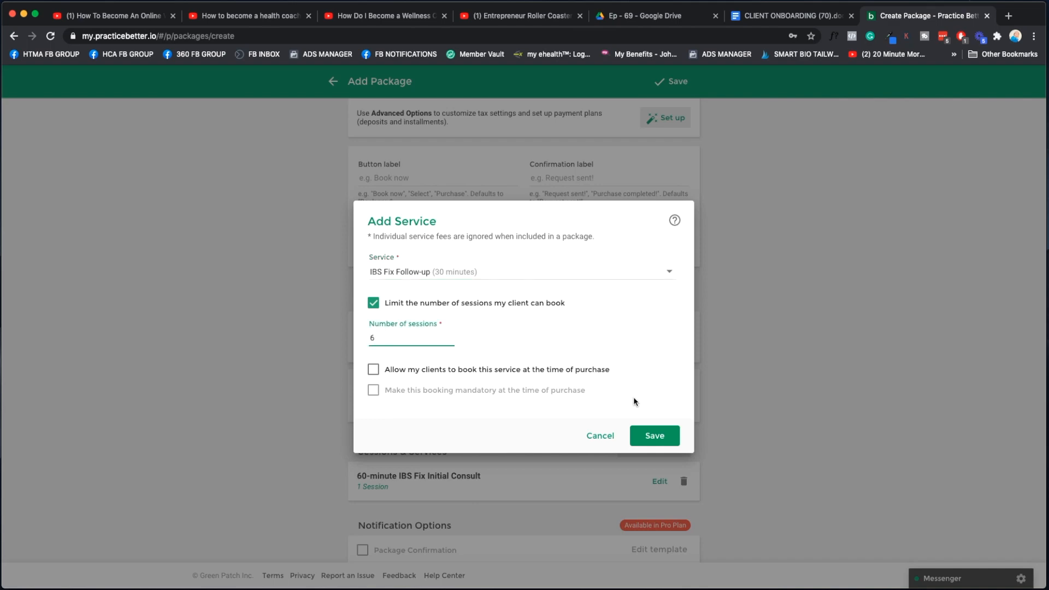
left_click(653, 435)
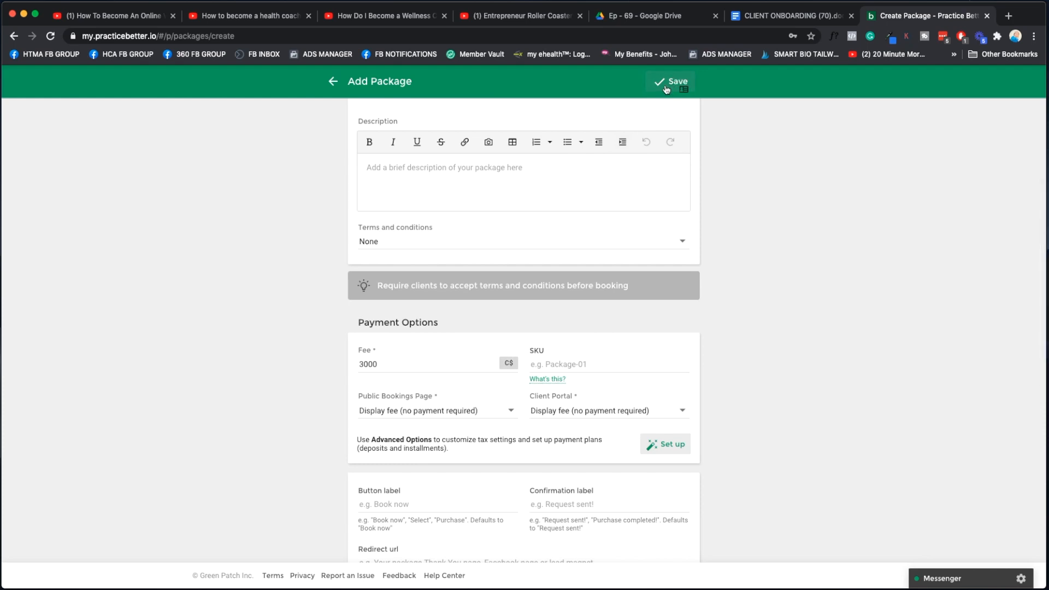
left_click(669, 81)
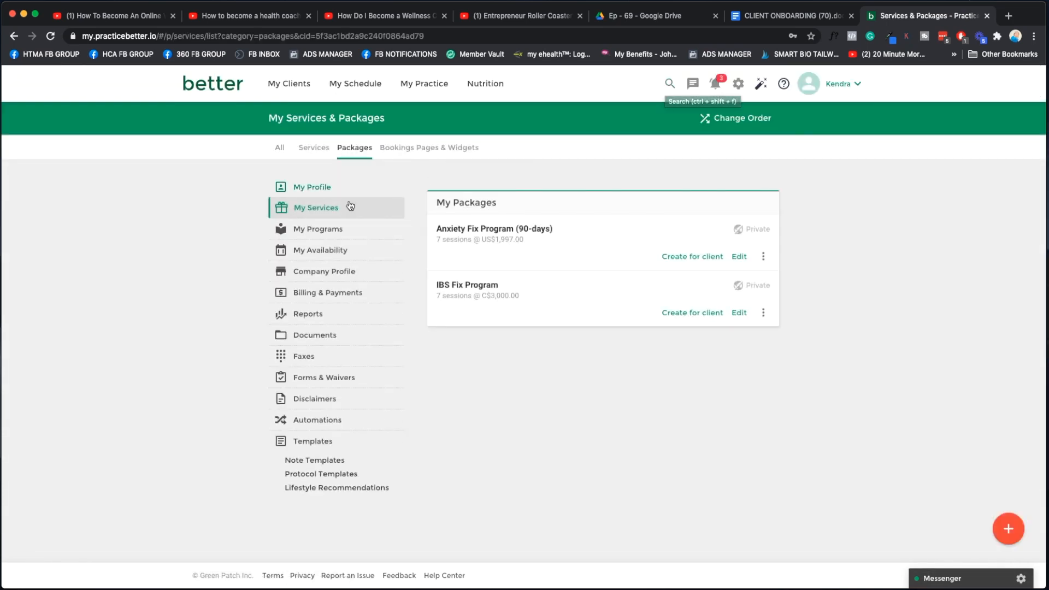
mouse_move(325, 377)
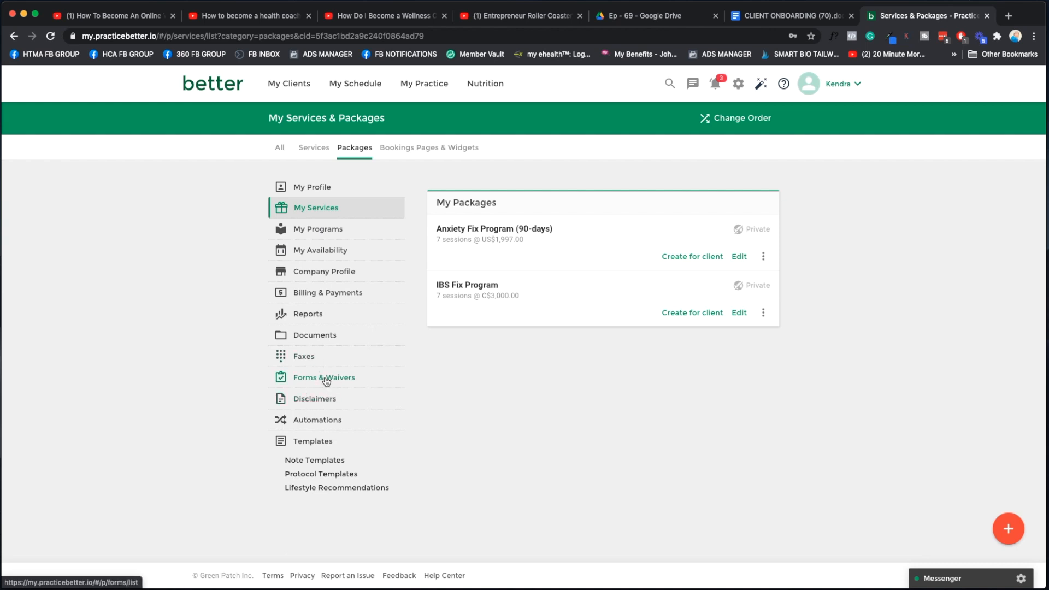
Go to Forms & Waivers and create a new form from scratch.
left_click(325, 378)
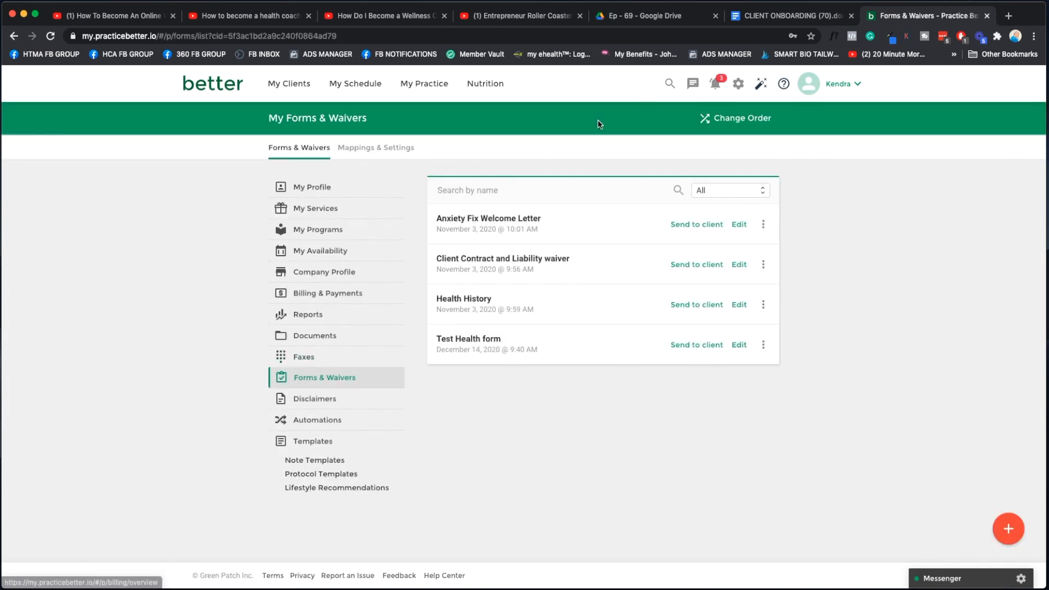
mouse_move(1007, 528)
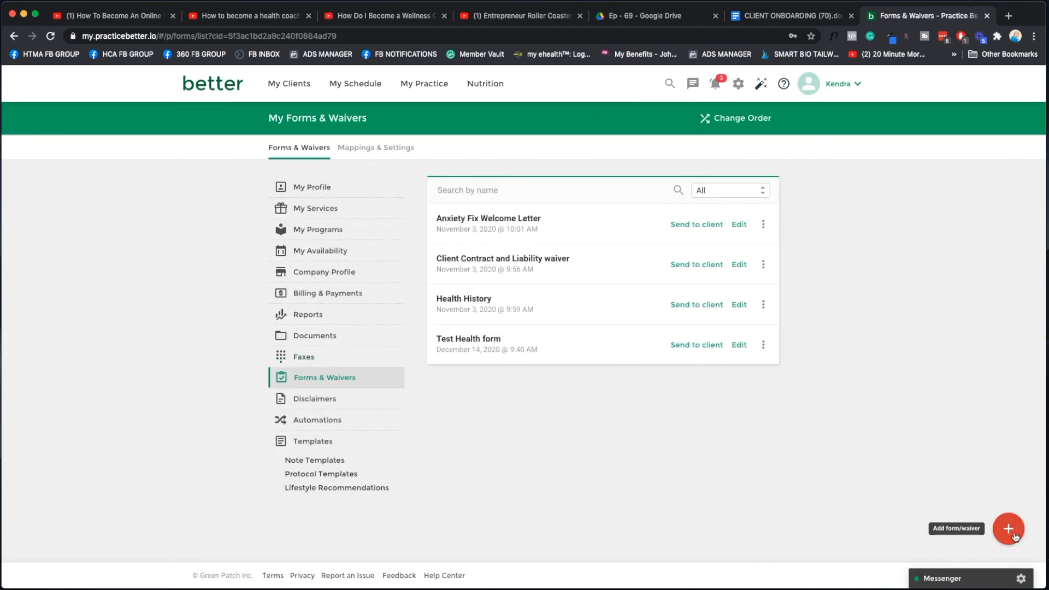
left_click(1007, 528)
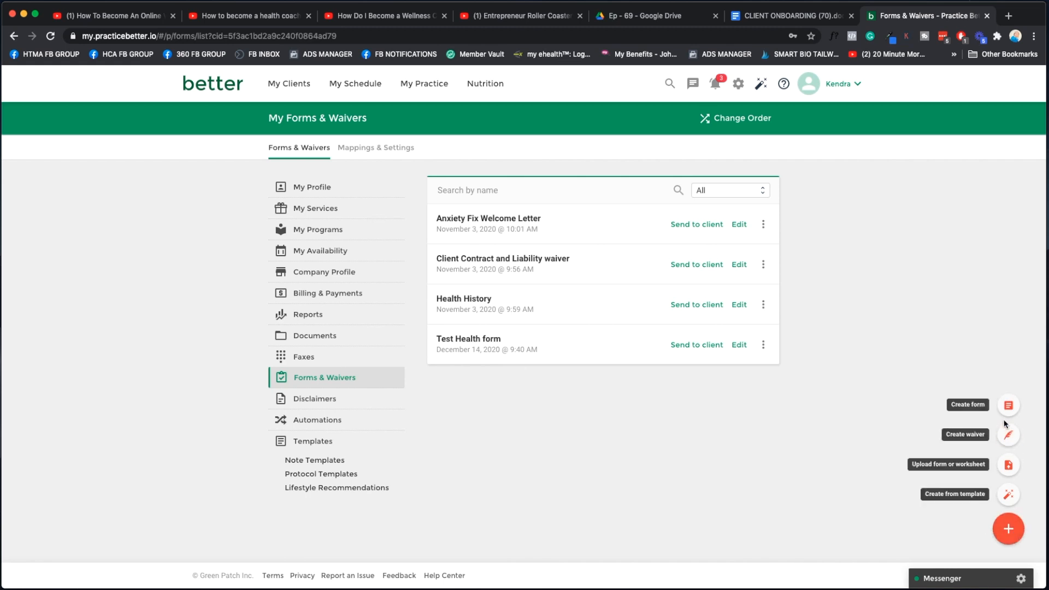
left_click(1008, 405)
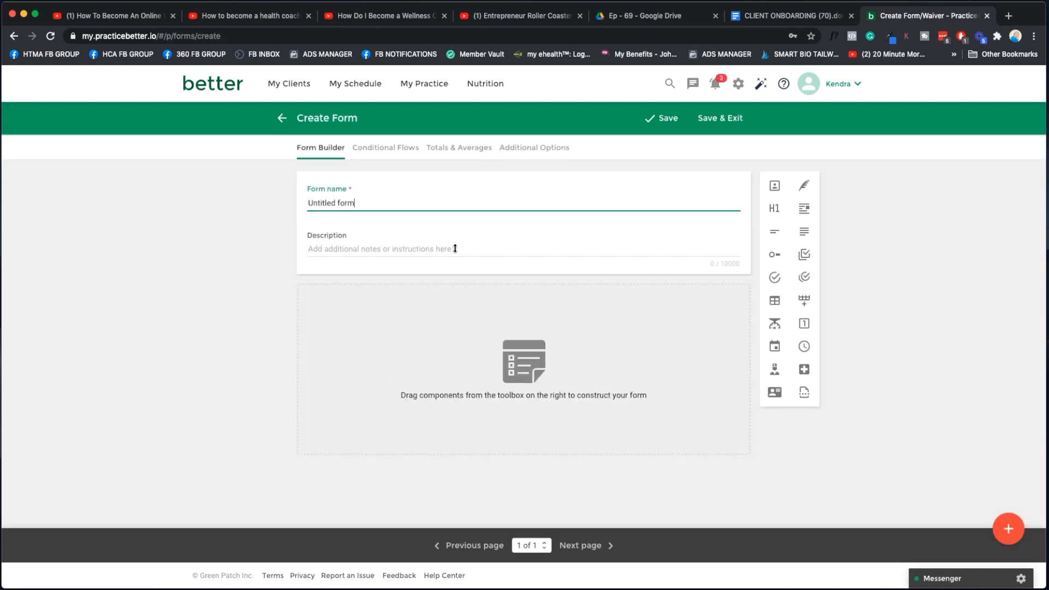
mouse_move(774, 186)
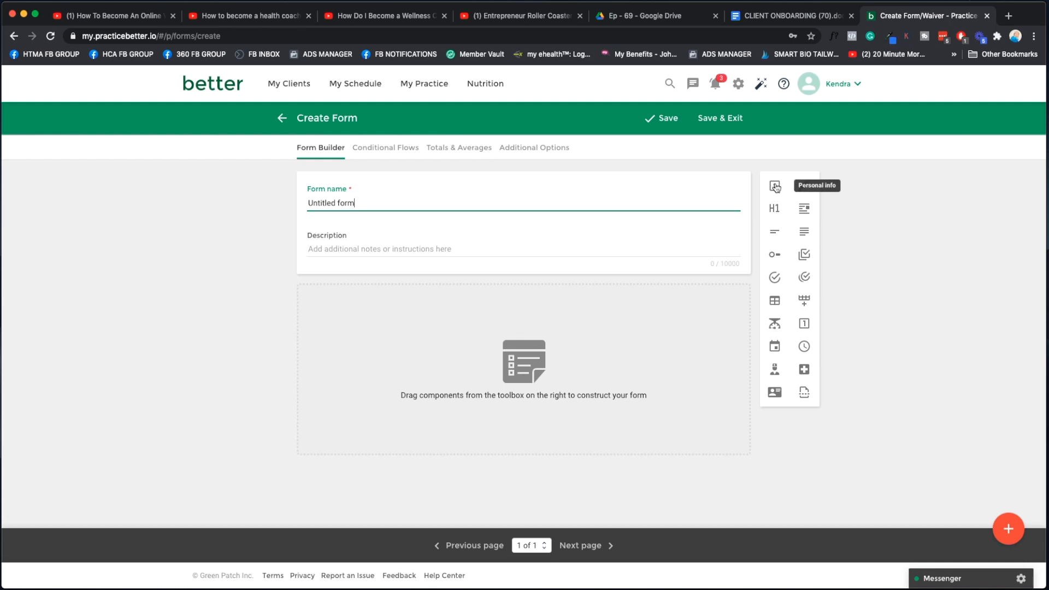
Add the Personal info component, review its fields, and leave the form builder.
left_click(774, 186)
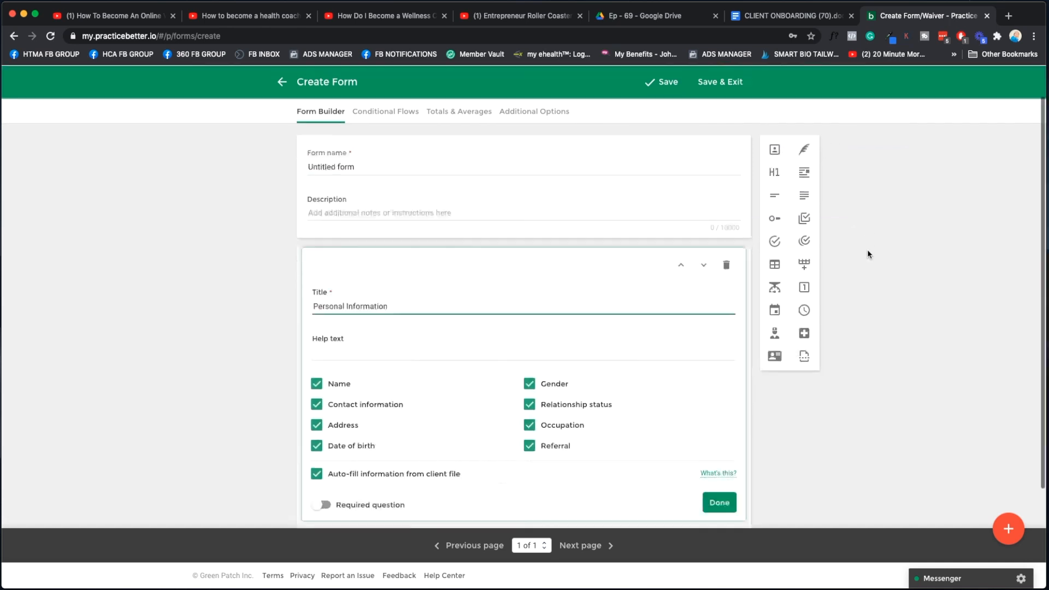
scroll("down", 3)
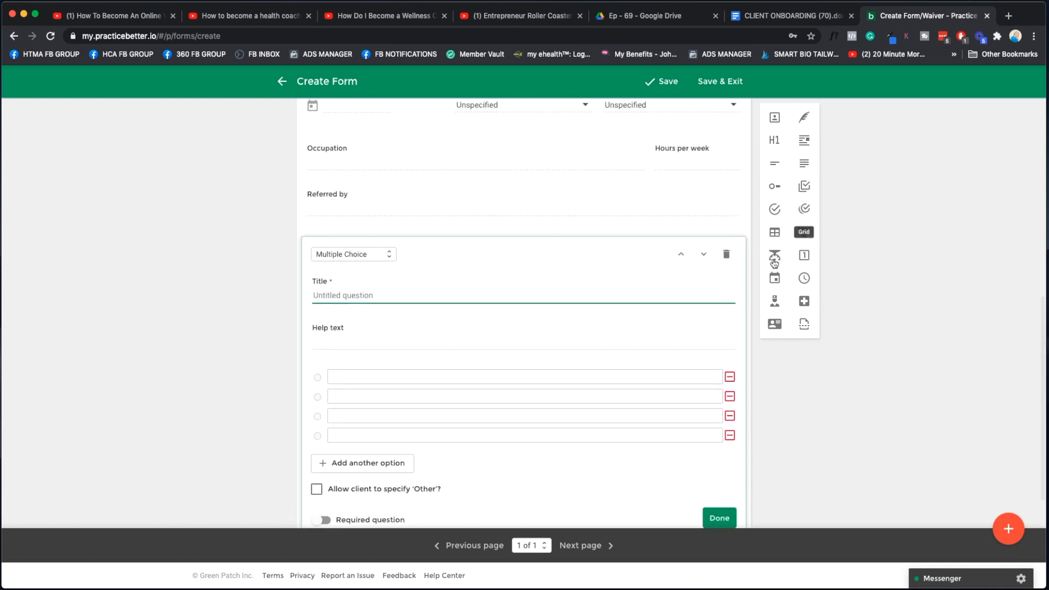
mouse_move(804, 209)
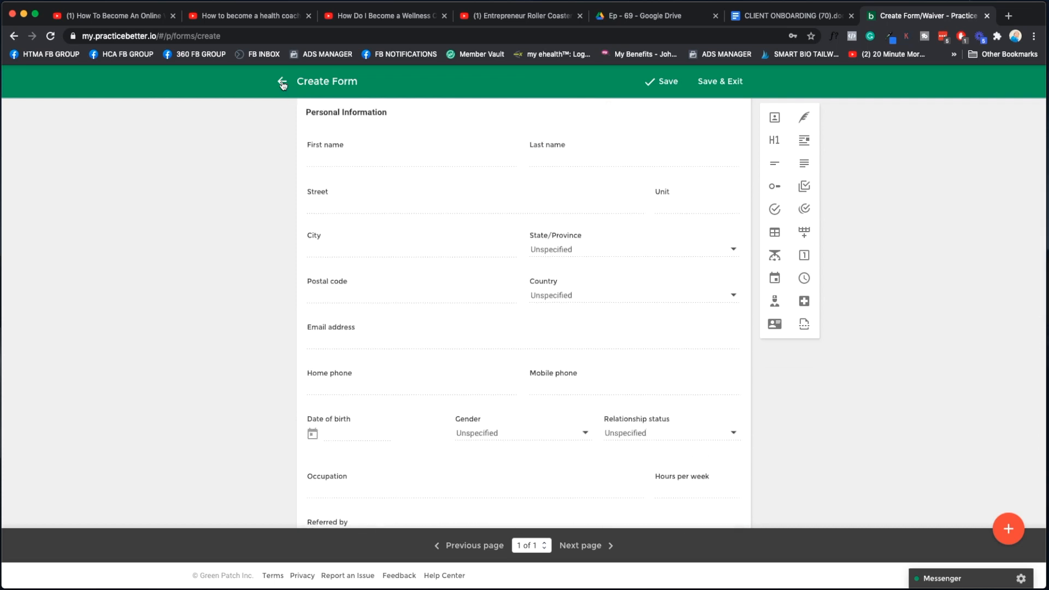
left_click(281, 80)
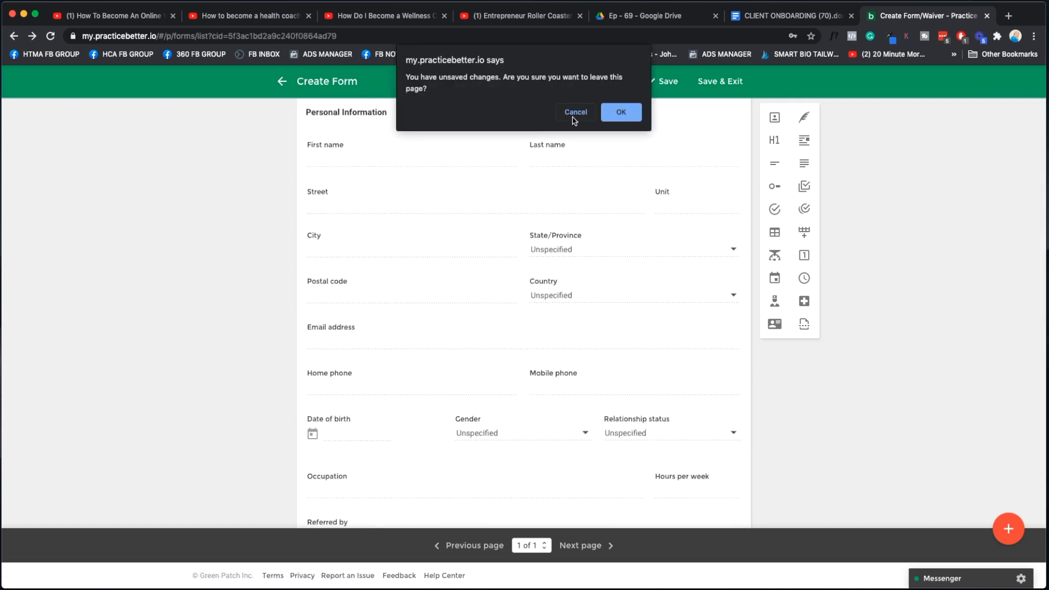
Discard the draft form and open the existing Anxiety Fix Welcome Letter form.
left_click(620, 112)
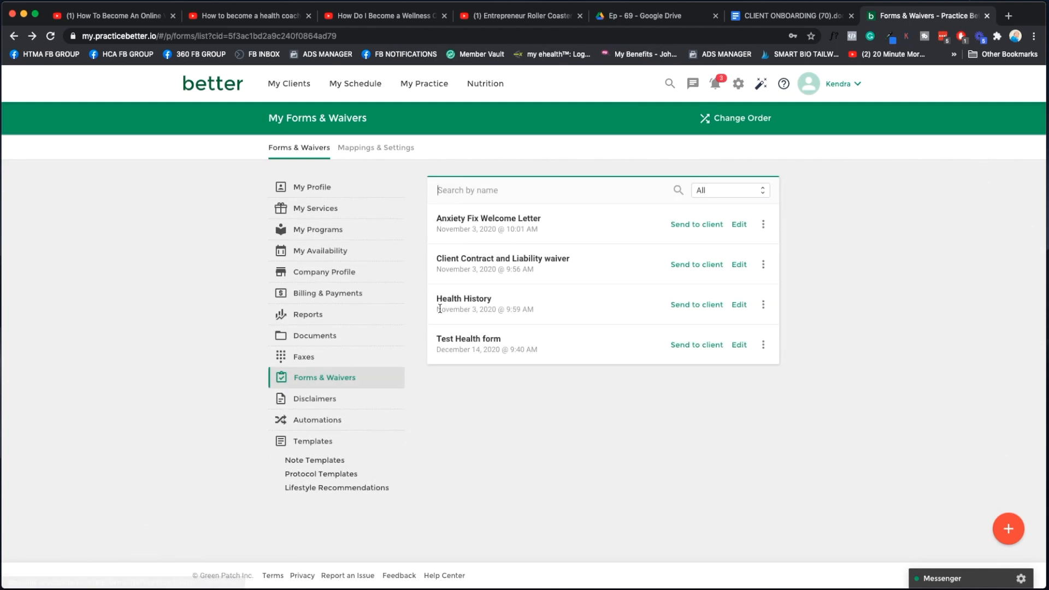
mouse_move(588, 269)
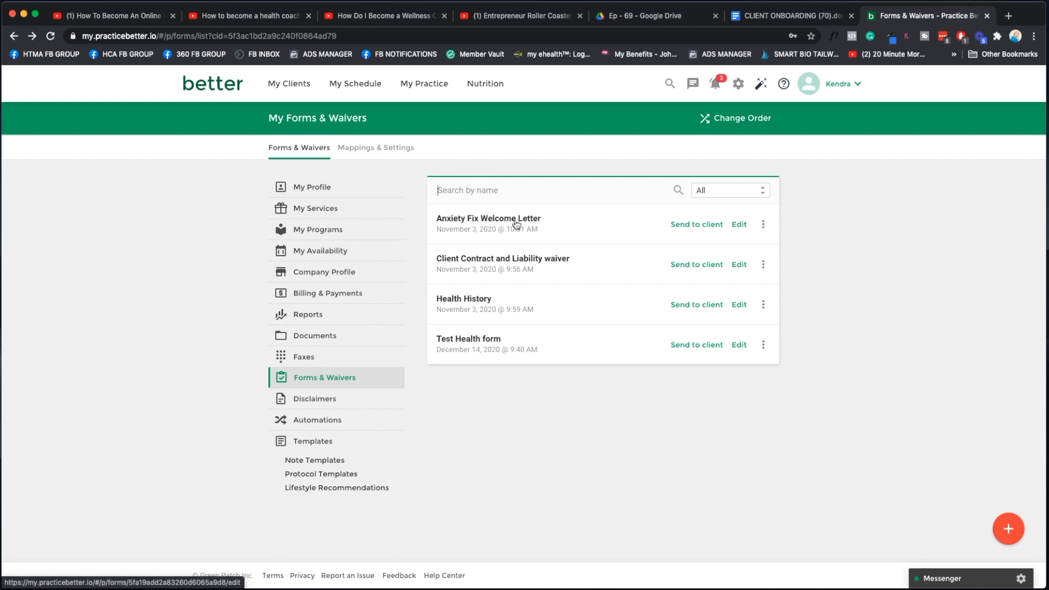
left_click(738, 224)
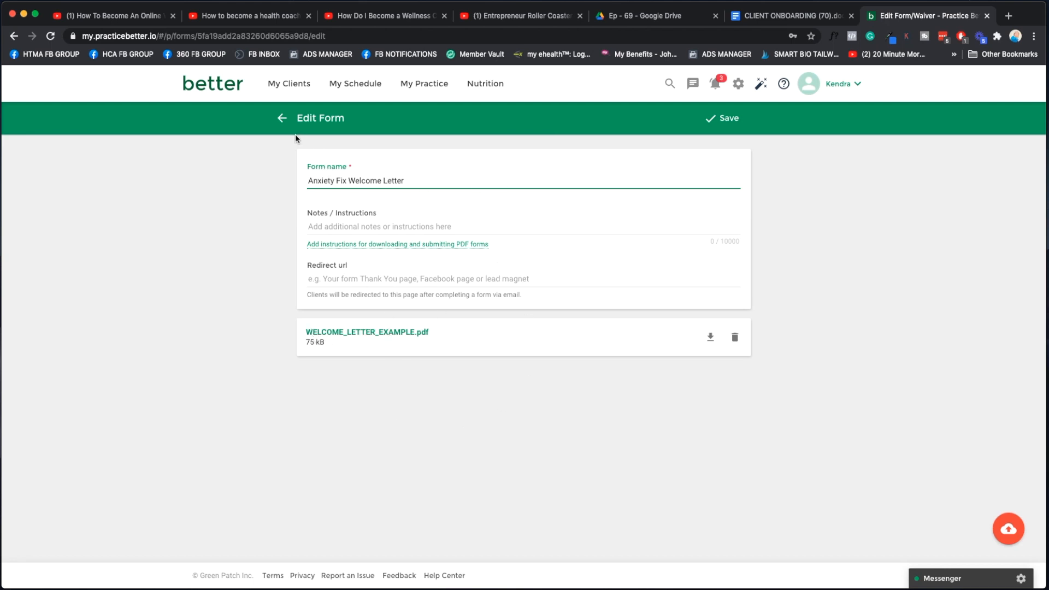
mouse_move(298, 144)
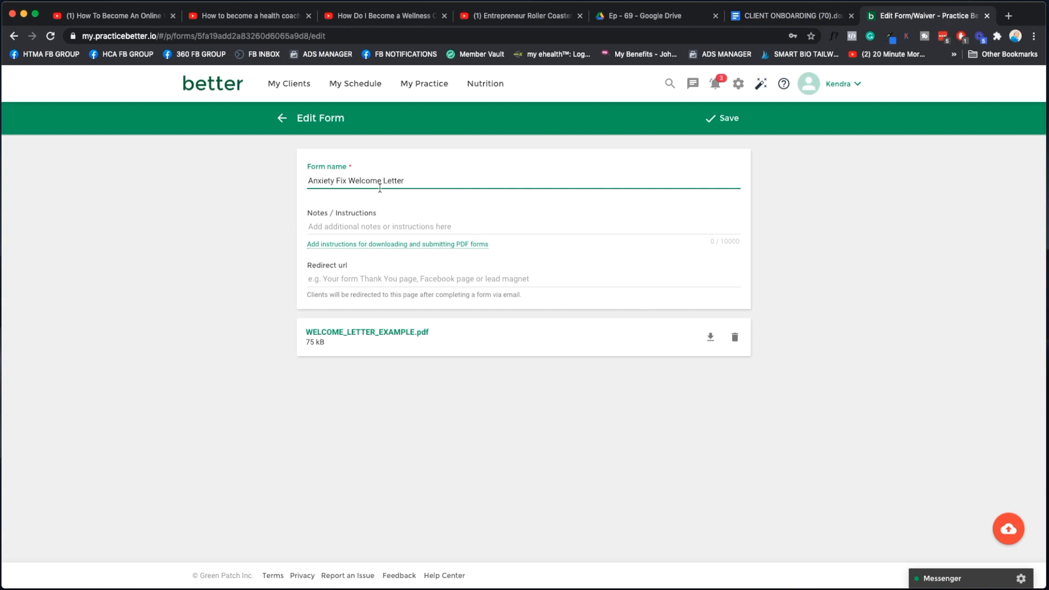
left_click(282, 118)
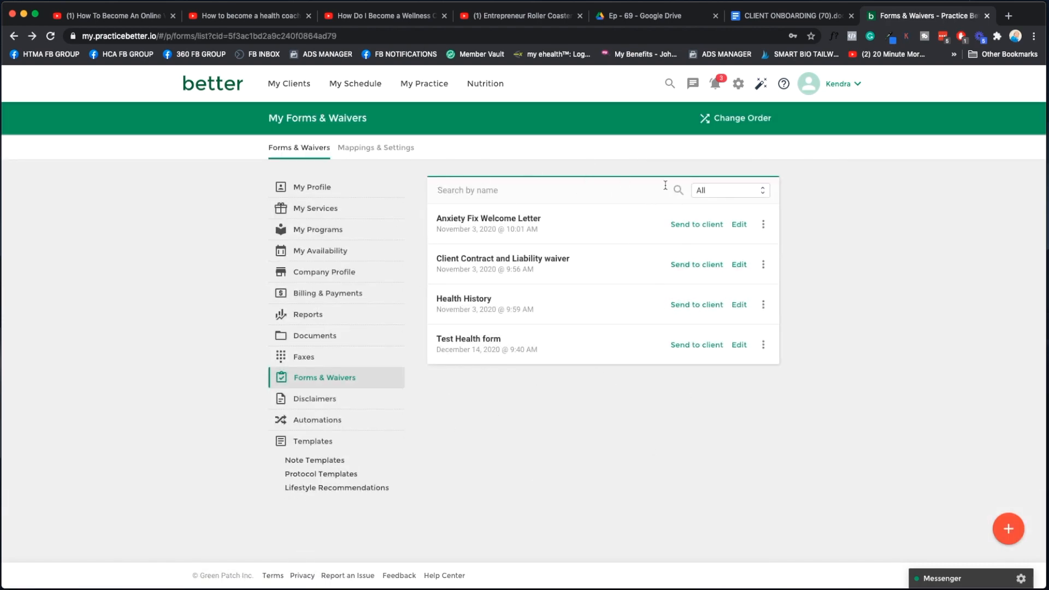
Show and dismiss the add-form options, then bring up the My Practice menu.
left_click(1008, 528)
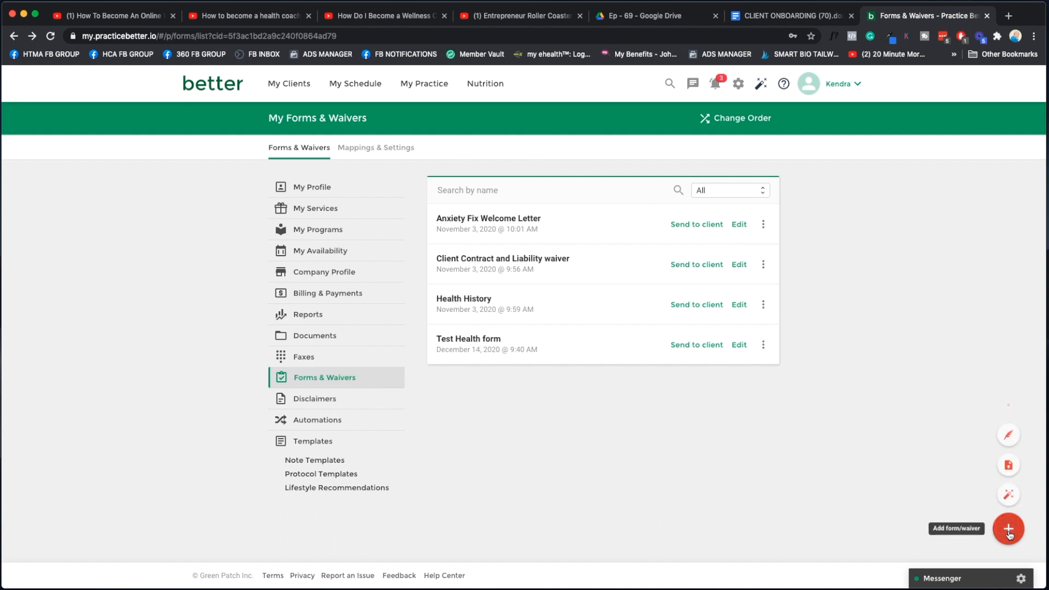
left_click(1007, 528)
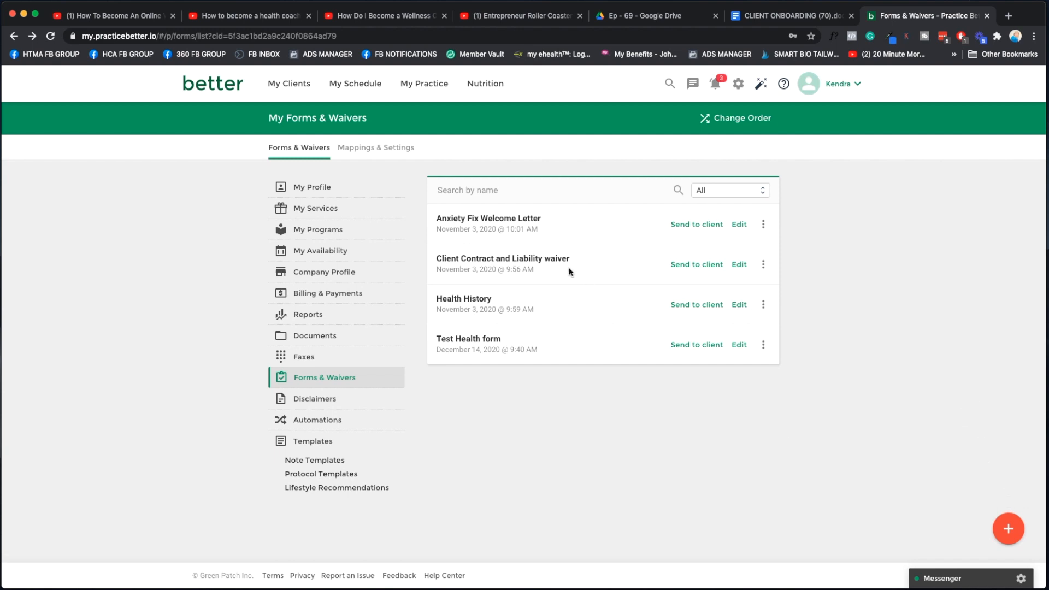
mouse_move(497, 227)
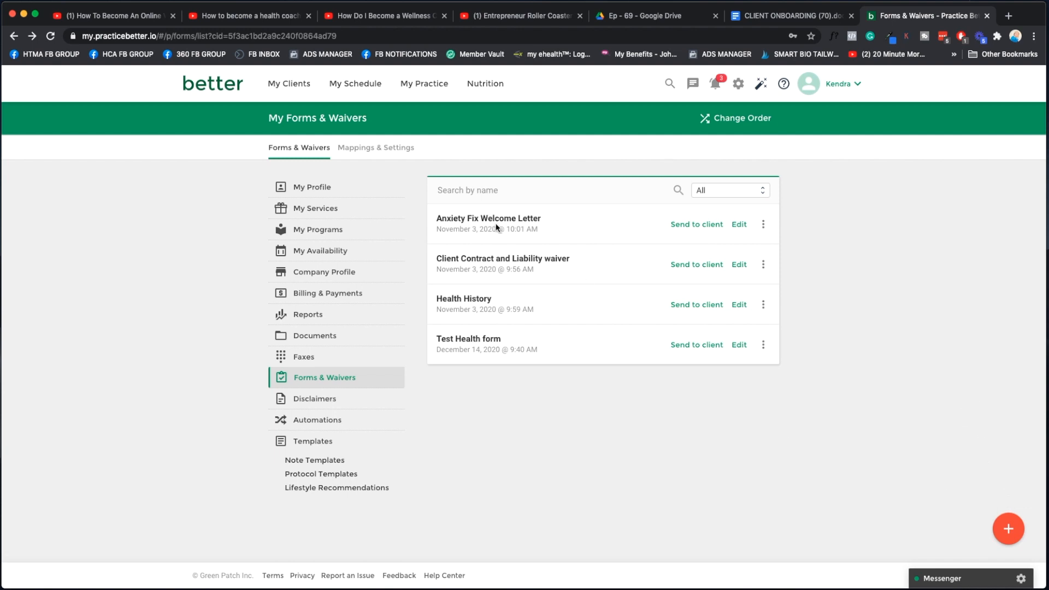
mouse_move(673, 475)
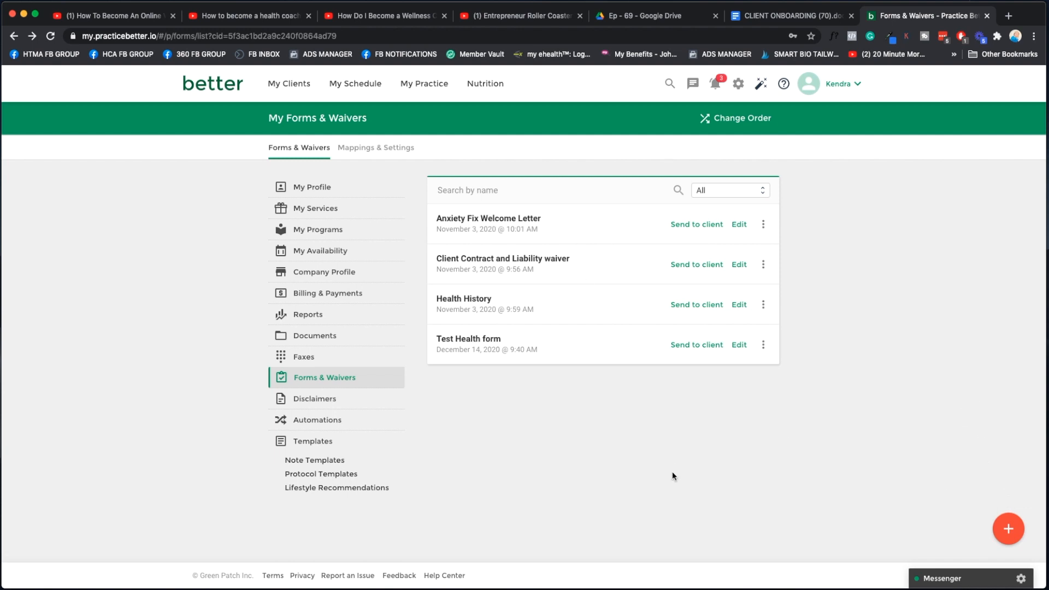
mouse_move(514, 181)
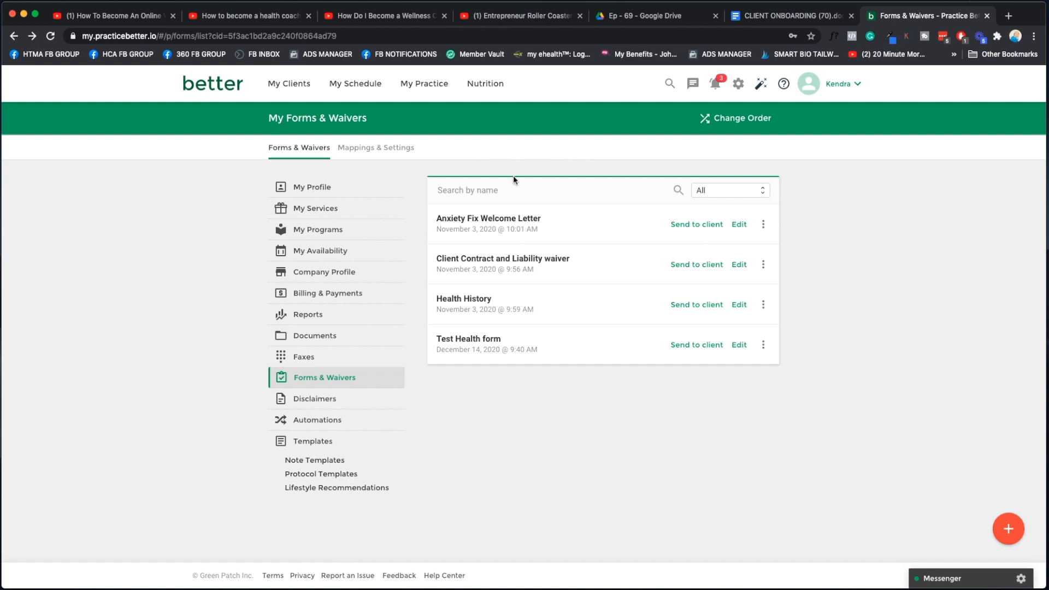
mouse_move(485, 146)
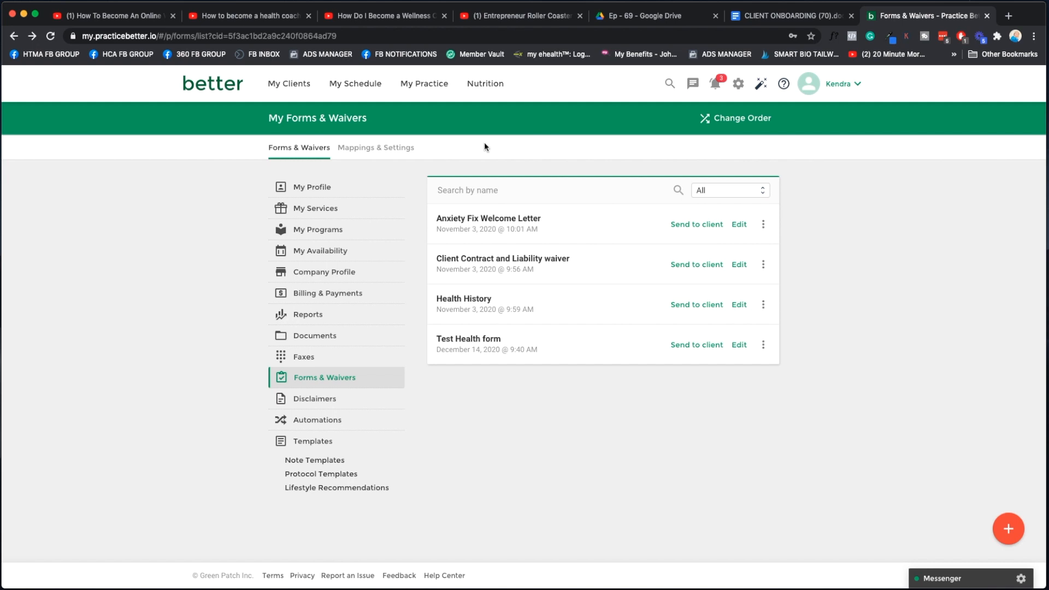
mouse_move(461, 146)
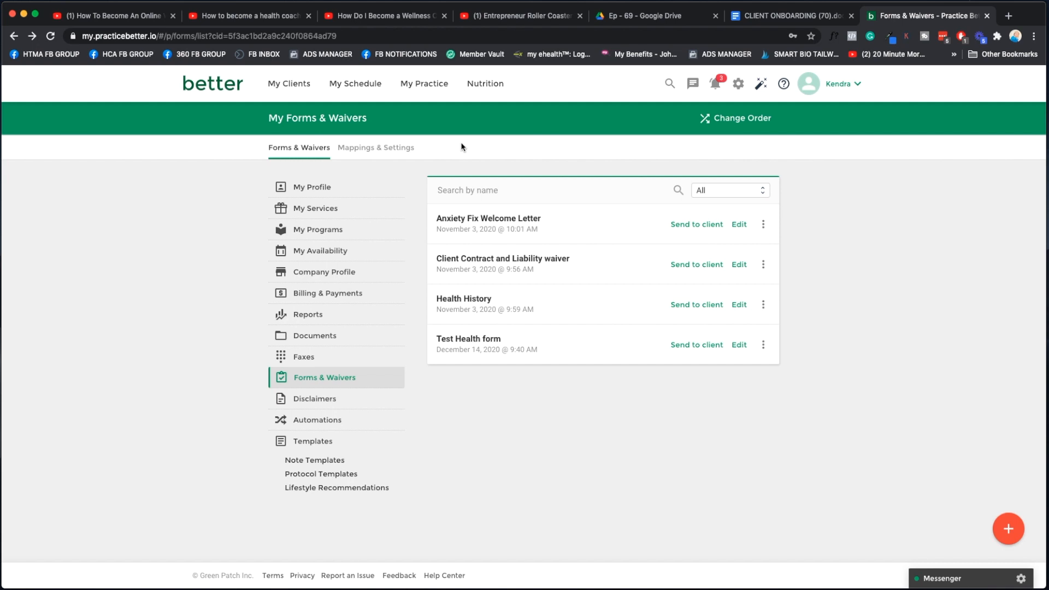
mouse_move(354, 83)
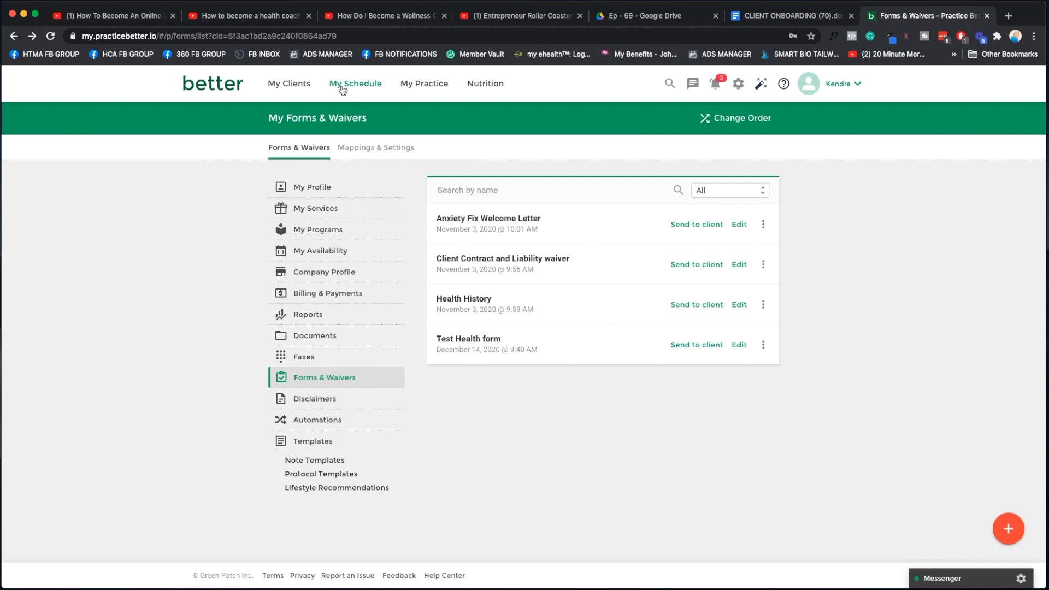
mouse_move(530, 79)
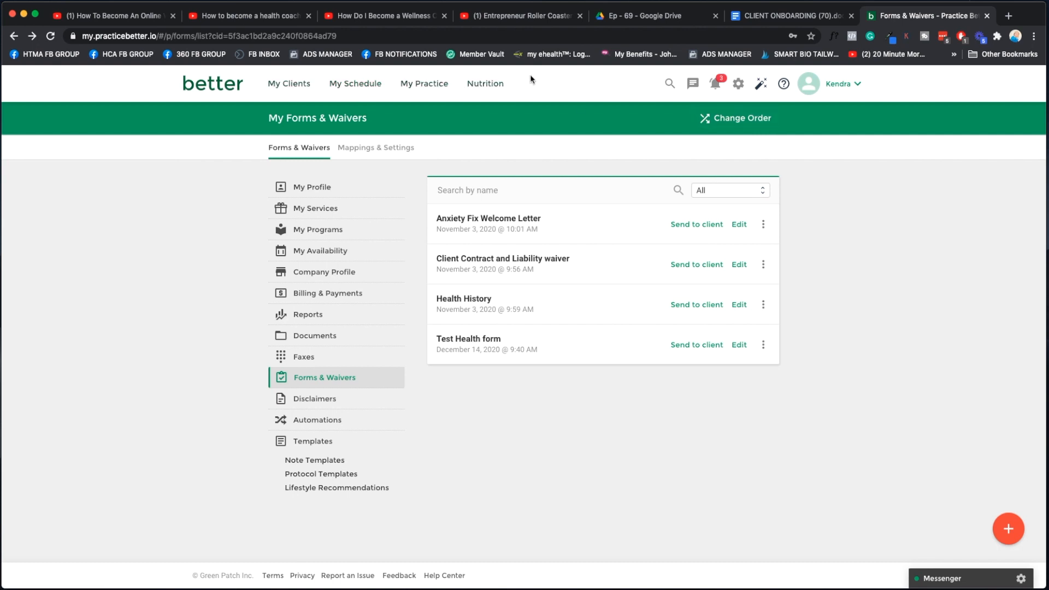
left_click(424, 83)
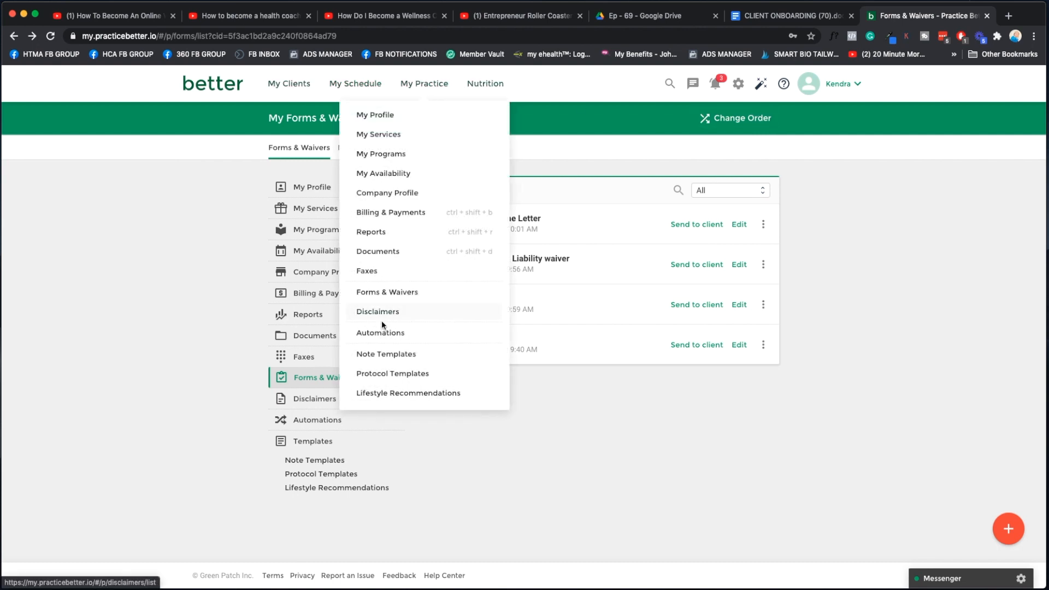
Delete the welcome-pack automation and start a 'Send forms after a package is confirmed' automation.
left_click(380, 333)
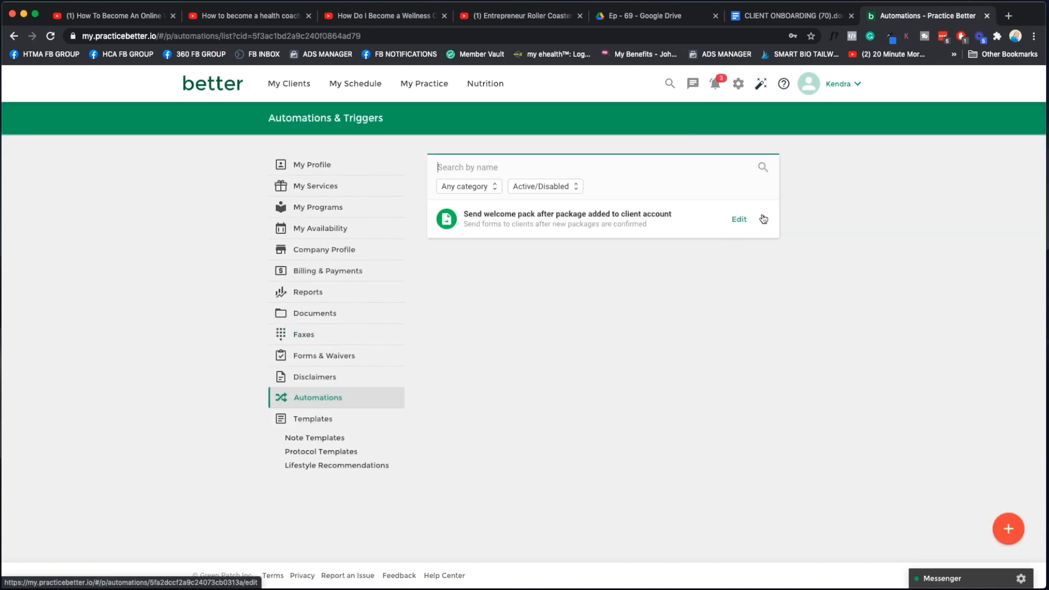
left_click(762, 218)
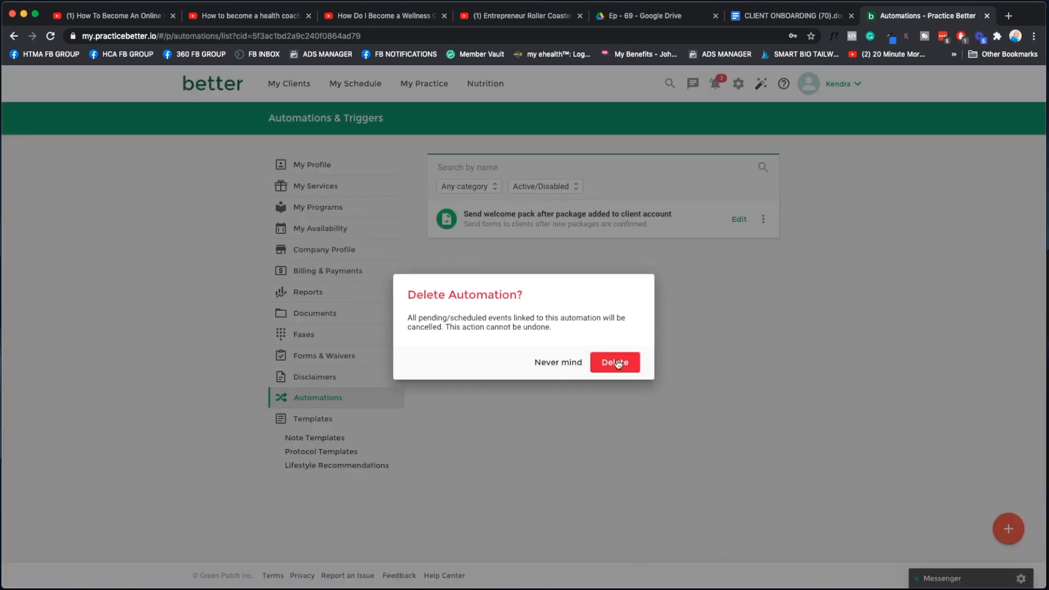
left_click(614, 361)
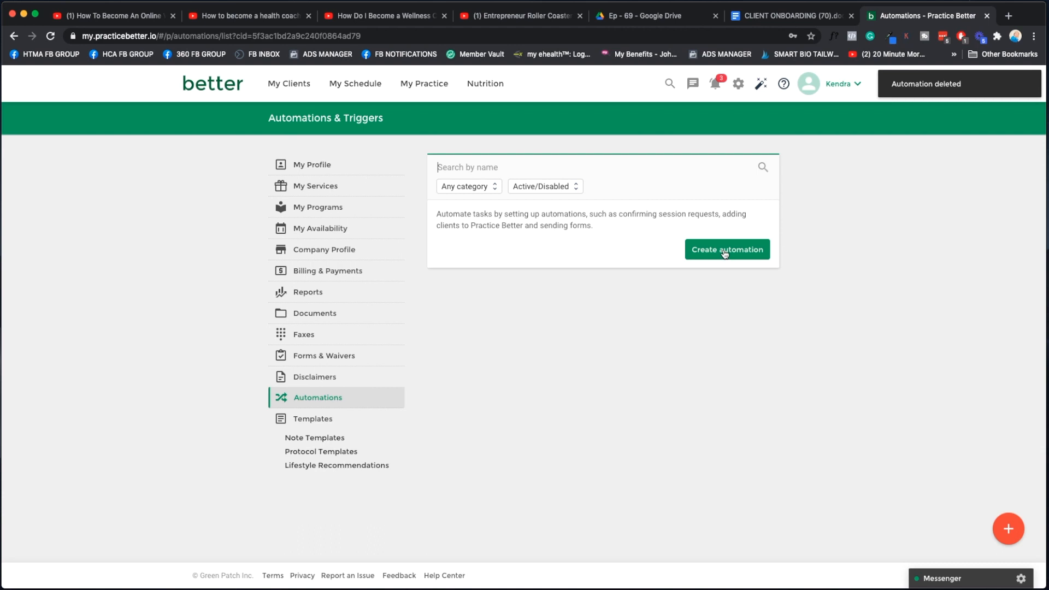
left_click(727, 249)
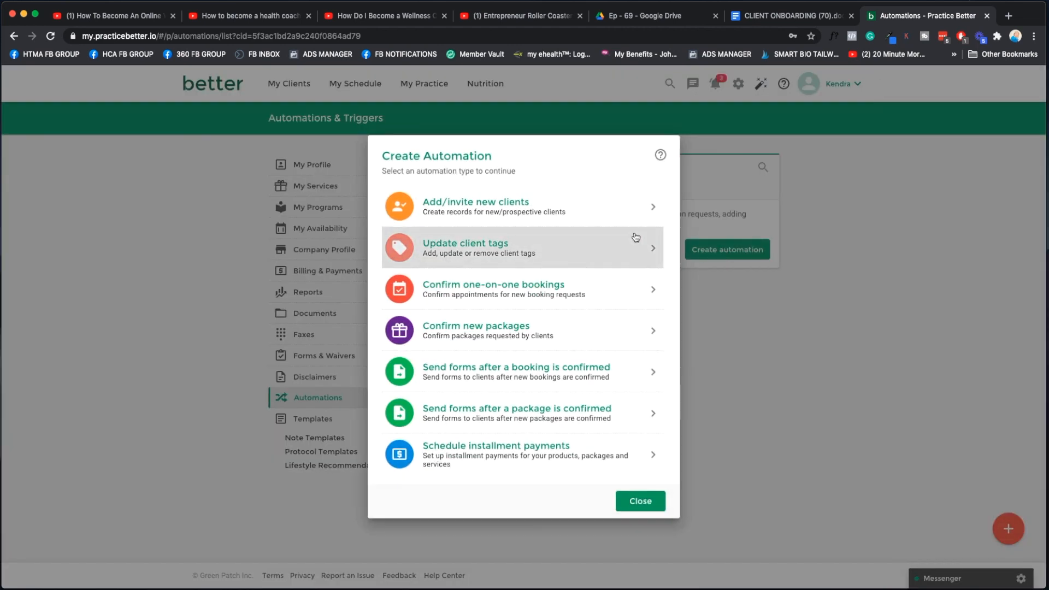
mouse_move(476, 386)
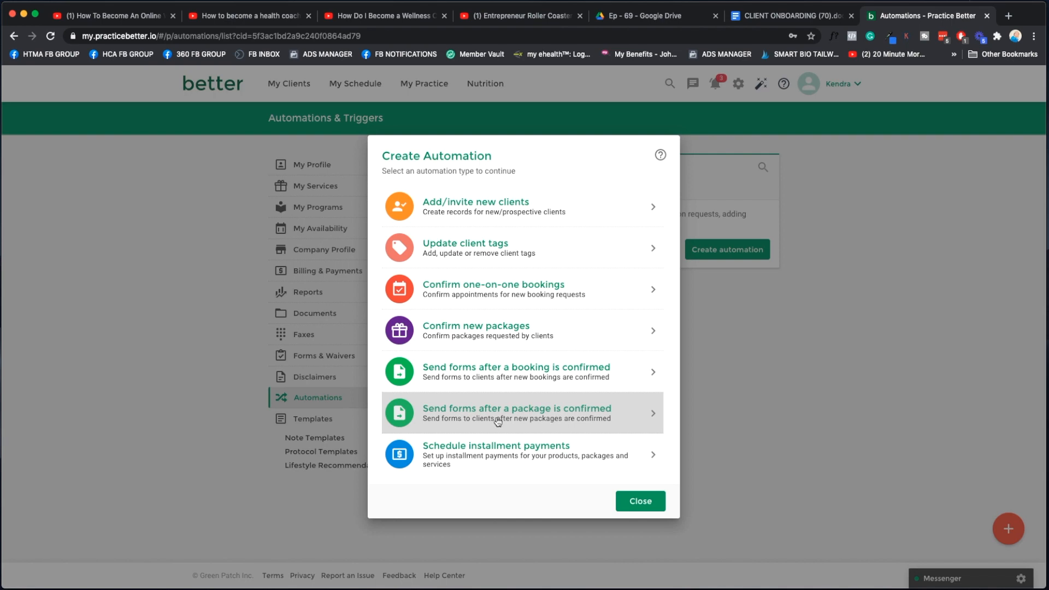
left_click(516, 413)
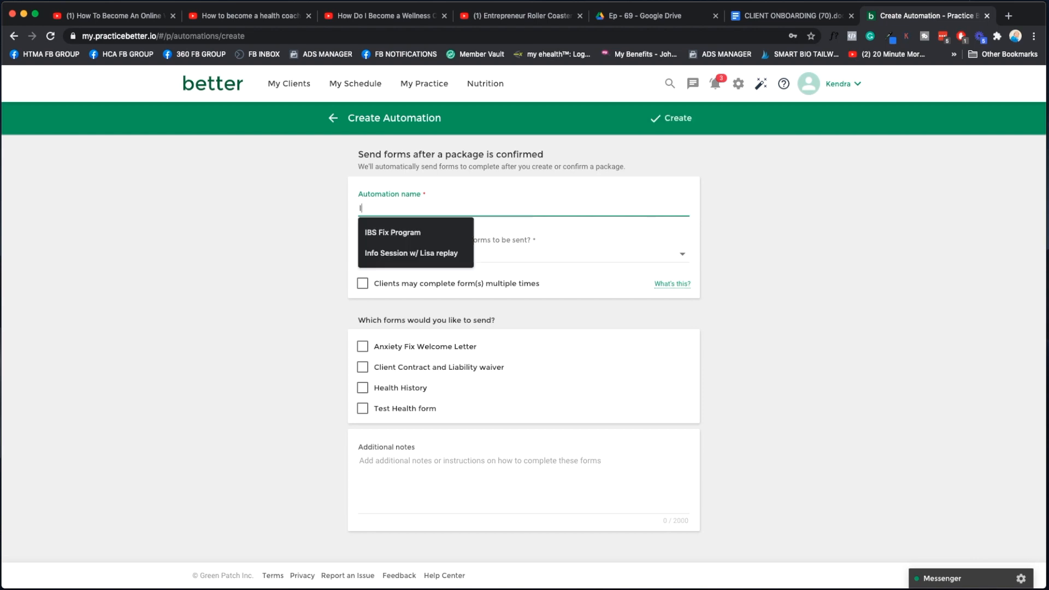
Name the automation 'Intake Forms Automations' and trigger it only on IBS Fix Program.
type("Intake Forms")
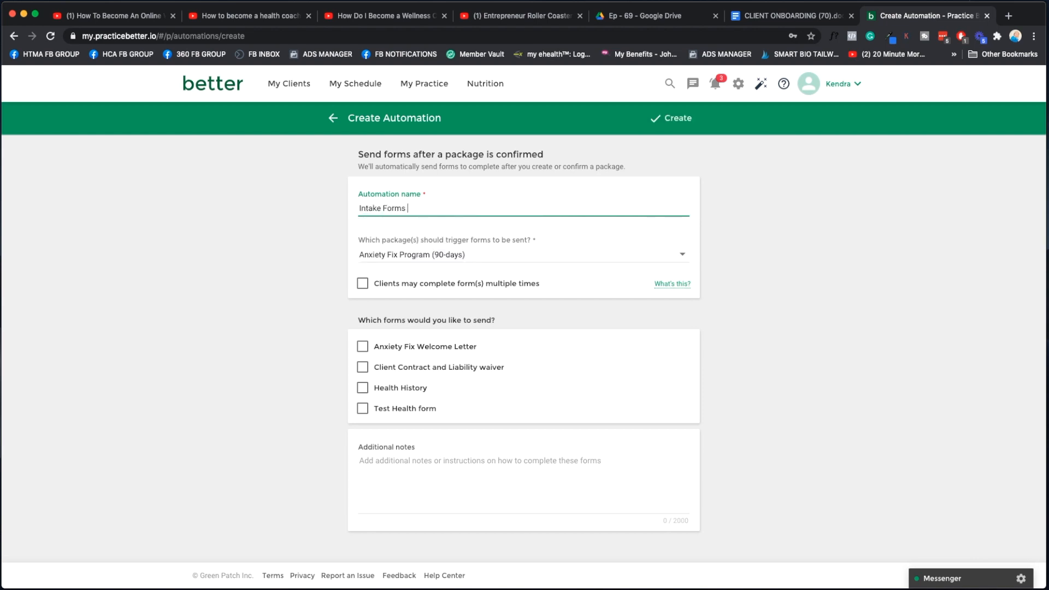
type("Automation")
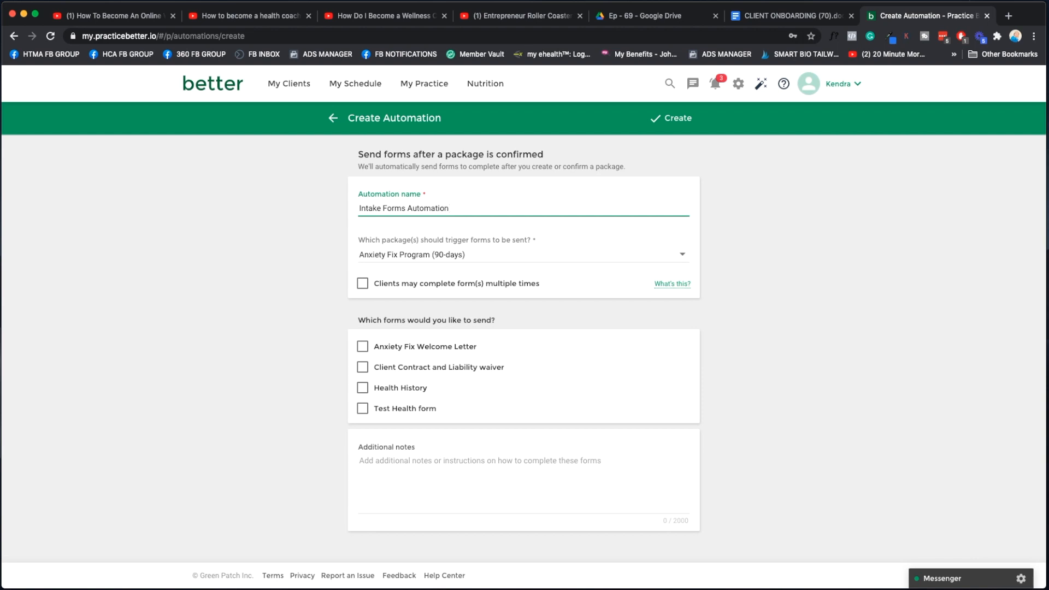
type("s")
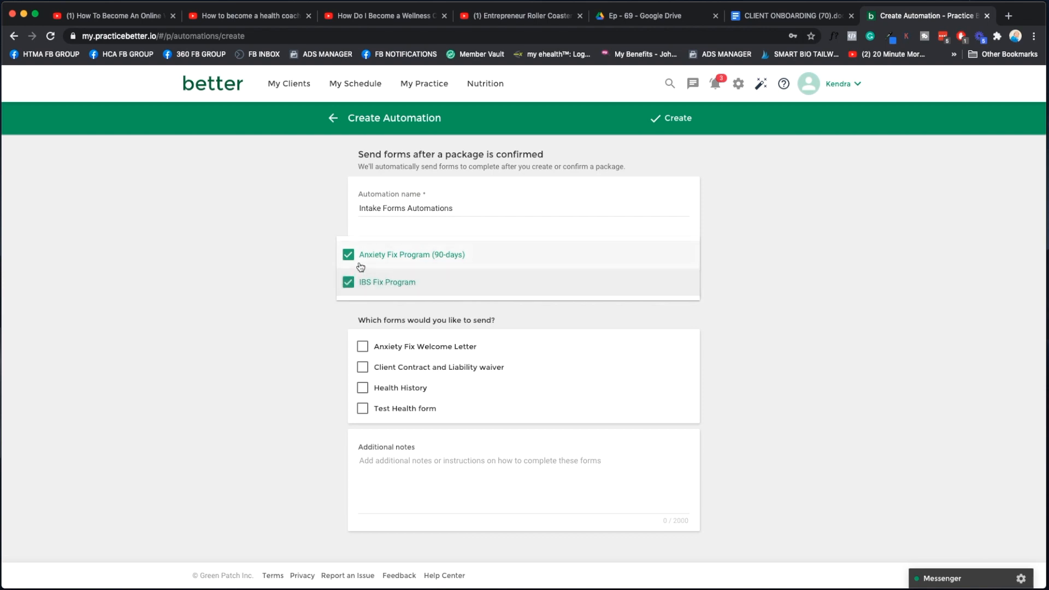
left_click(348, 254)
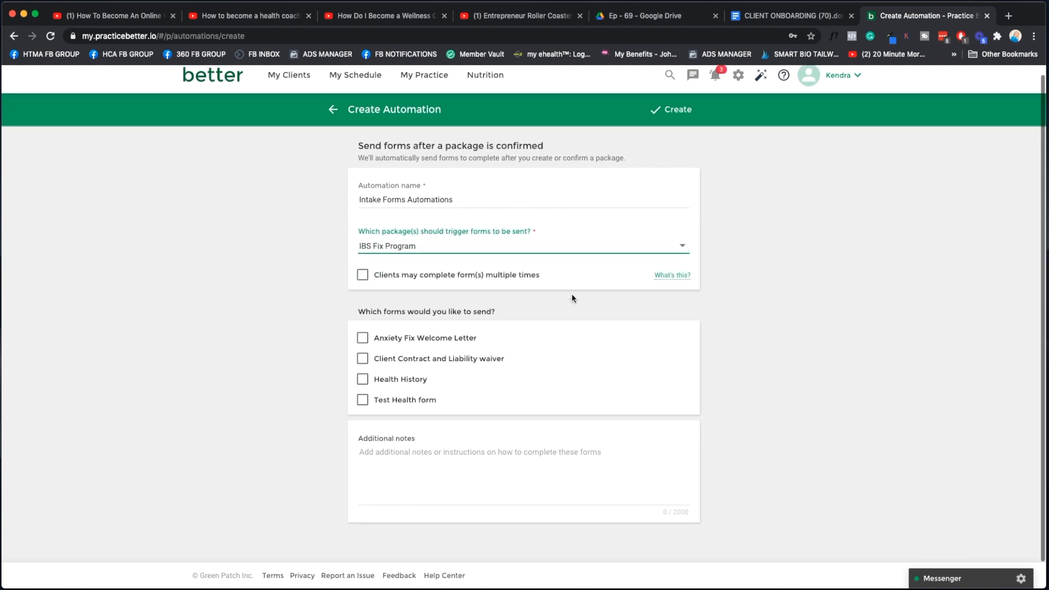
left_click(362, 337)
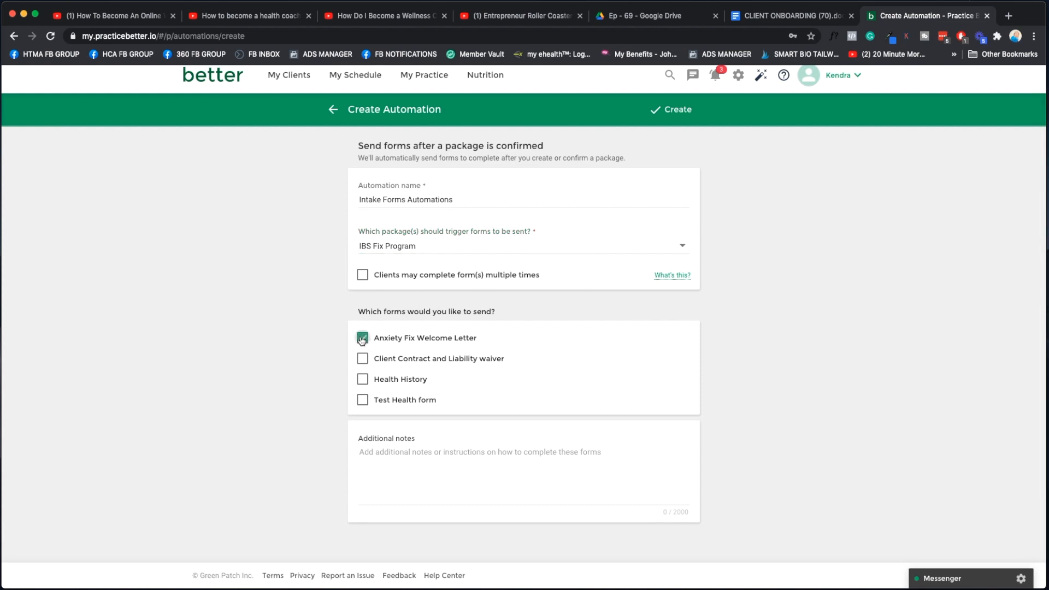
Attach the Welcome Letter, Client Contract and Liability waiver, and Health History forms.
left_click(361, 337)
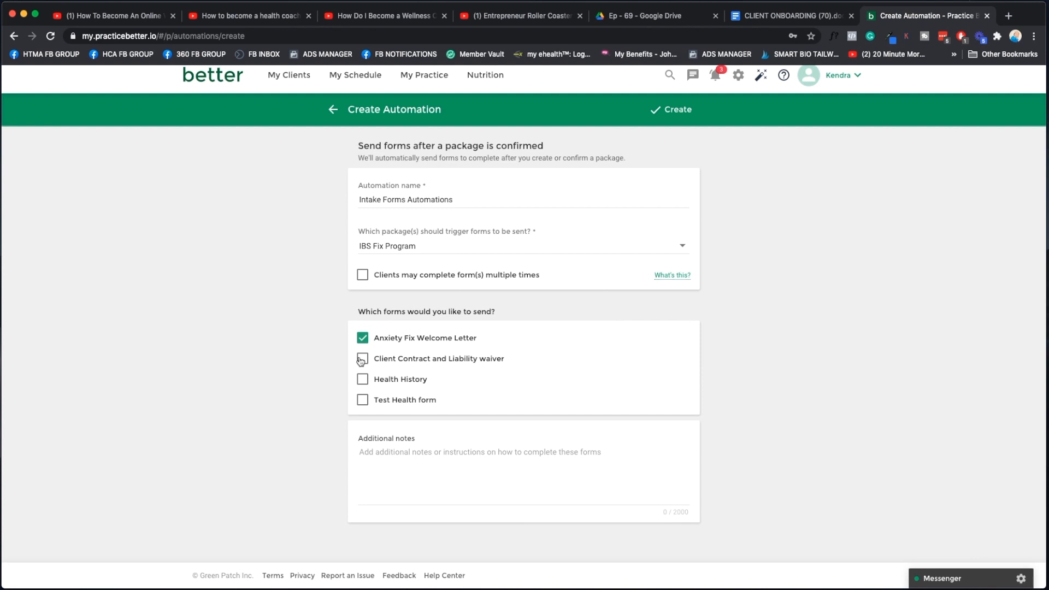
left_click(361, 357)
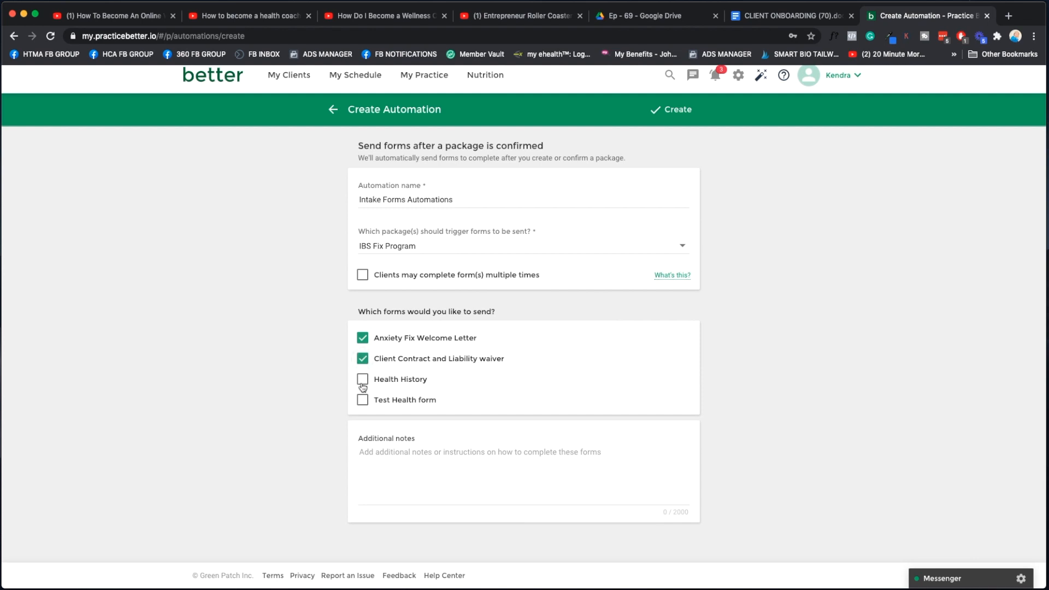
left_click(363, 379)
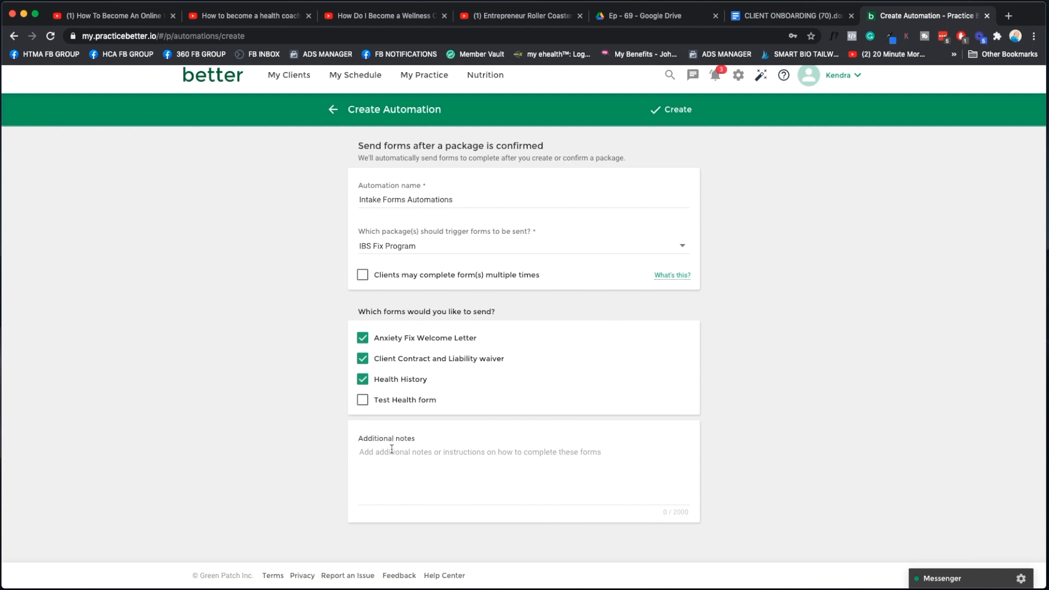
left_click(479, 462)
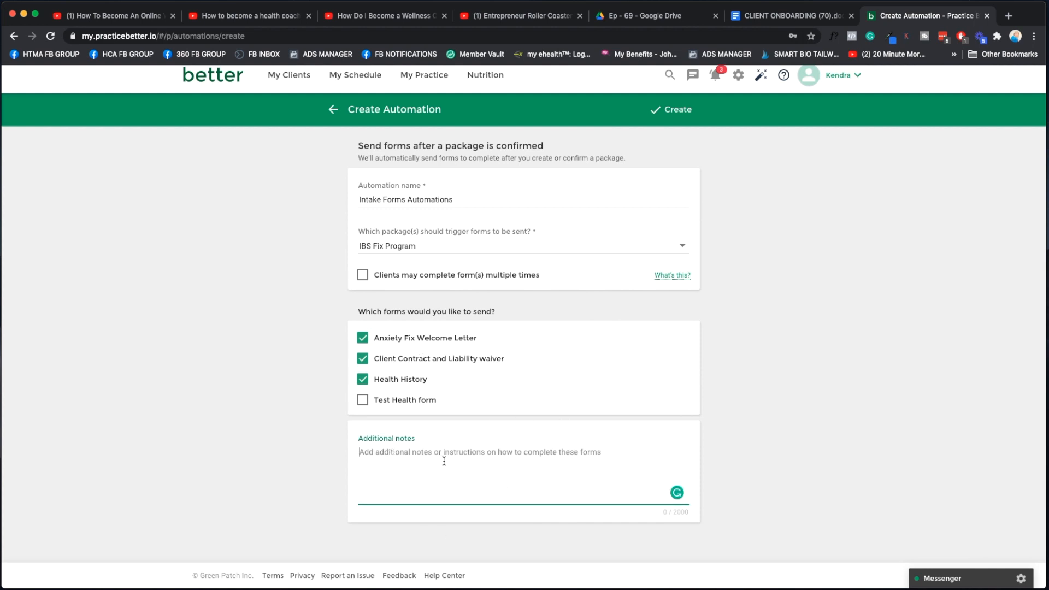
Add a welcome note asking clients to complete the IBS Fix forms, then create the automation.
type("Hey Ja")
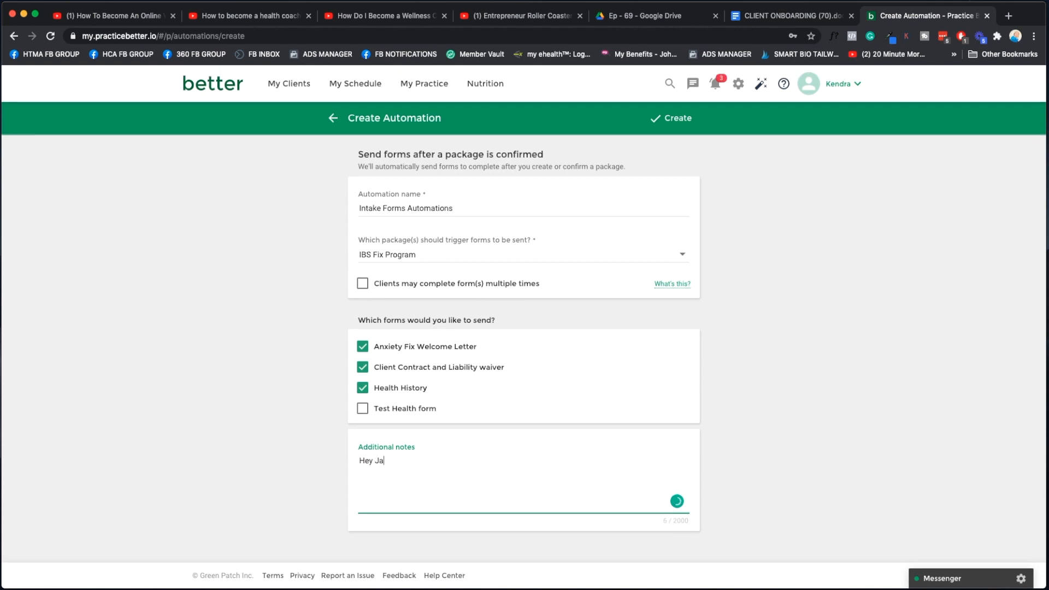
type("the")
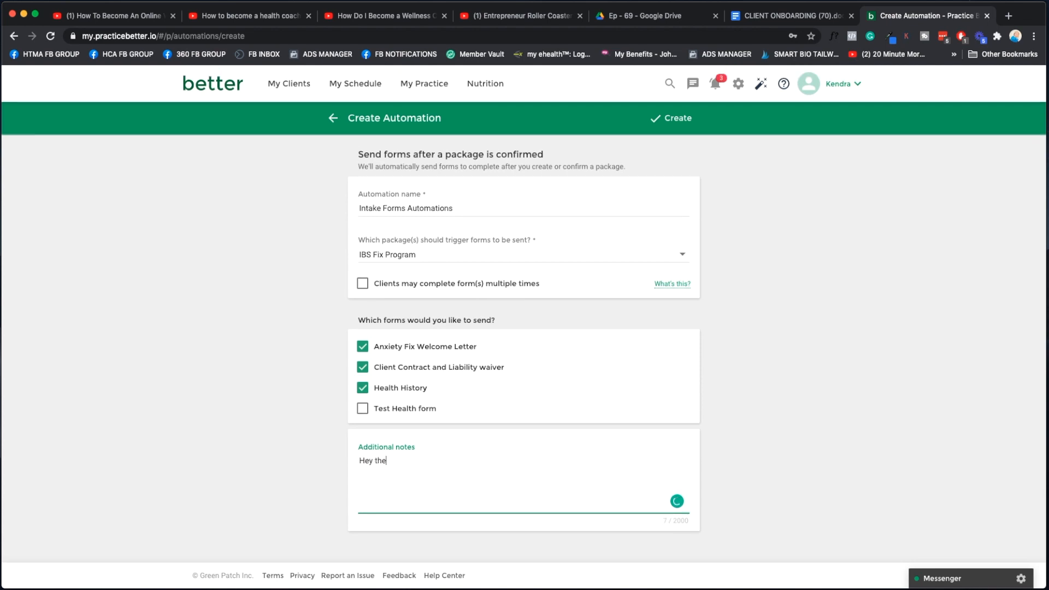
type("re! Wec")
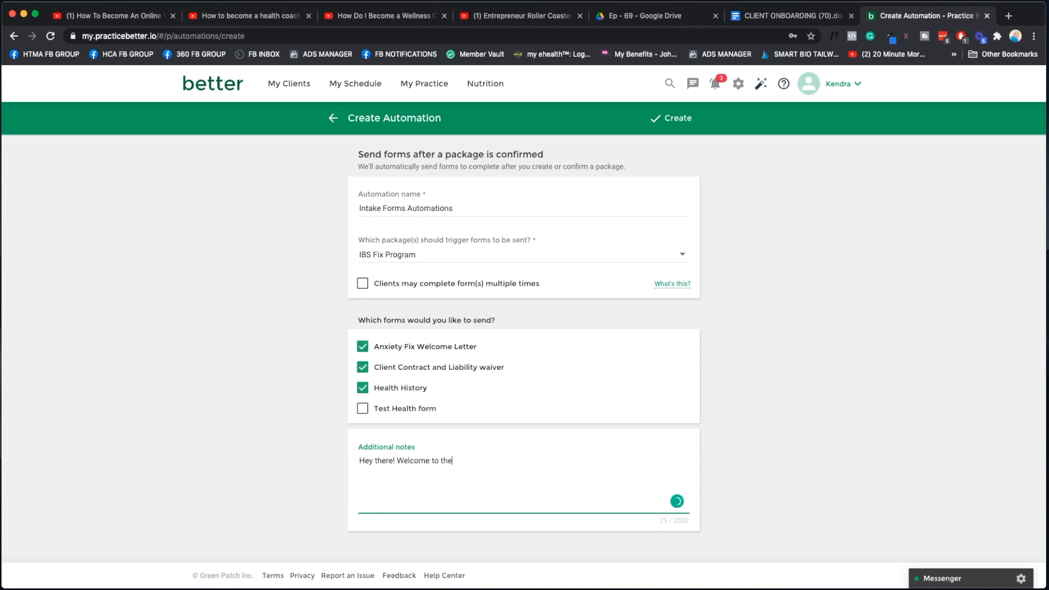
type("IBS Fo")
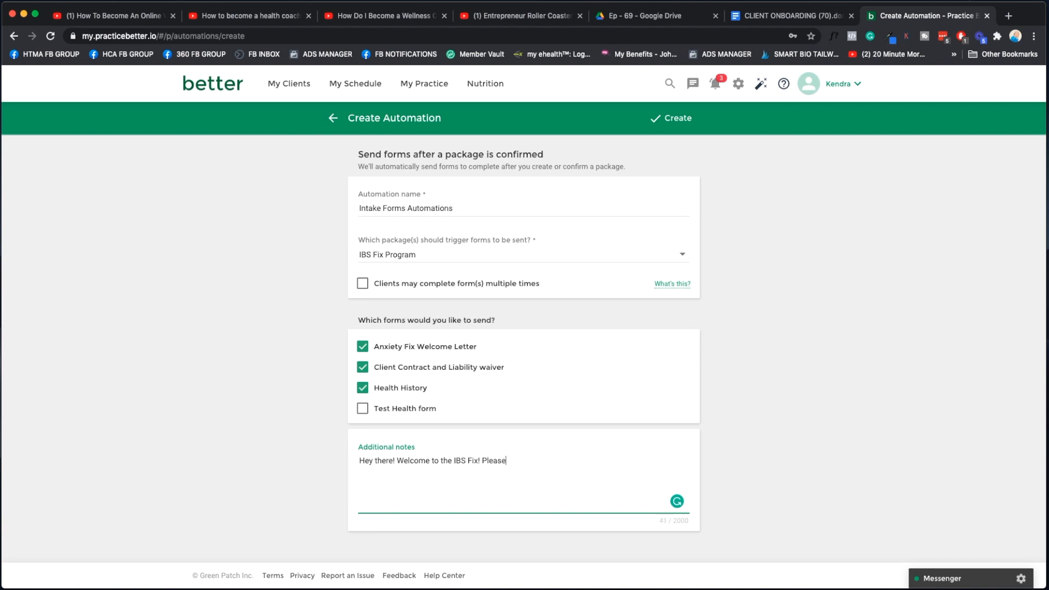
type("read through and fill")
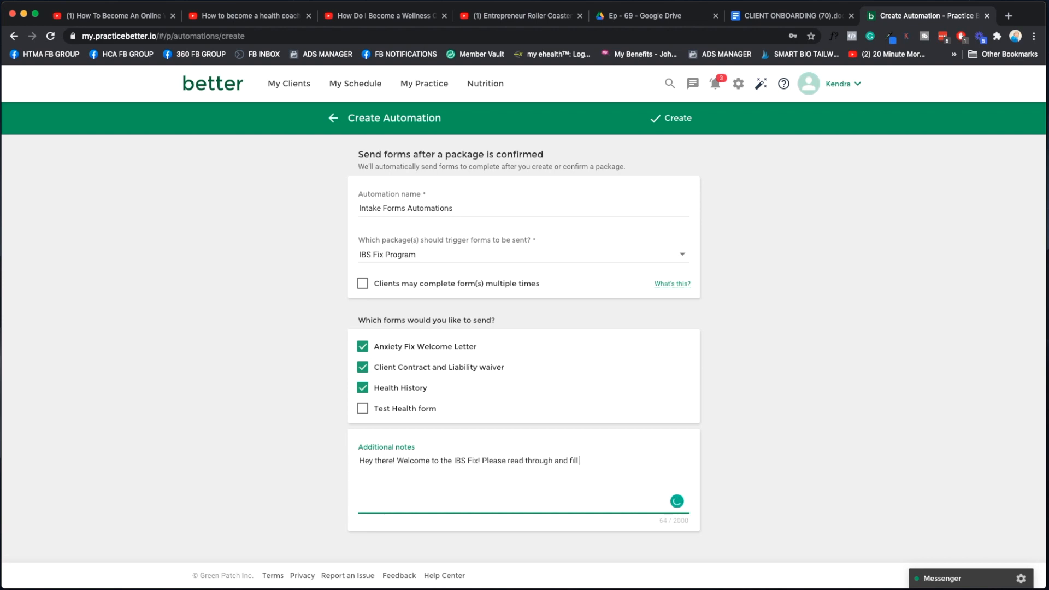
type("out all these forms")
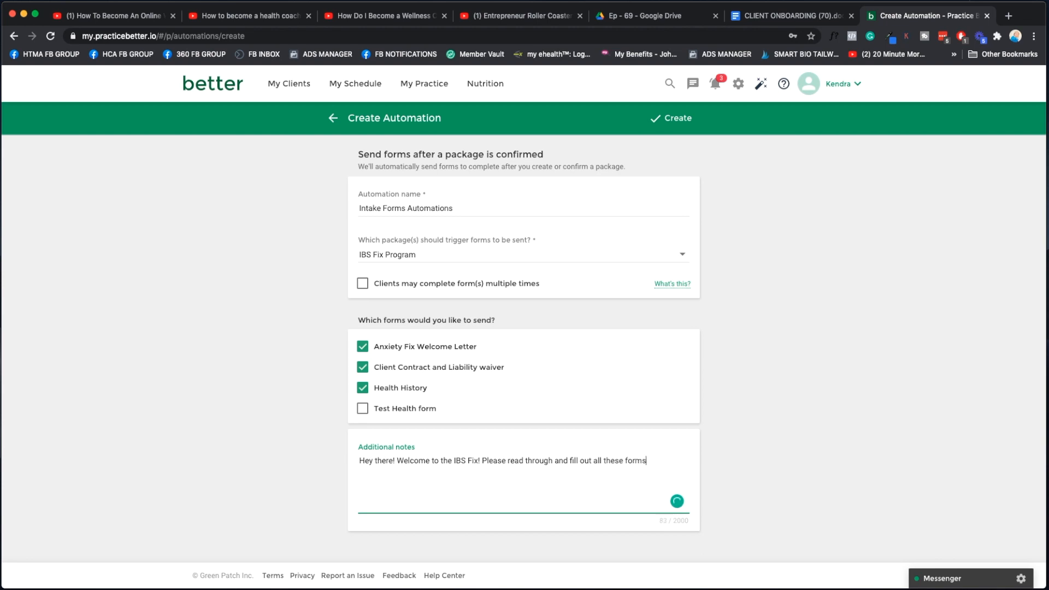
type("carefully.")
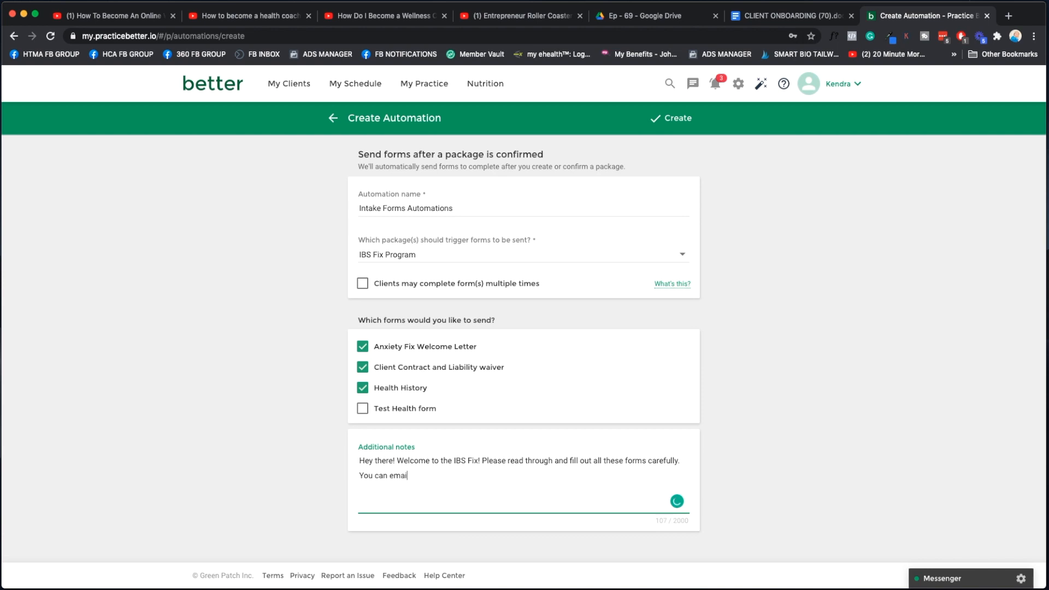
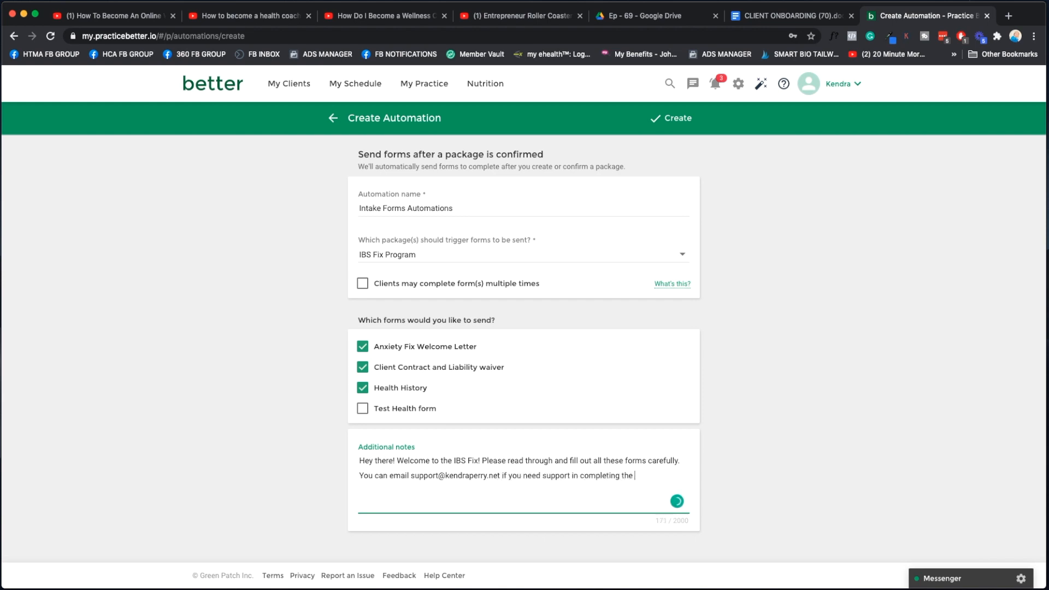
type("forms.")
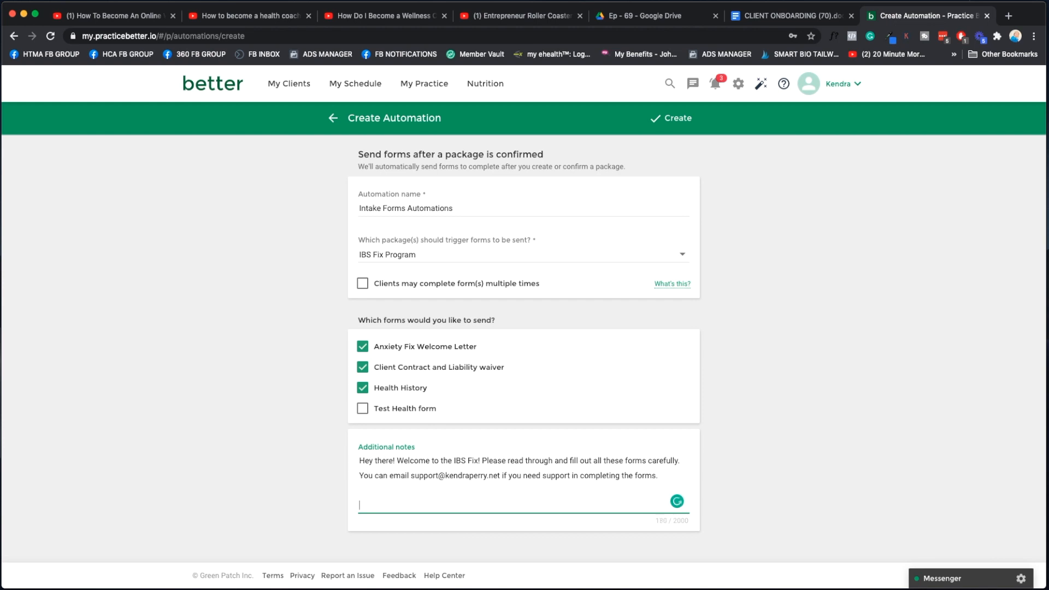
type("~ Ker")
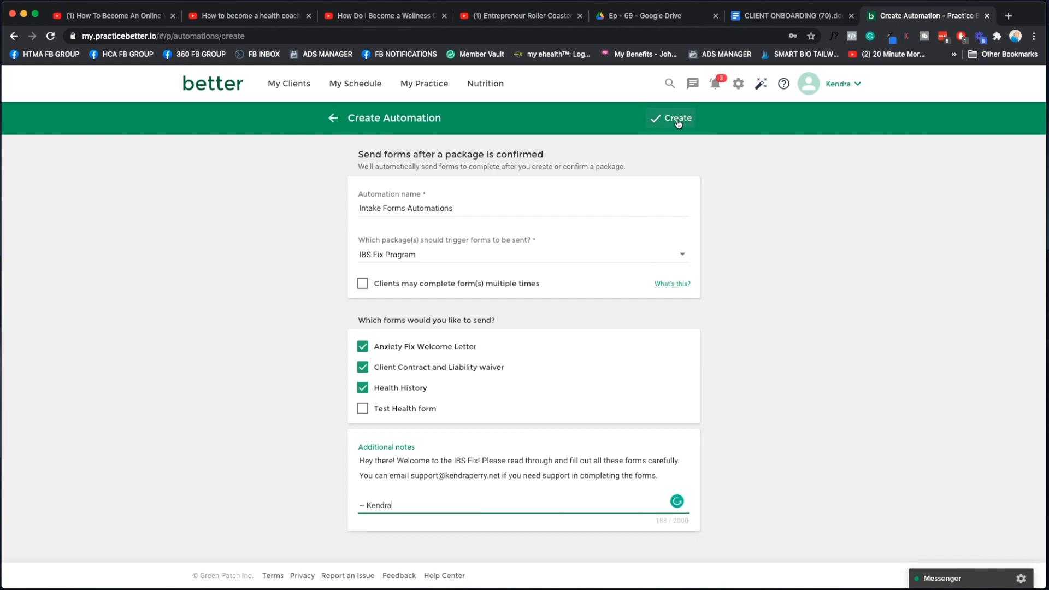
left_click(669, 118)
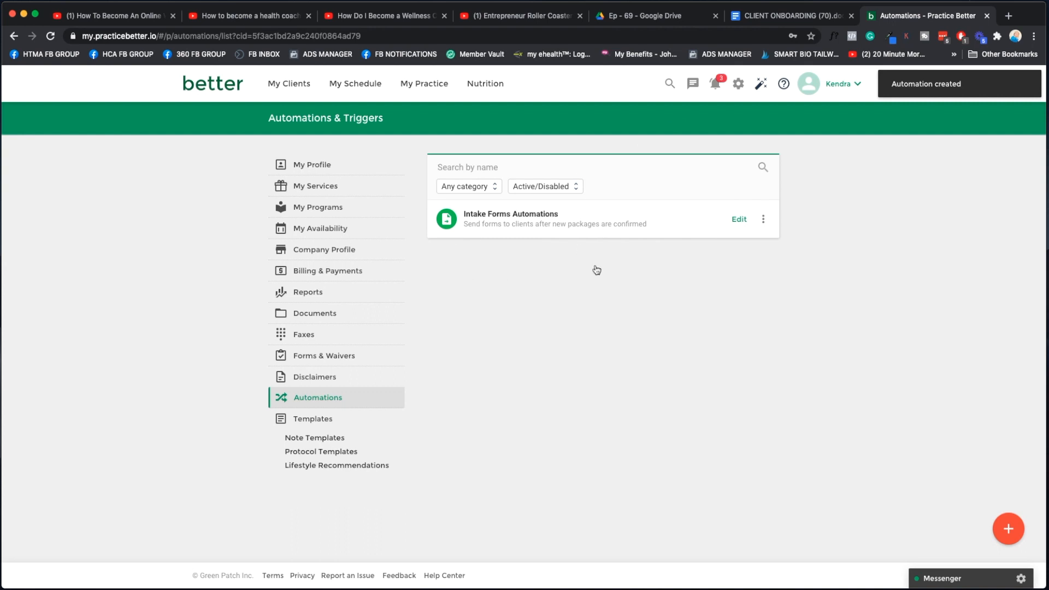
mouse_move(640, 286)
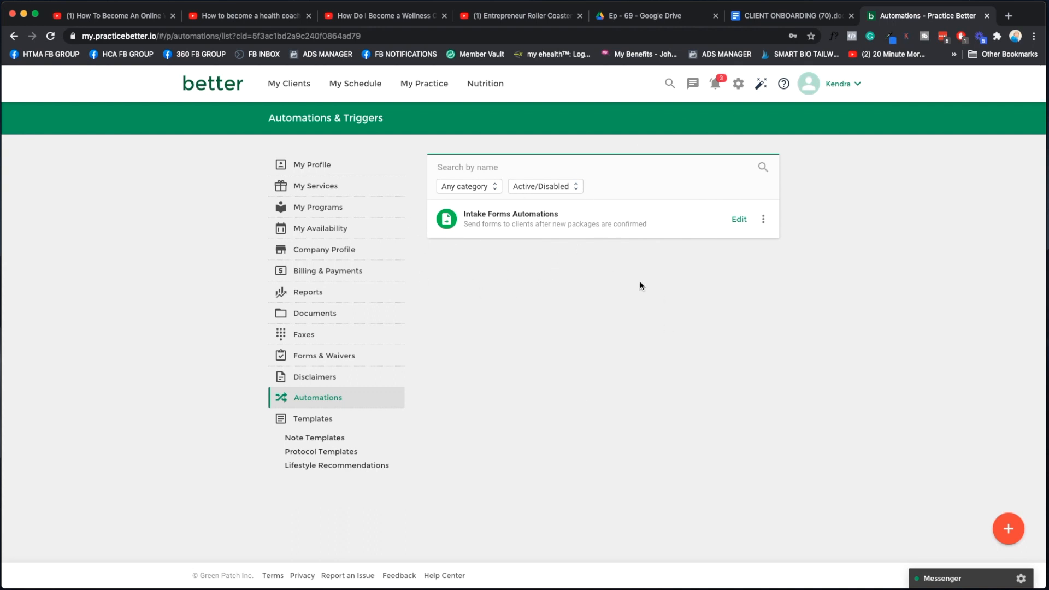
mouse_move(424, 85)
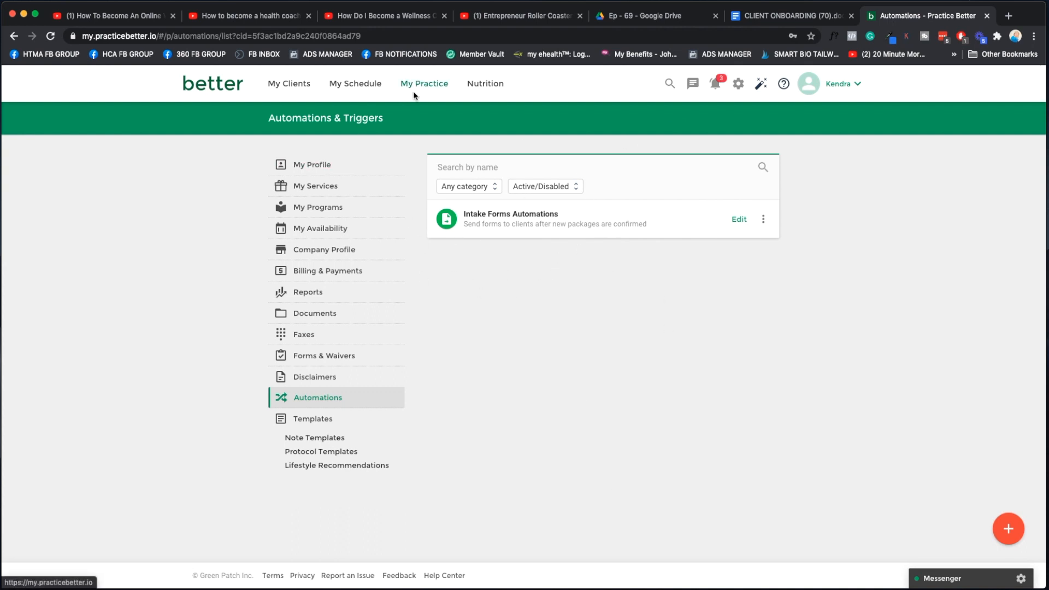
mouse_move(421, 206)
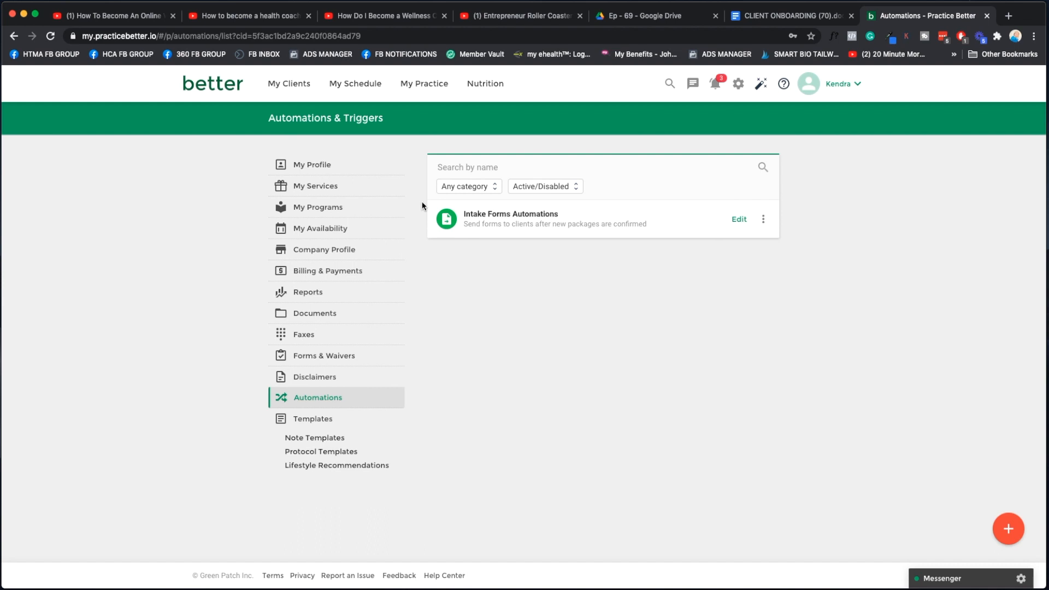
mouse_move(370, 75)
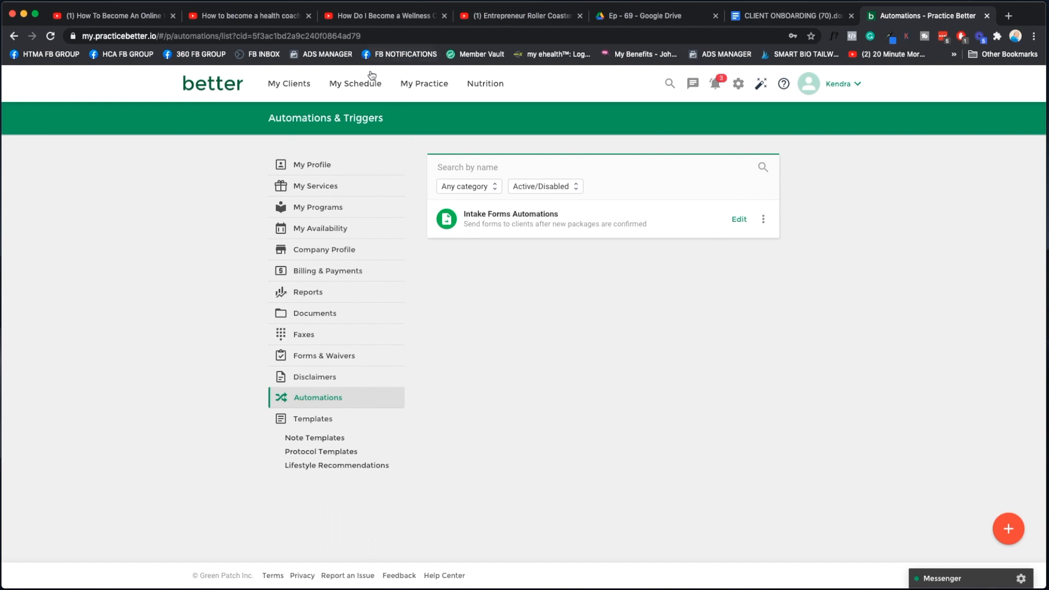
type("jan")
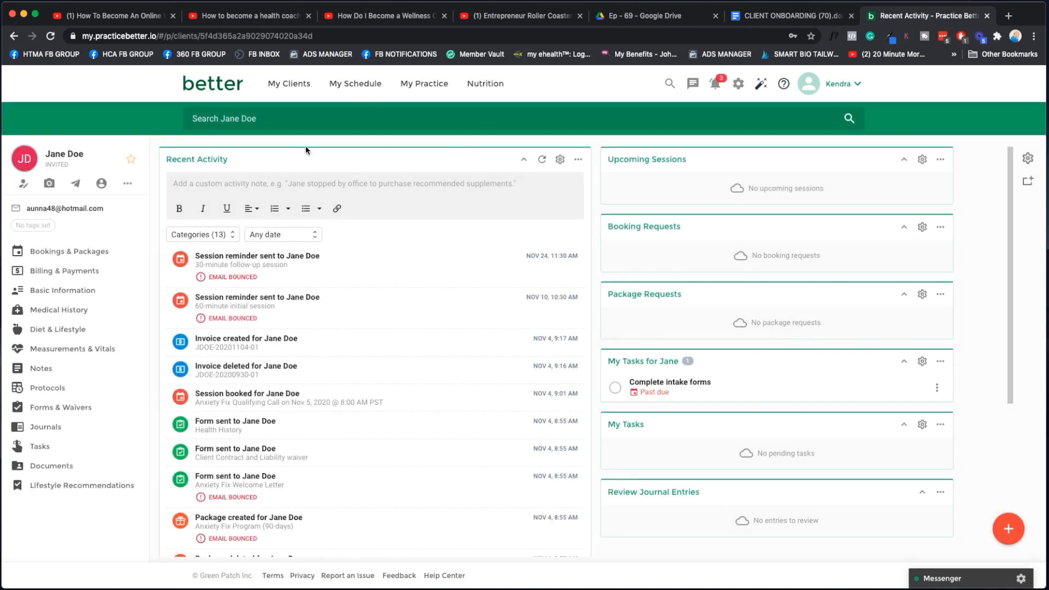
mouse_move(240, 181)
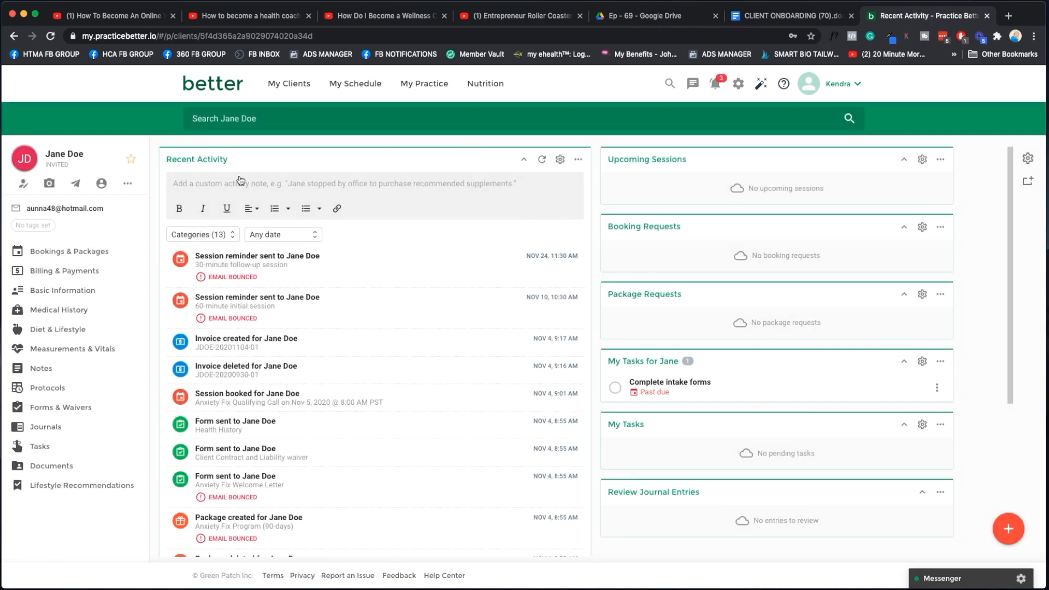
mouse_move(584, 89)
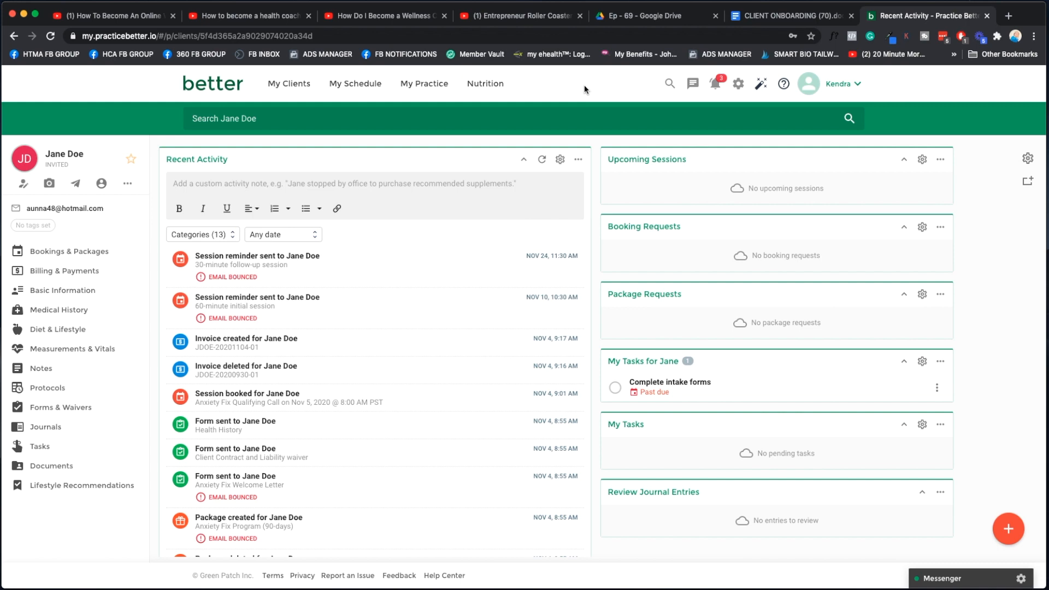
mouse_move(378, 274)
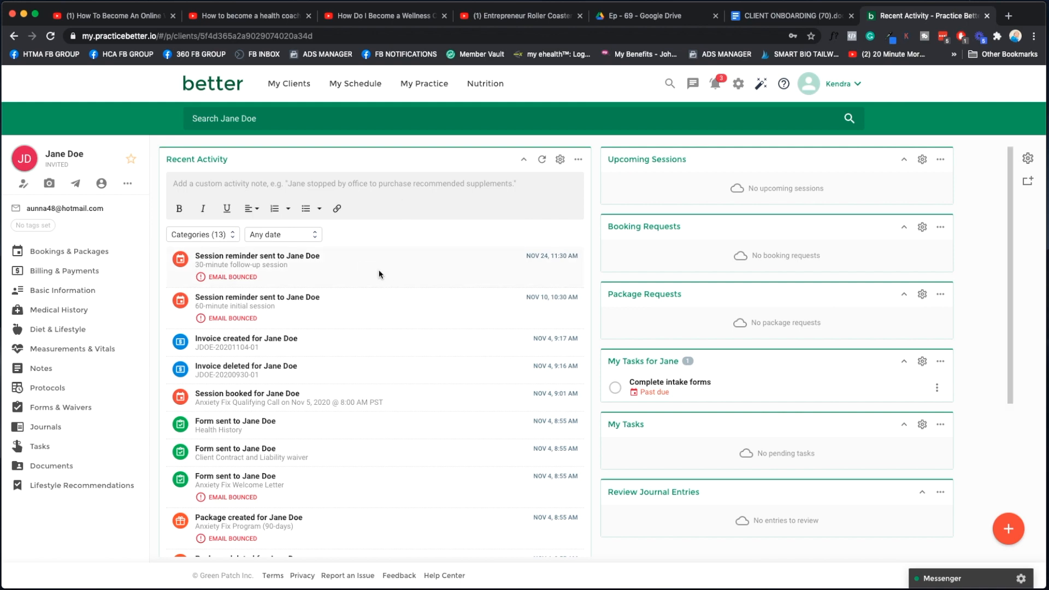
mouse_move(713, 336)
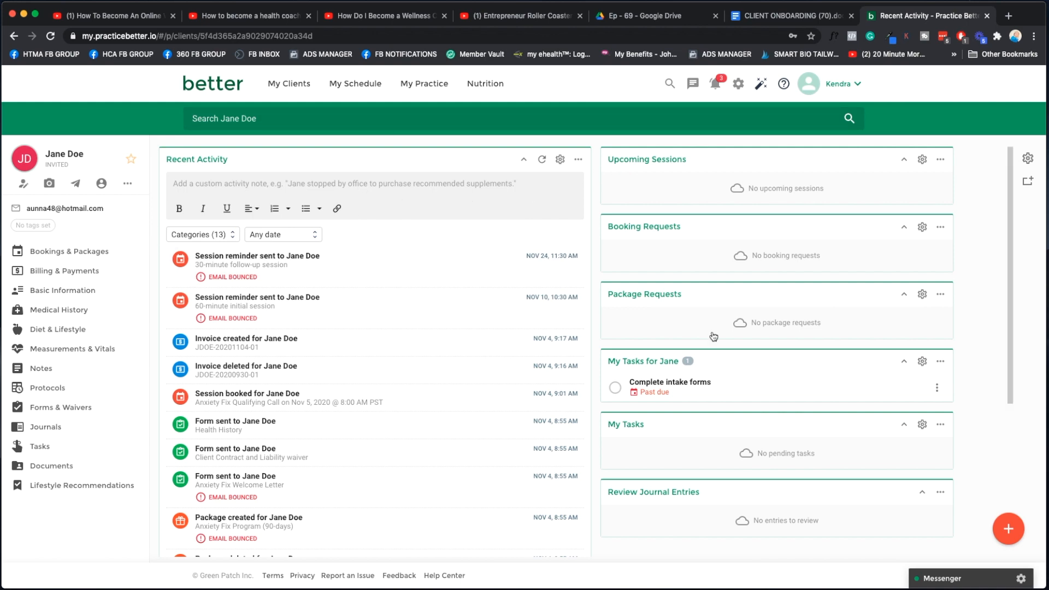
Return to the client list, where Jane Doe is the only invited client.
left_click(1007, 529)
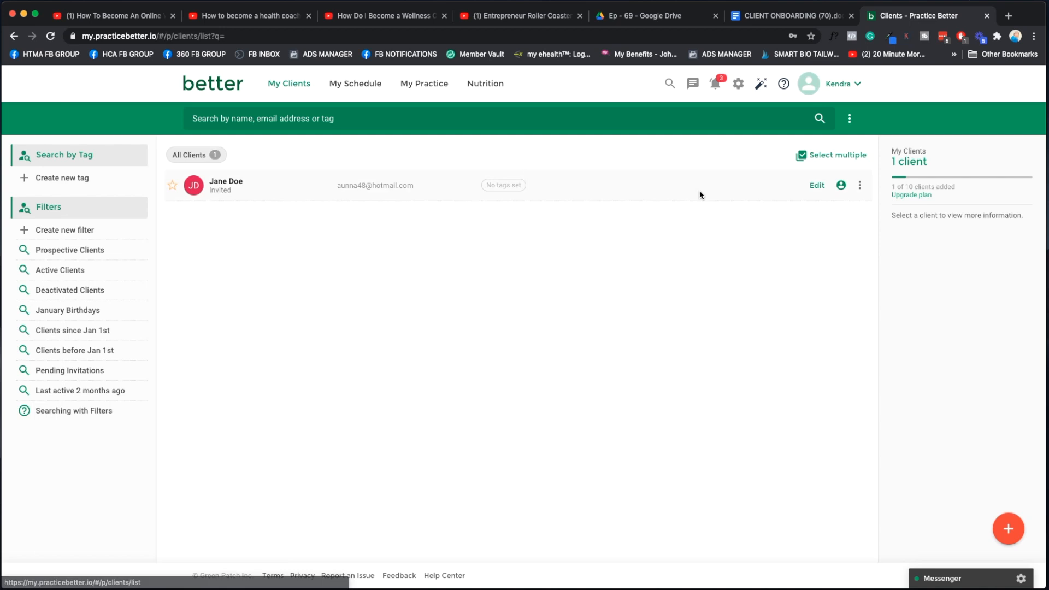
left_click(1009, 528)
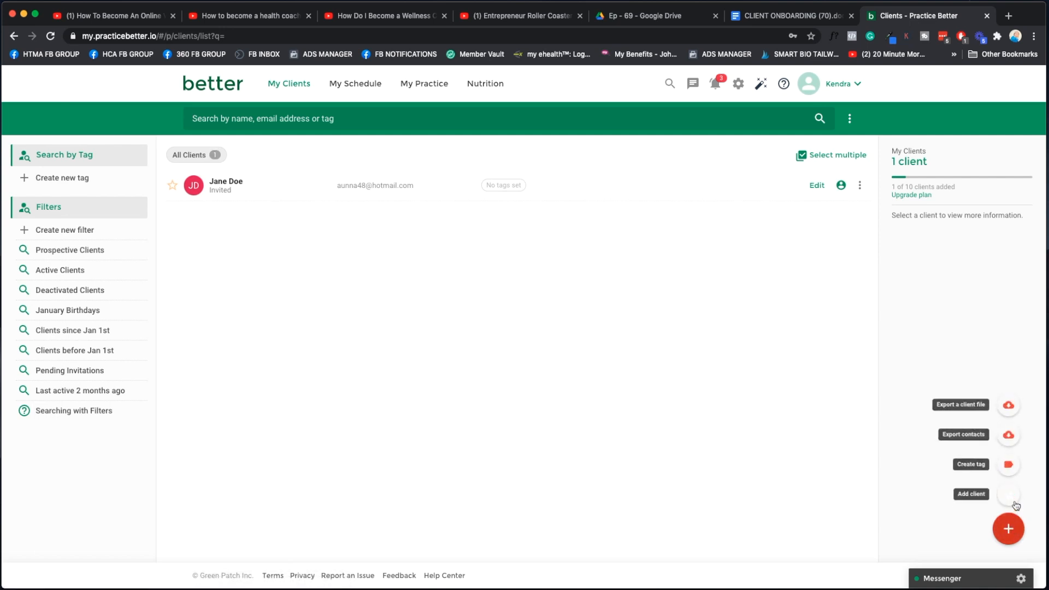
left_click(971, 497)
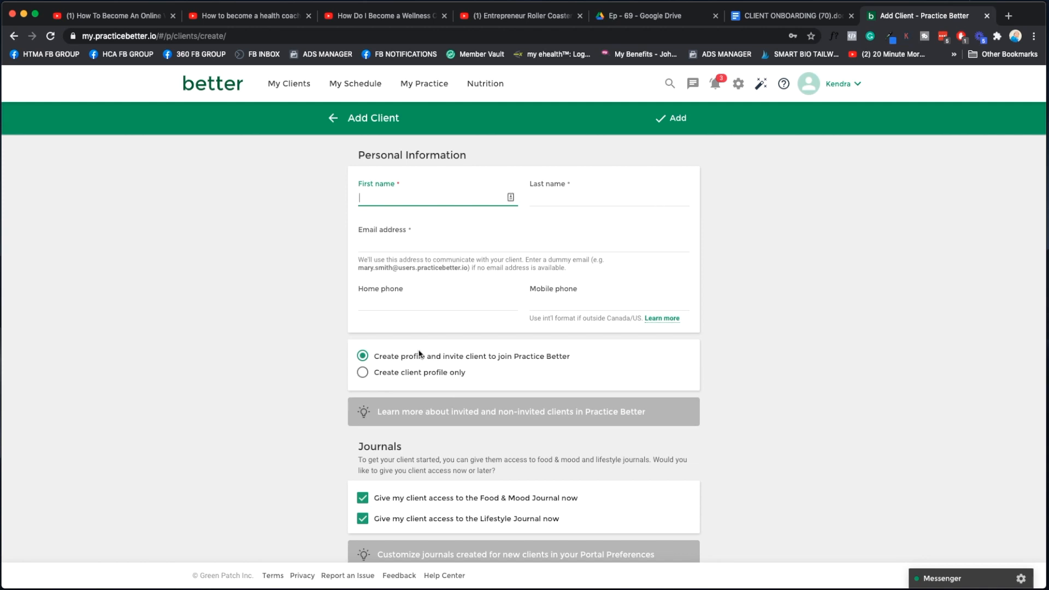
scroll("down", 3)
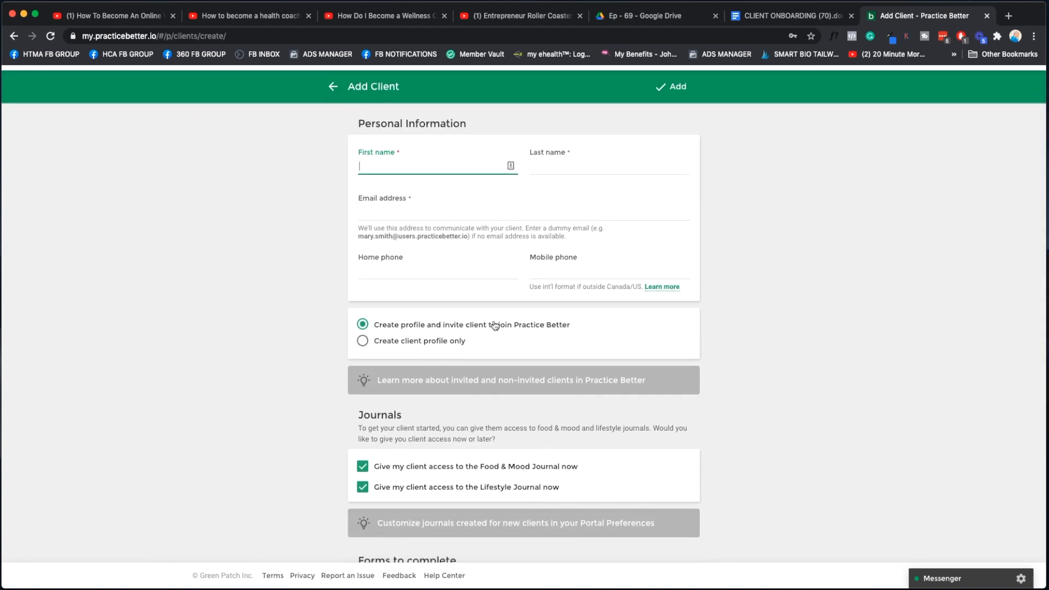
left_click(362, 340)
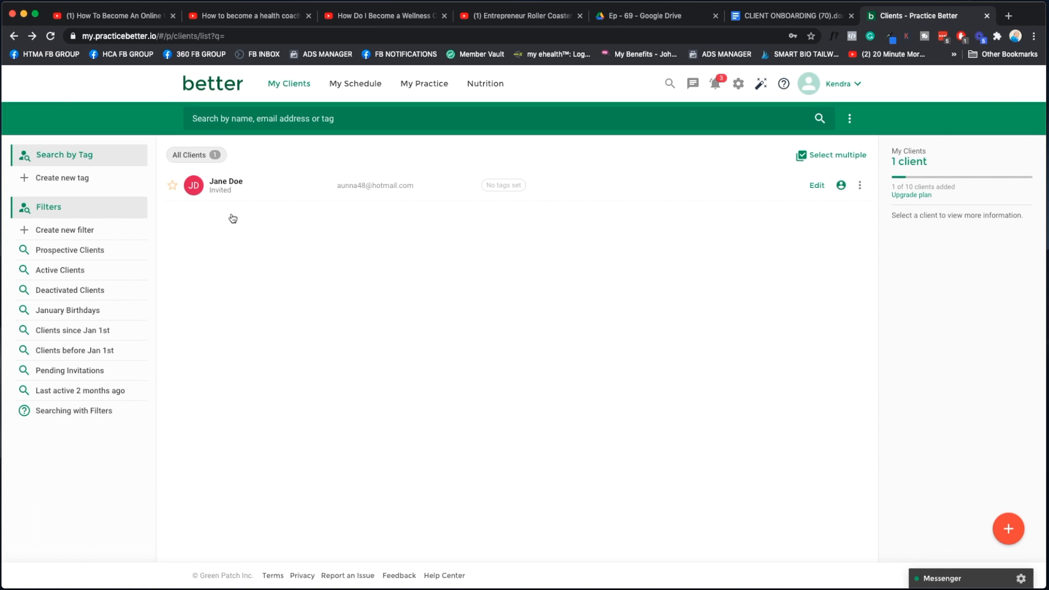
left_click(225, 185)
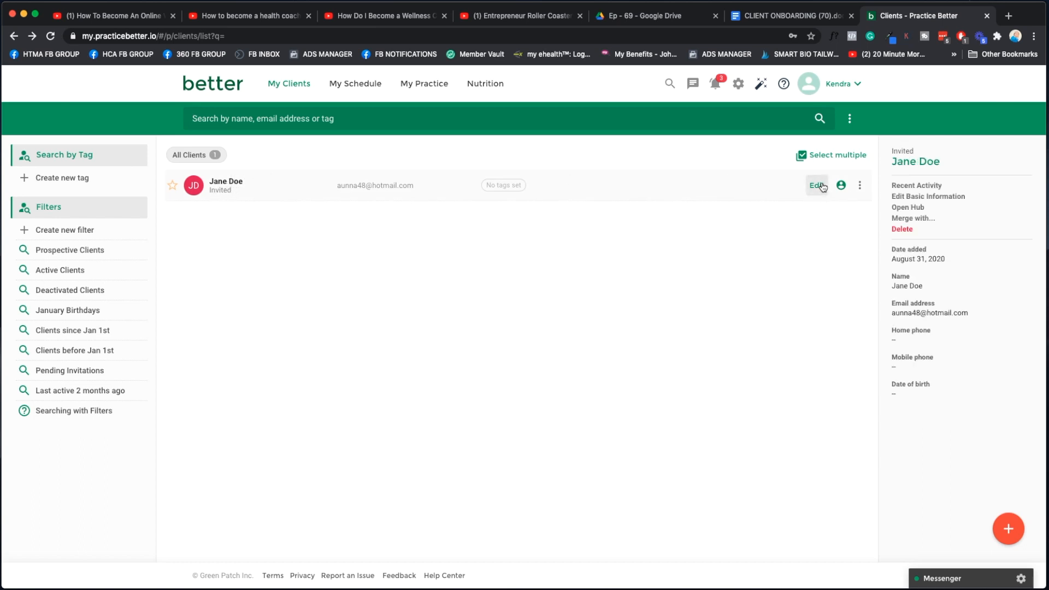
Delete the Anxiety Fix Program (90-days) package from Jane Doe's bookings and packages.
left_click(816, 185)
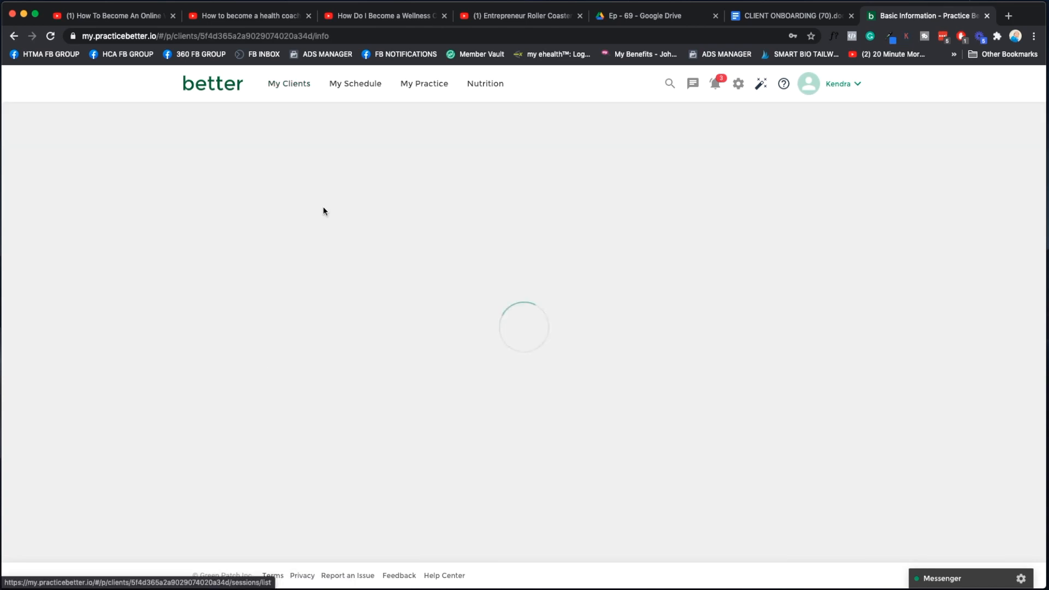
left_click(333, 207)
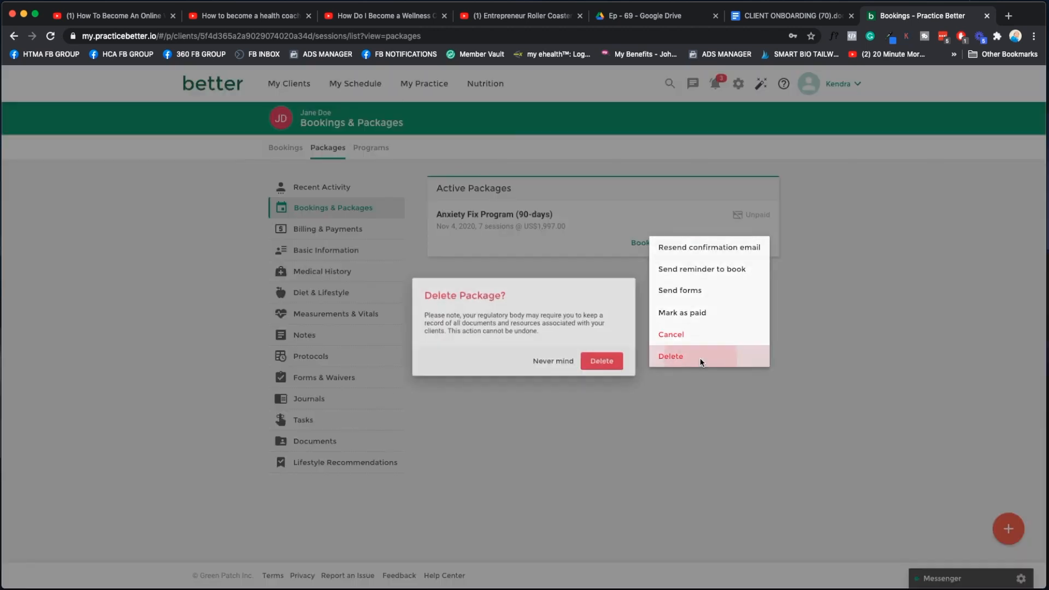
left_click(599, 361)
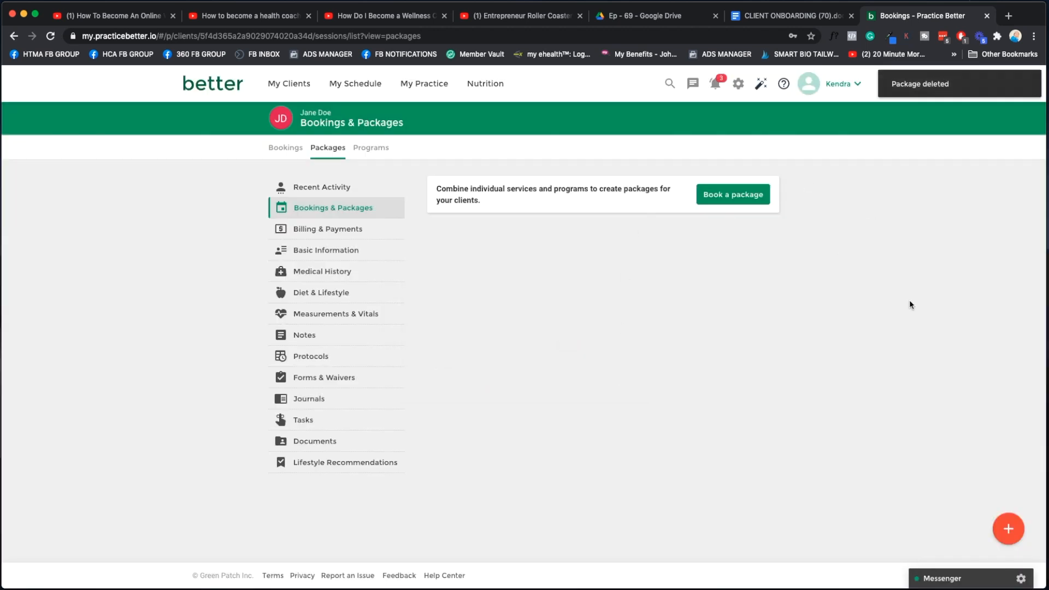
left_click(1008, 528)
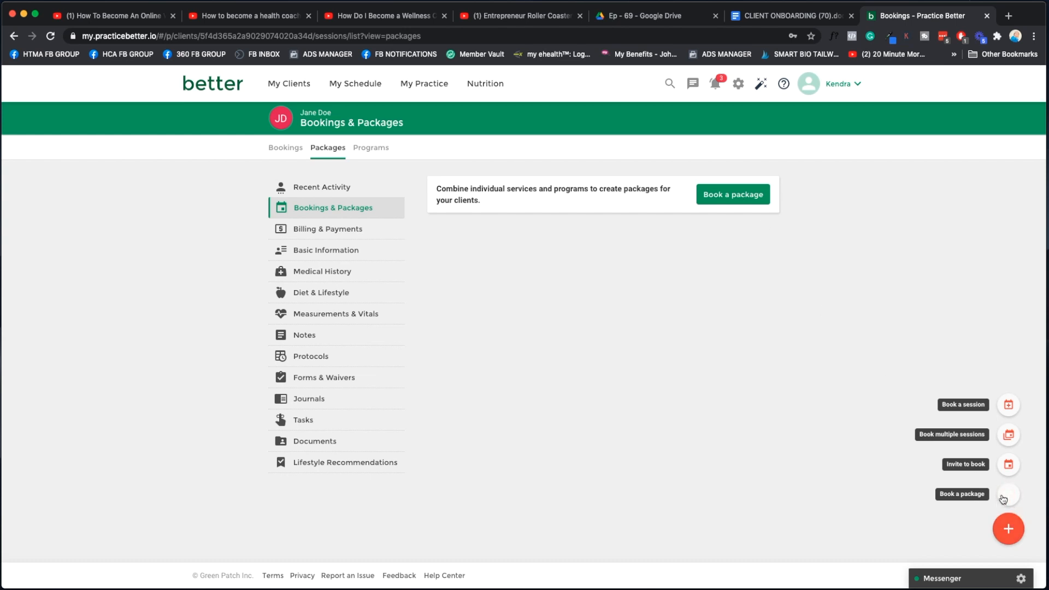
Book Jane an IBS Fix Program package at 3000.00, skipping the client confirmation.
left_click(1008, 494)
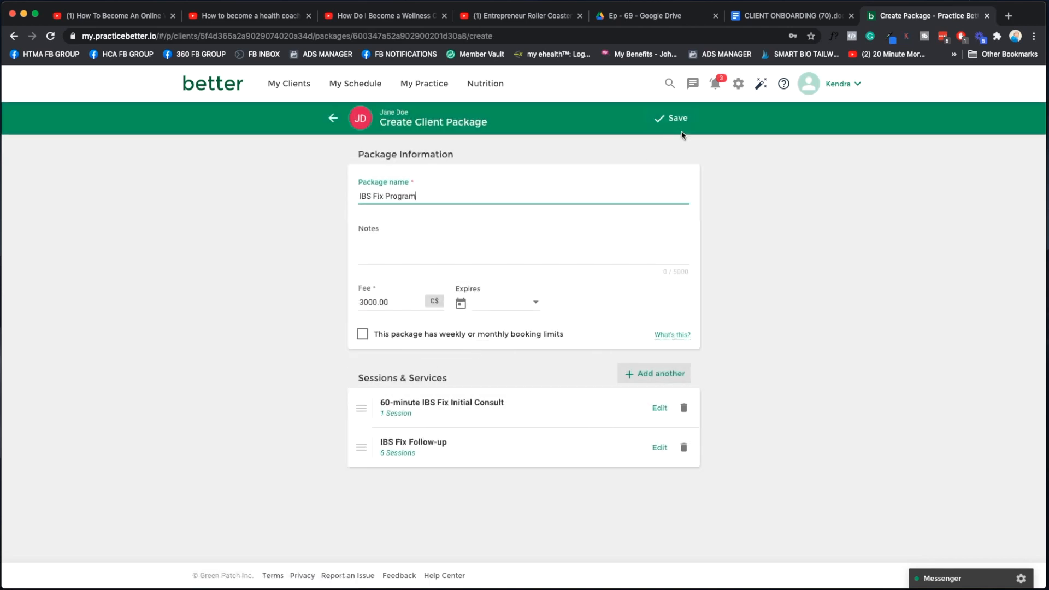
left_click(672, 118)
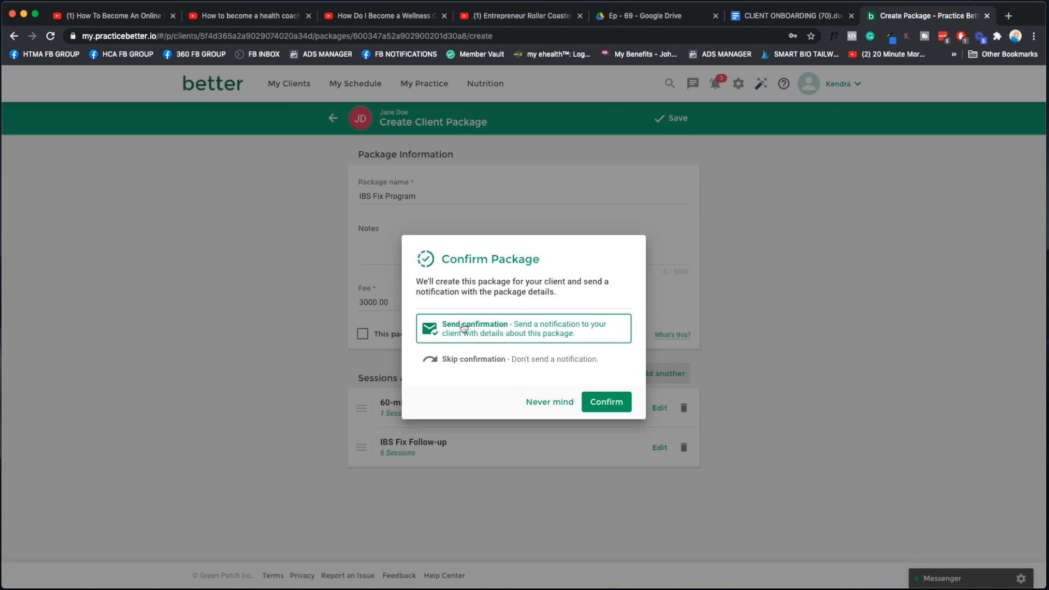
left_click(508, 358)
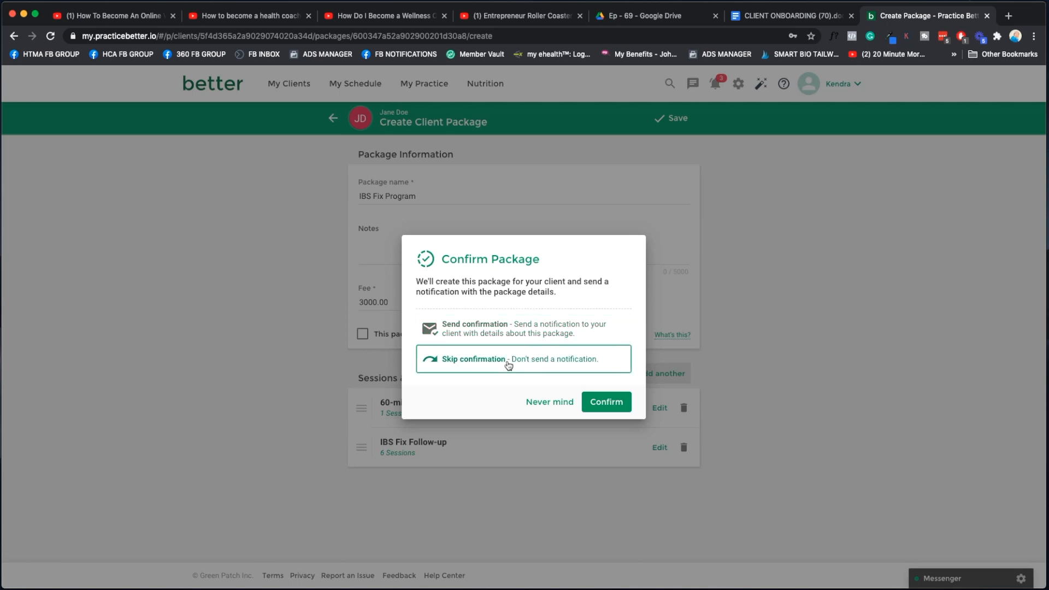
mouse_move(480, 367)
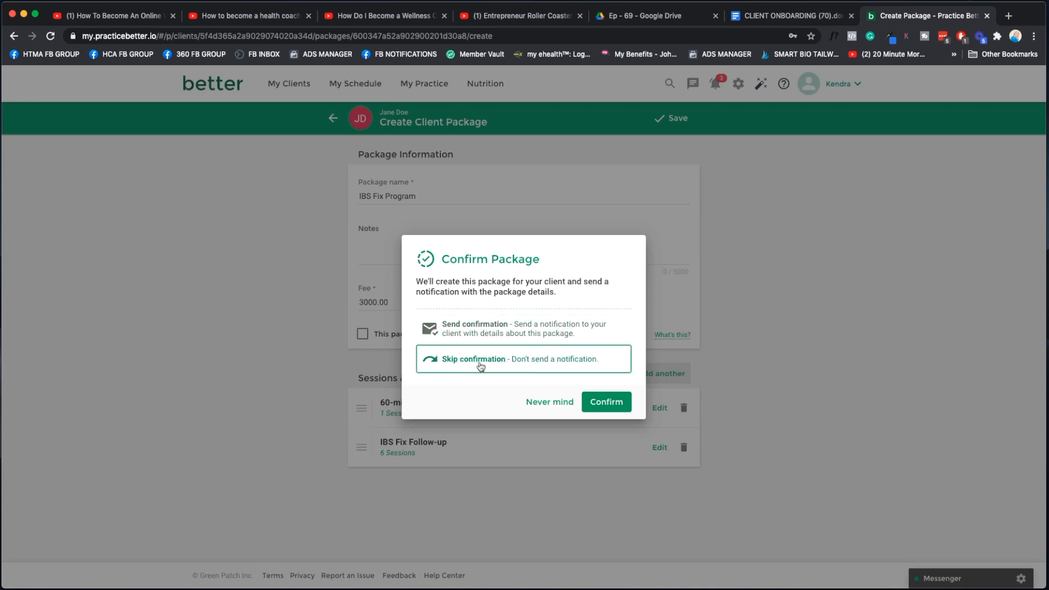
left_click(605, 402)
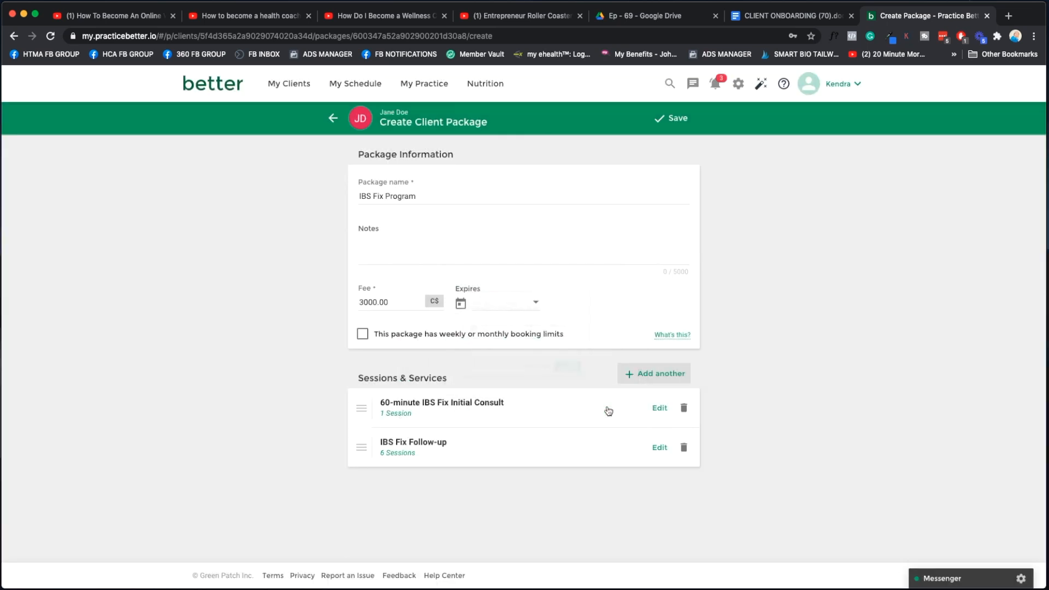
left_click(676, 118)
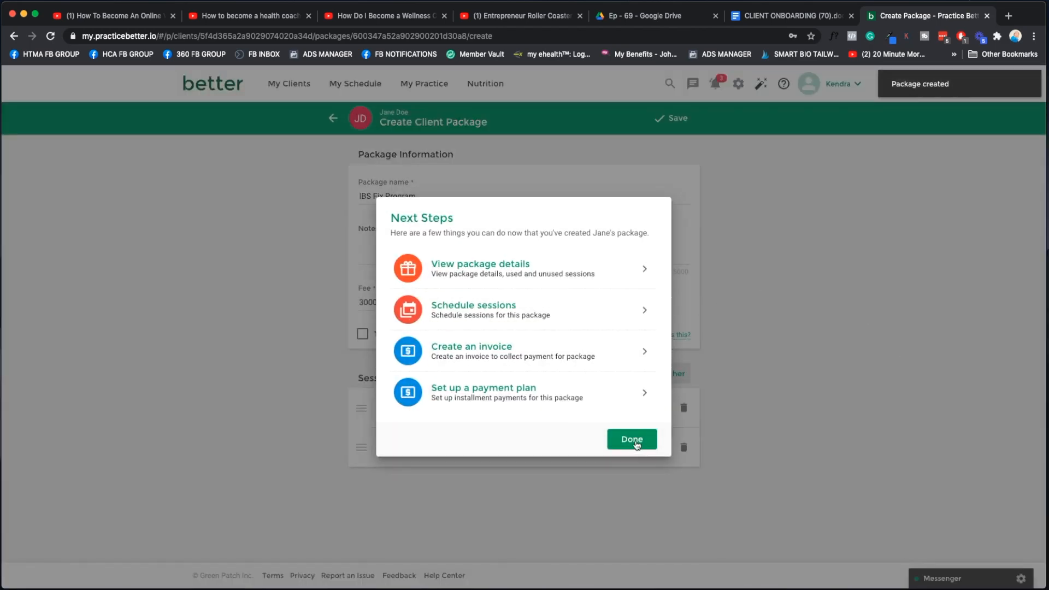
left_click(630, 439)
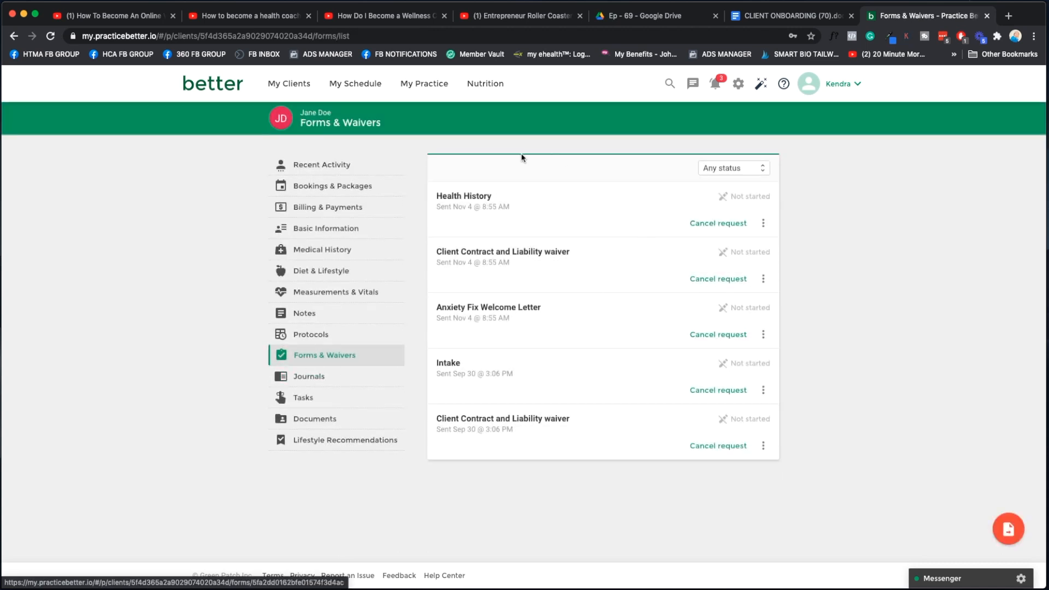
mouse_move(510, 269)
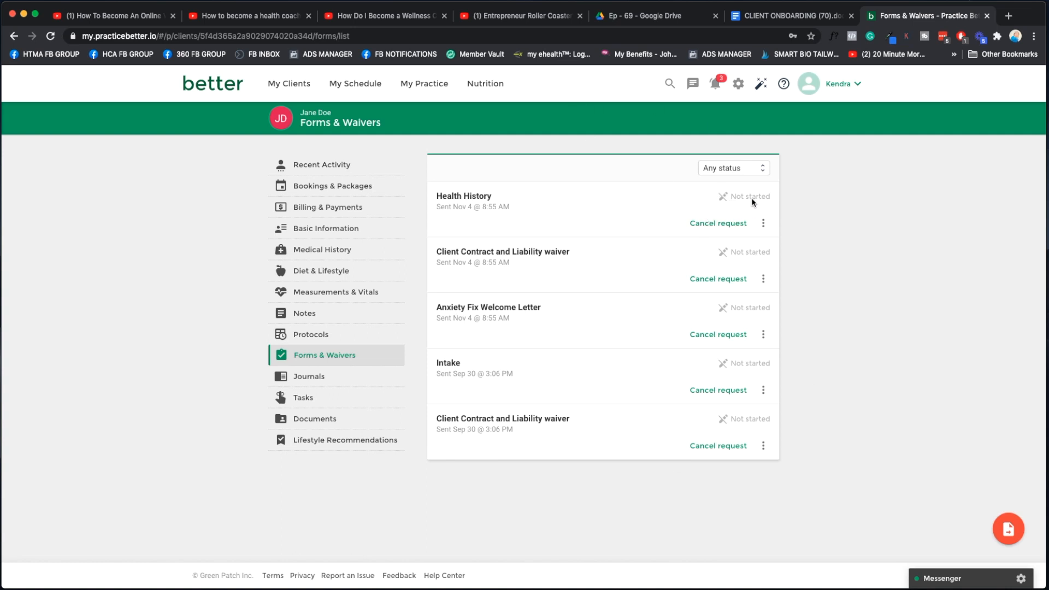
mouse_move(780, 261)
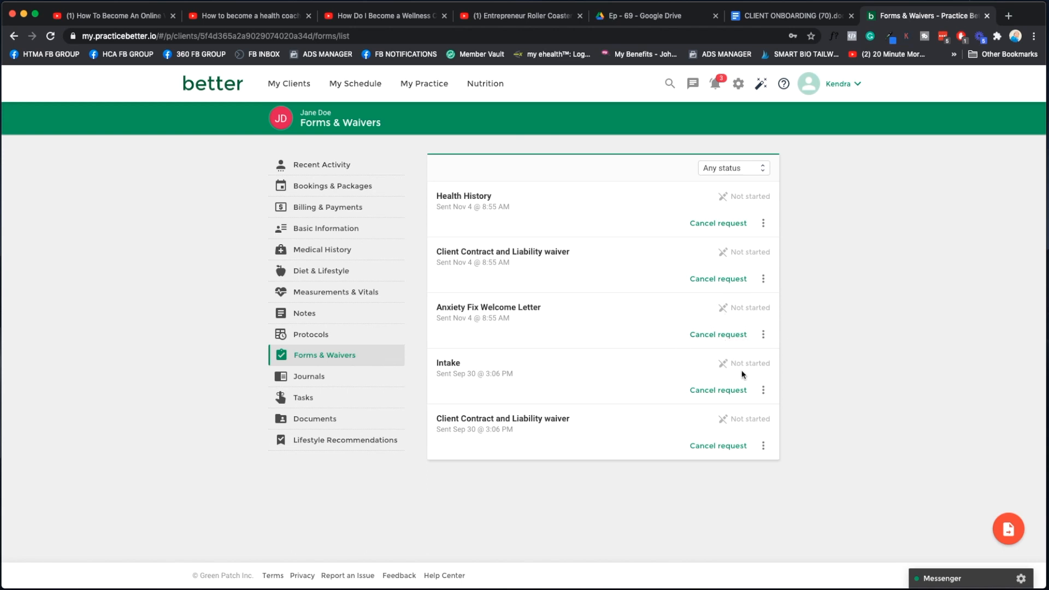
mouse_move(747, 375)
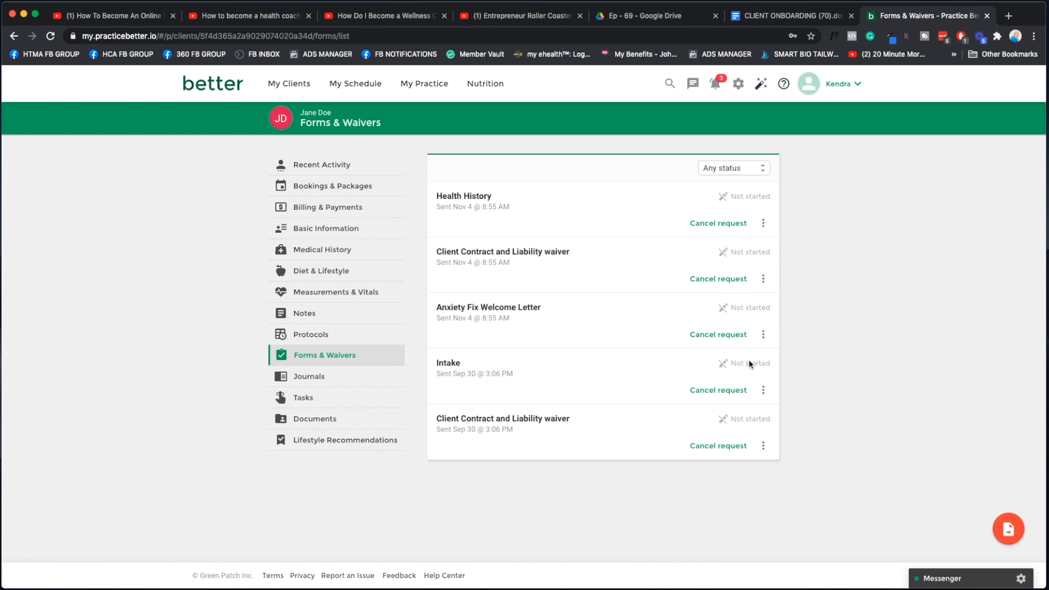
mouse_move(759, 364)
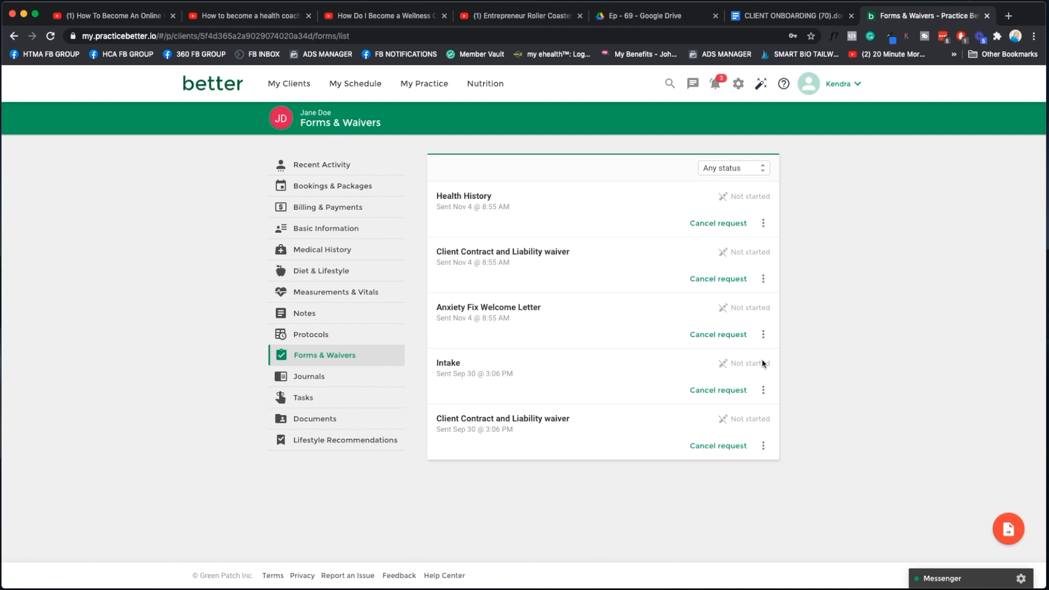
mouse_move(787, 384)
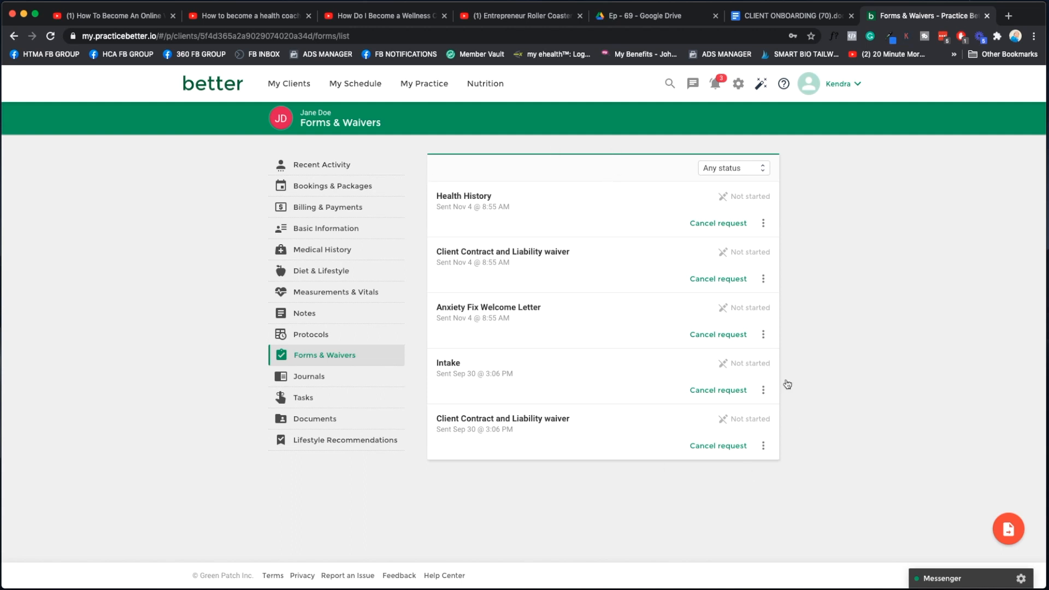
mouse_move(760, 139)
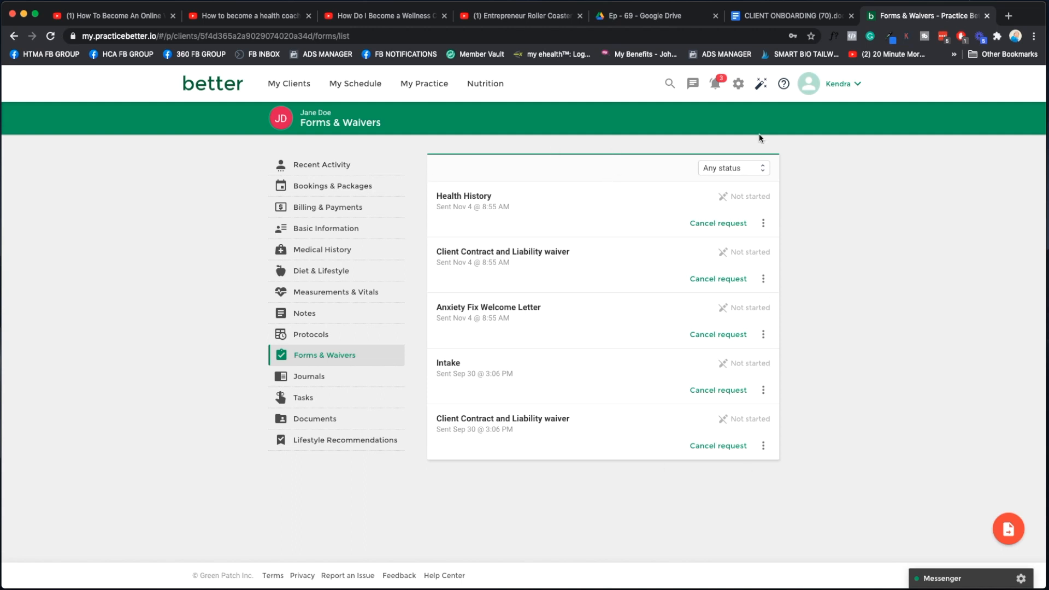